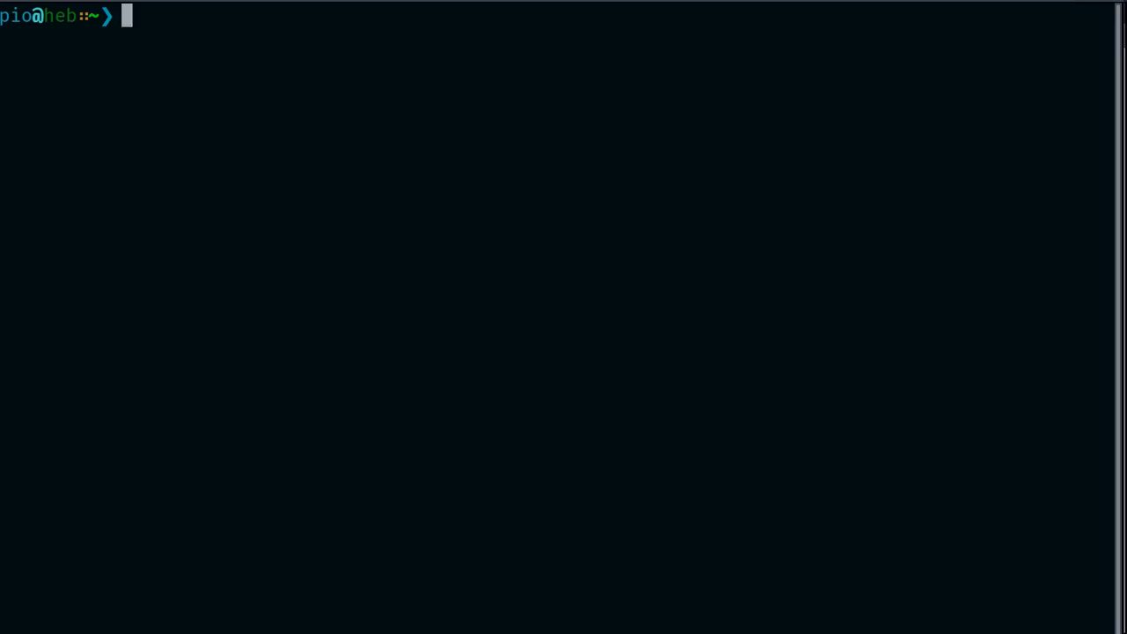
Switch from the blender.org tab to the YouTube 'blender 2.8' search results tab
{"action": "type", "text": "da"}
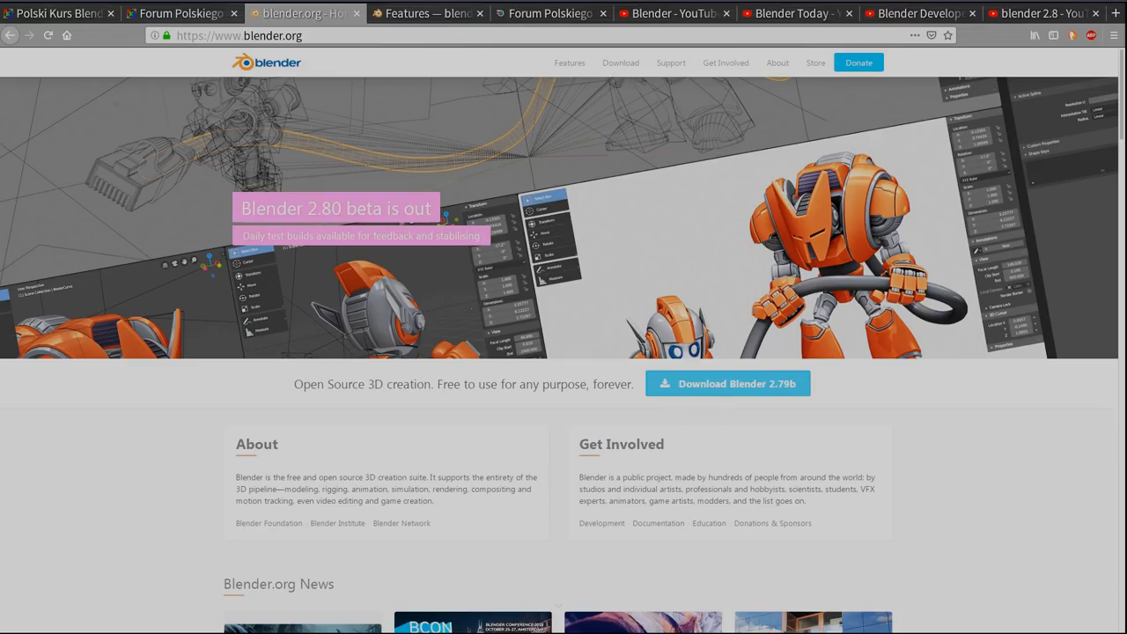
{"action": "mouse_move", "coordinate": [252, 133]}
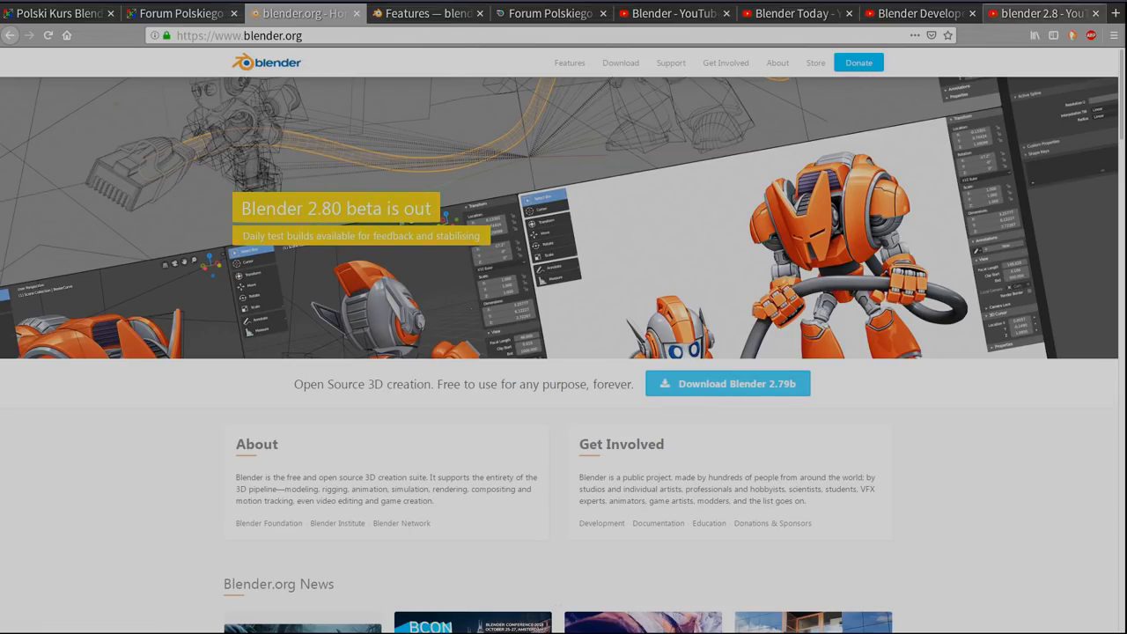
{"action": "left_click", "coordinate": [1043, 14]}
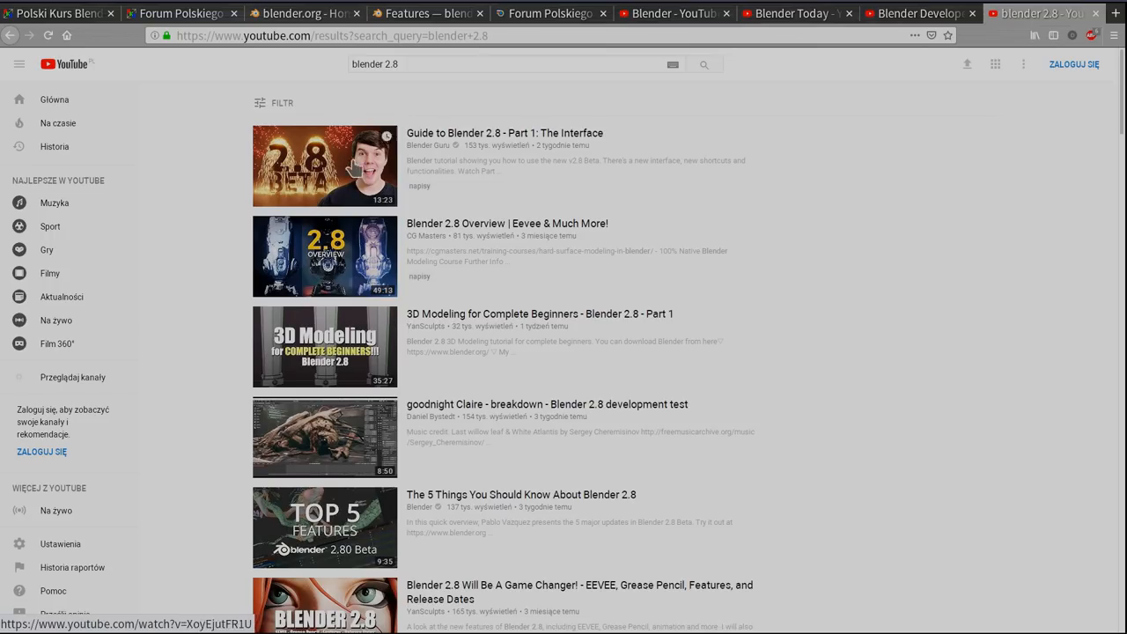
{"action": "mouse_move", "coordinate": [532, 236]}
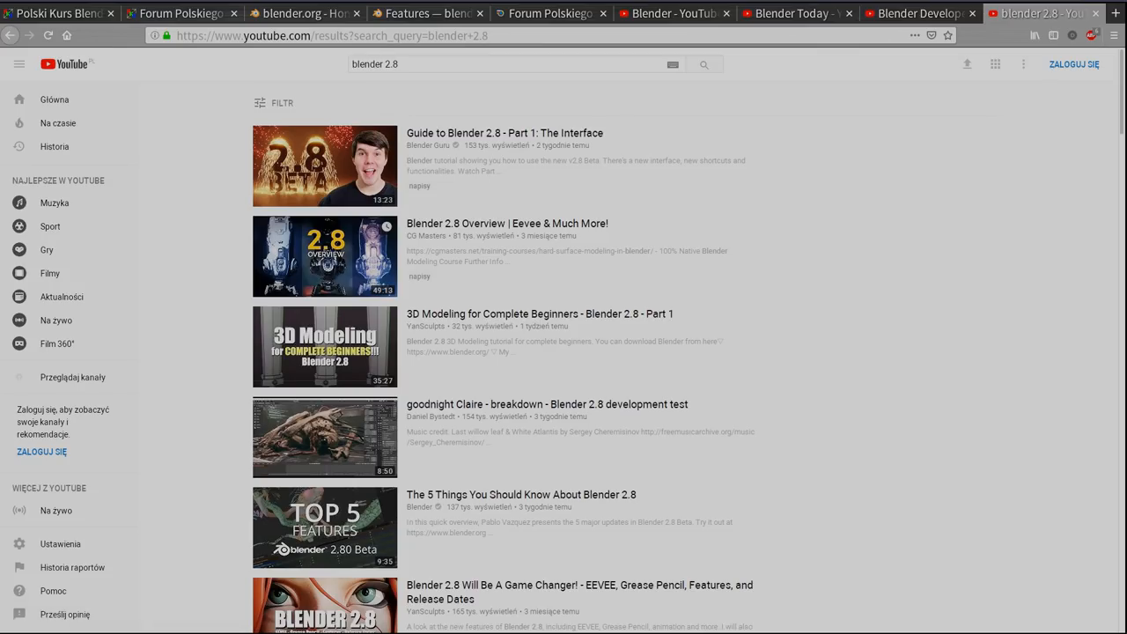
{"action": "mouse_move", "coordinate": [395, 472]}
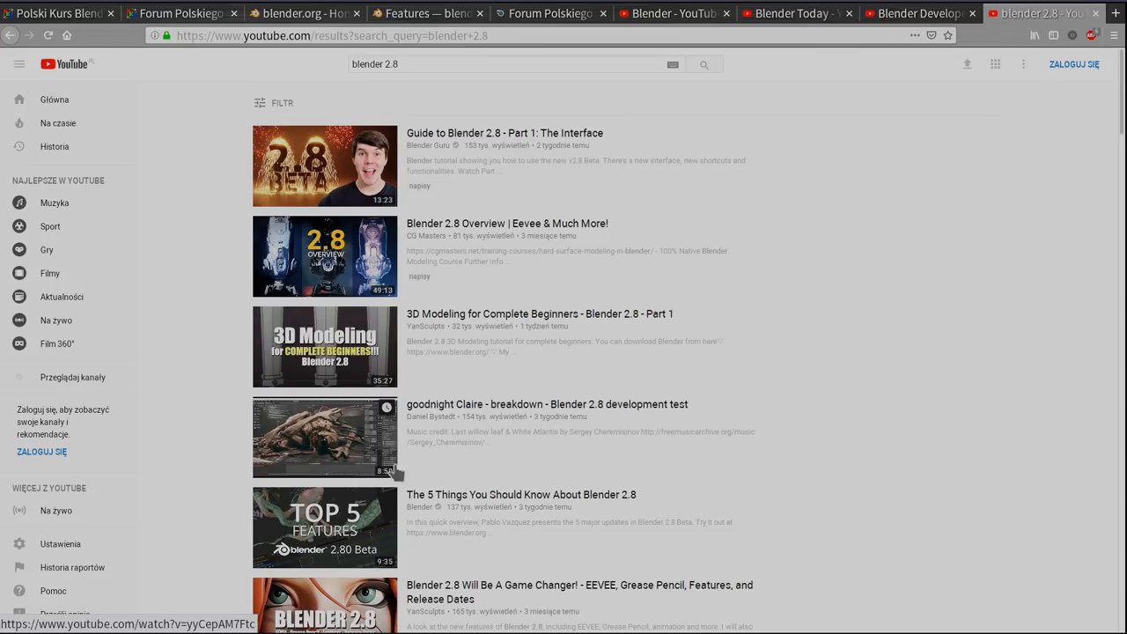
{"action": "mouse_move", "coordinate": [338, 443]}
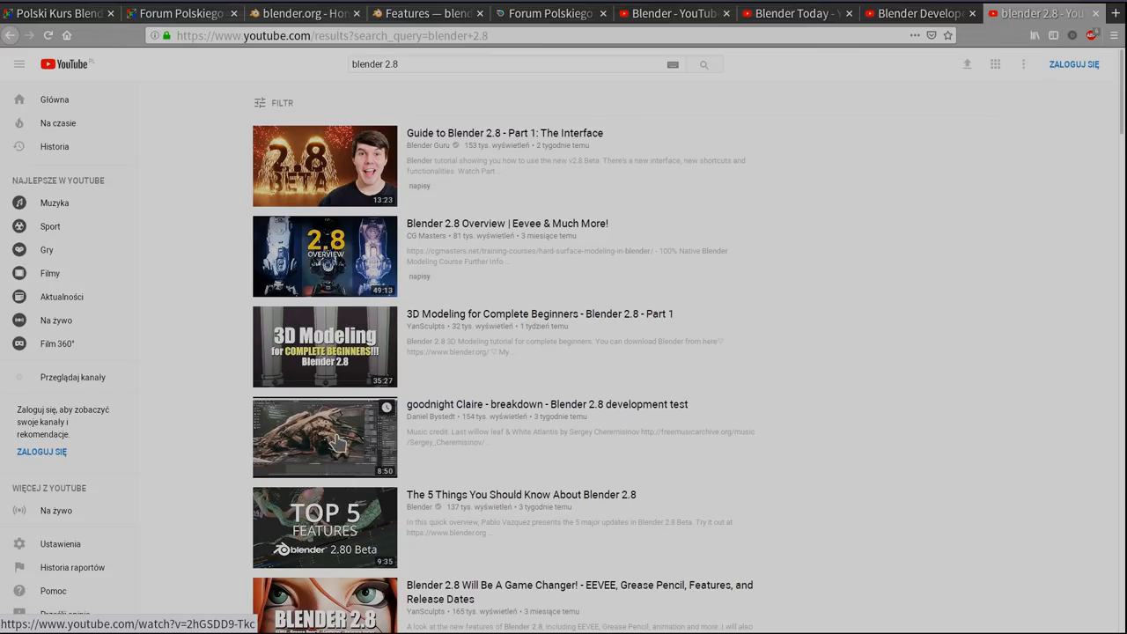
{"action": "mouse_move", "coordinate": [426, 459]}
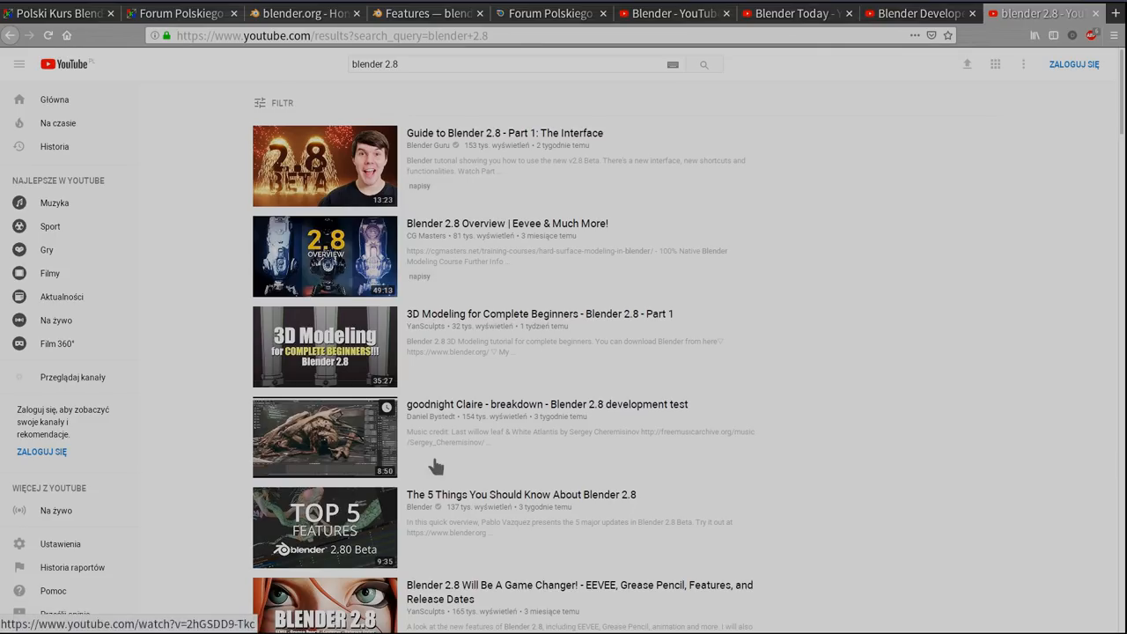
{"action": "mouse_move", "coordinate": [449, 273]}
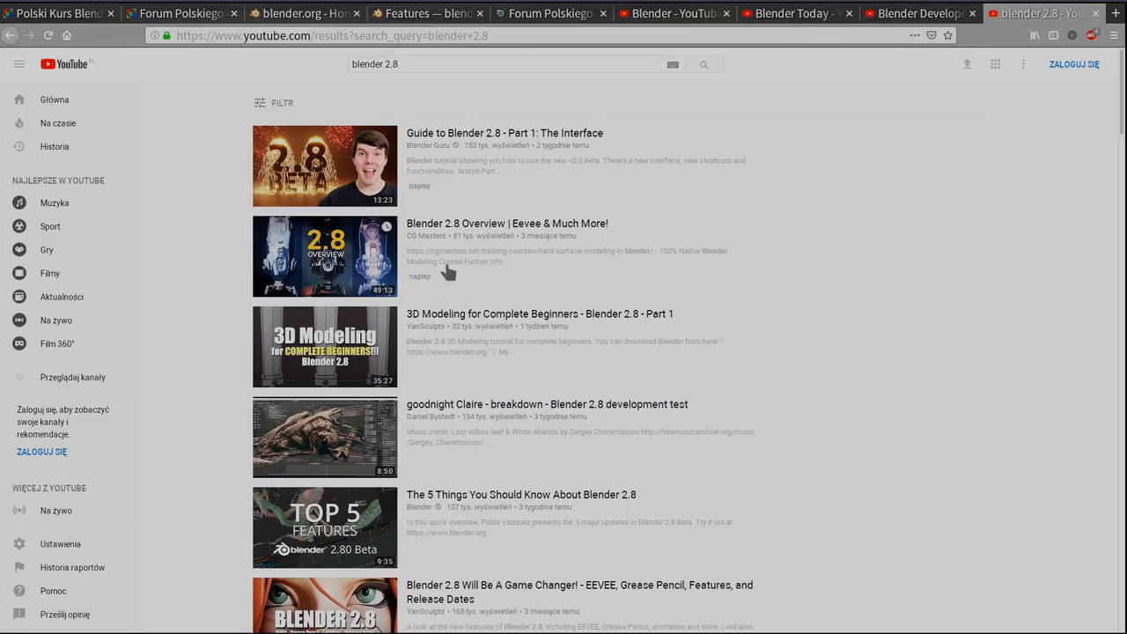
{"action": "mouse_move", "coordinate": [257, 144]}
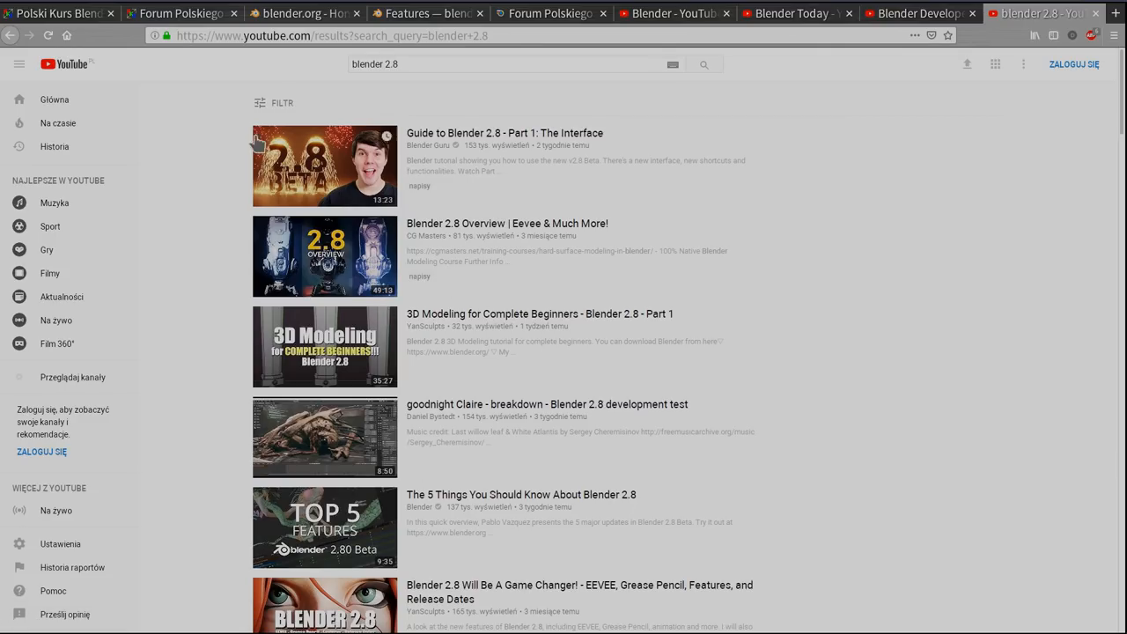
Switch from the YouTube results to the Polski Kurs Blendera home page tab
{"action": "left_click", "coordinate": [57, 14]}
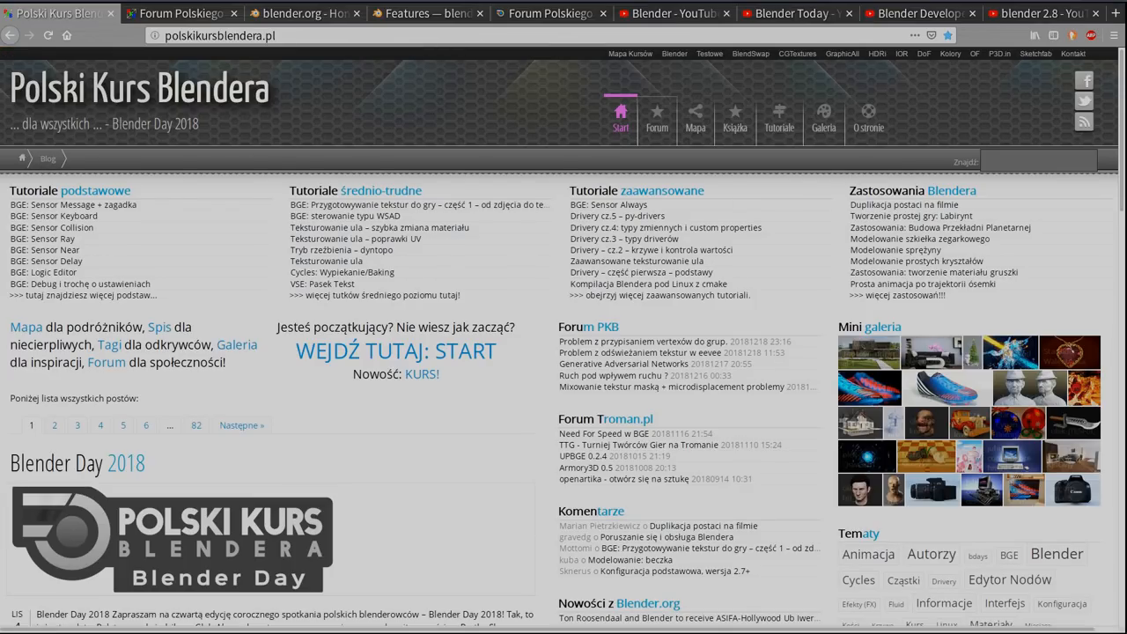
Scroll down through the Polski Kurs Blendera home page and back toward the top
{"action": "left_click", "coordinate": [778, 120]}
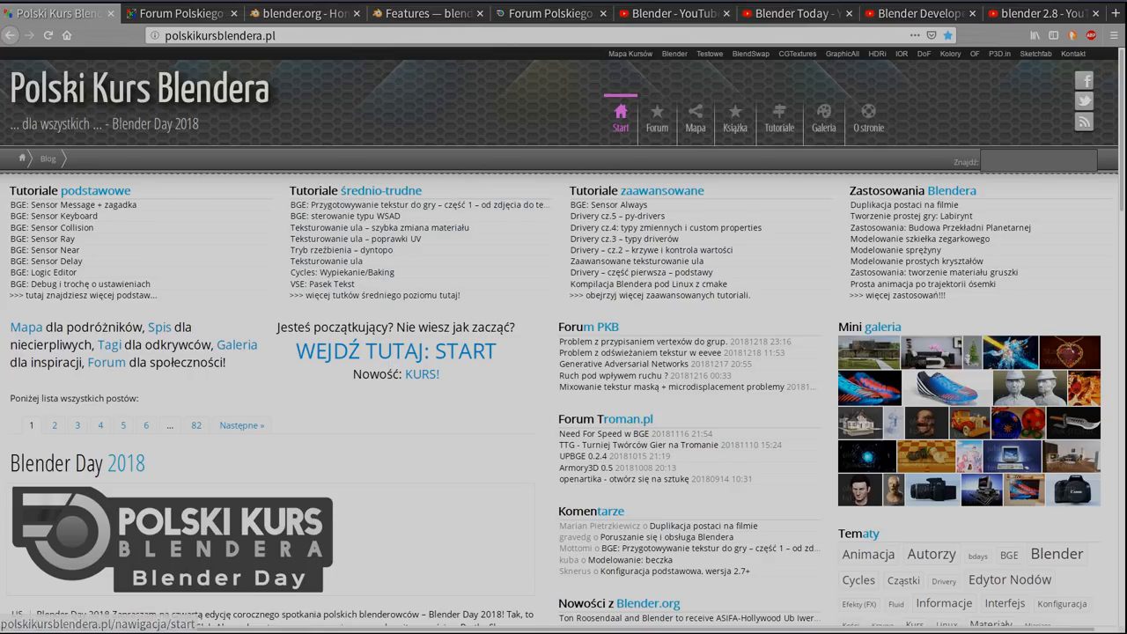
{"action": "scroll", "scroll_direction": "down", "scroll_amount": 3}
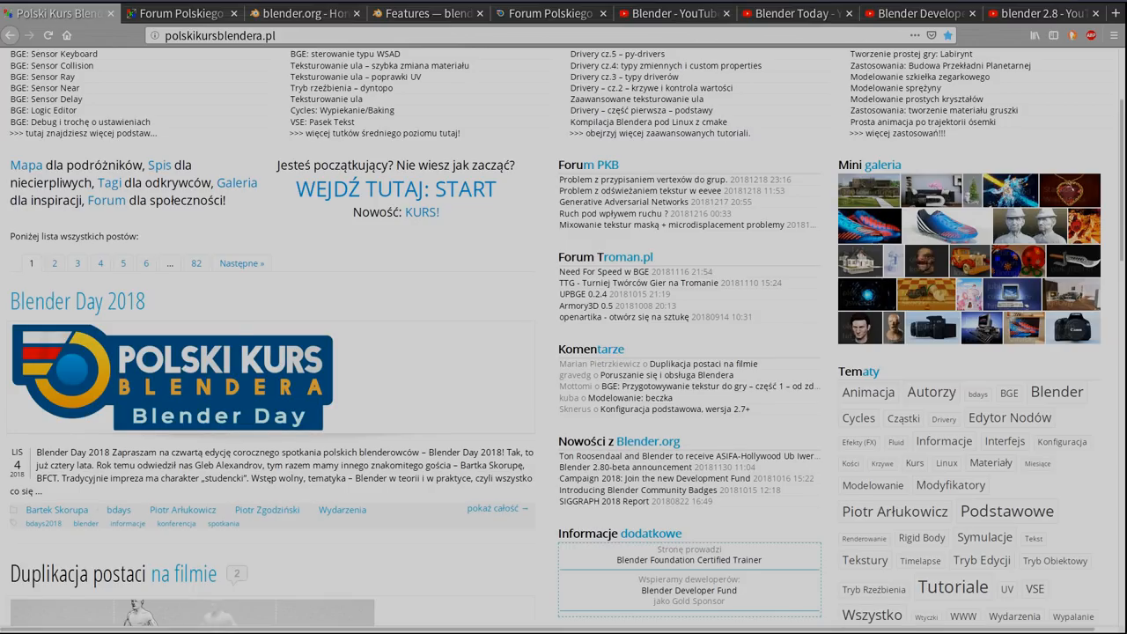
{"action": "scroll", "scroll_direction": "down", "scroll_amount": 3}
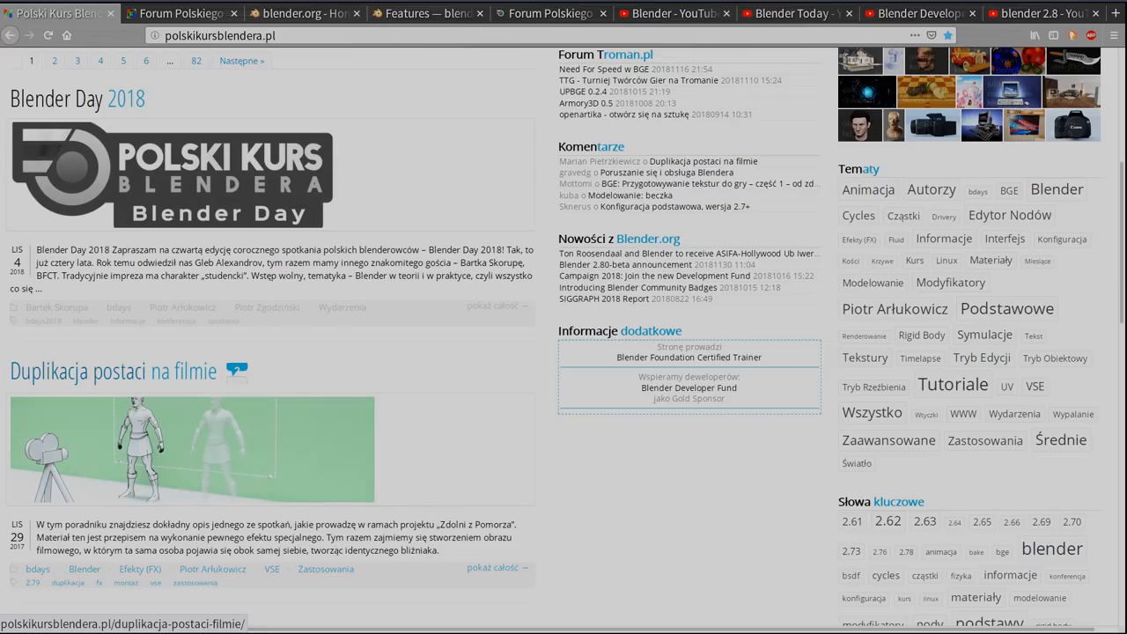
{"action": "scroll", "scroll_direction": "down", "scroll_amount": 3}
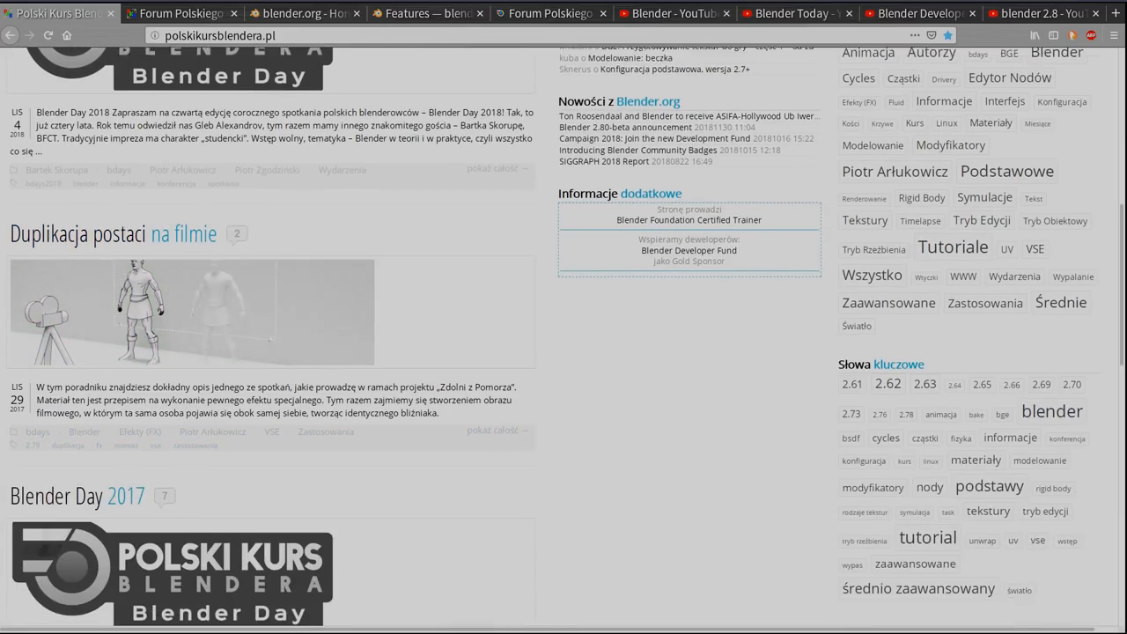
{"action": "scroll", "scroll_direction": "down", "scroll_amount": 3}
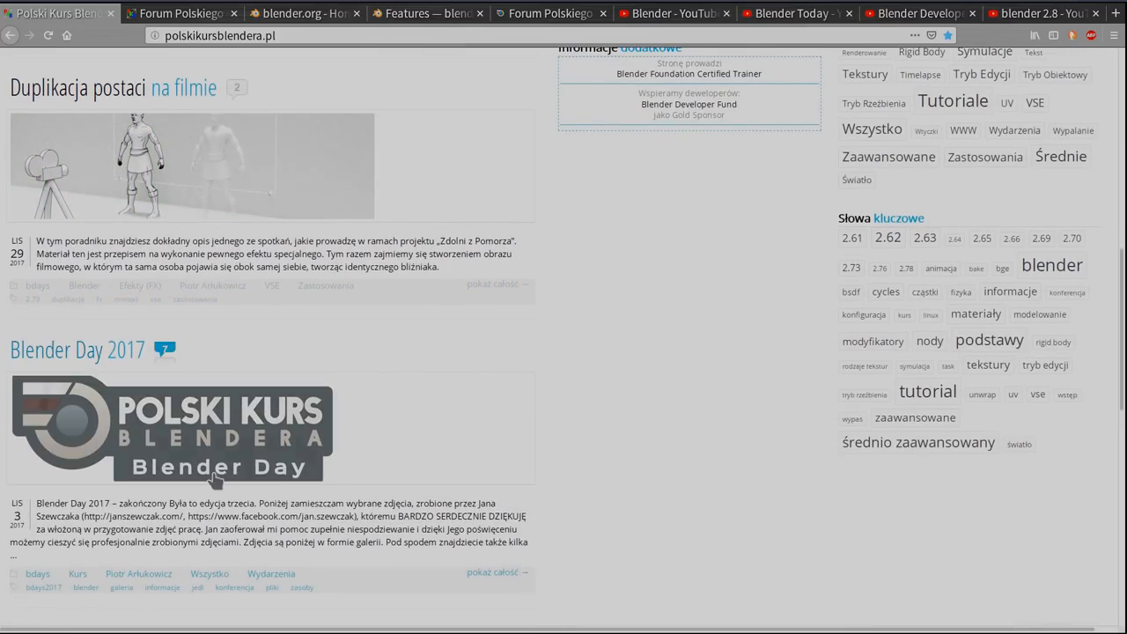
{"action": "scroll", "scroll_direction": "down", "scroll_amount": 3}
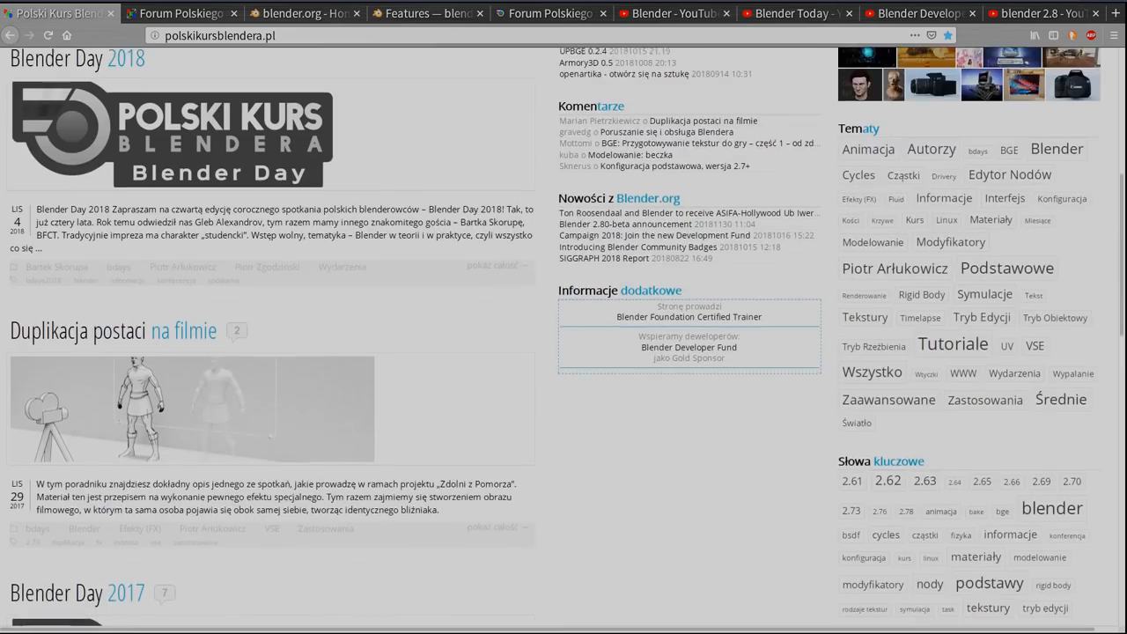
{"action": "scroll", "scroll_direction": "up", "scroll_amount": 3}
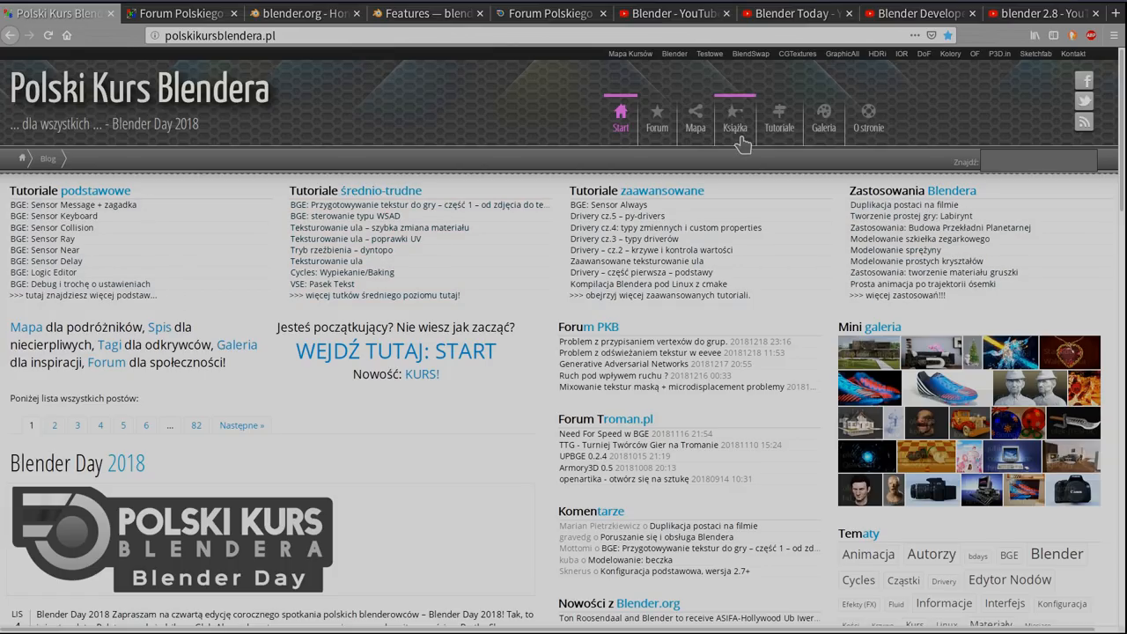
Go to the Tutoriale section and show the full 'Spis tutoriali' index
{"action": "left_click", "coordinate": [778, 119]}
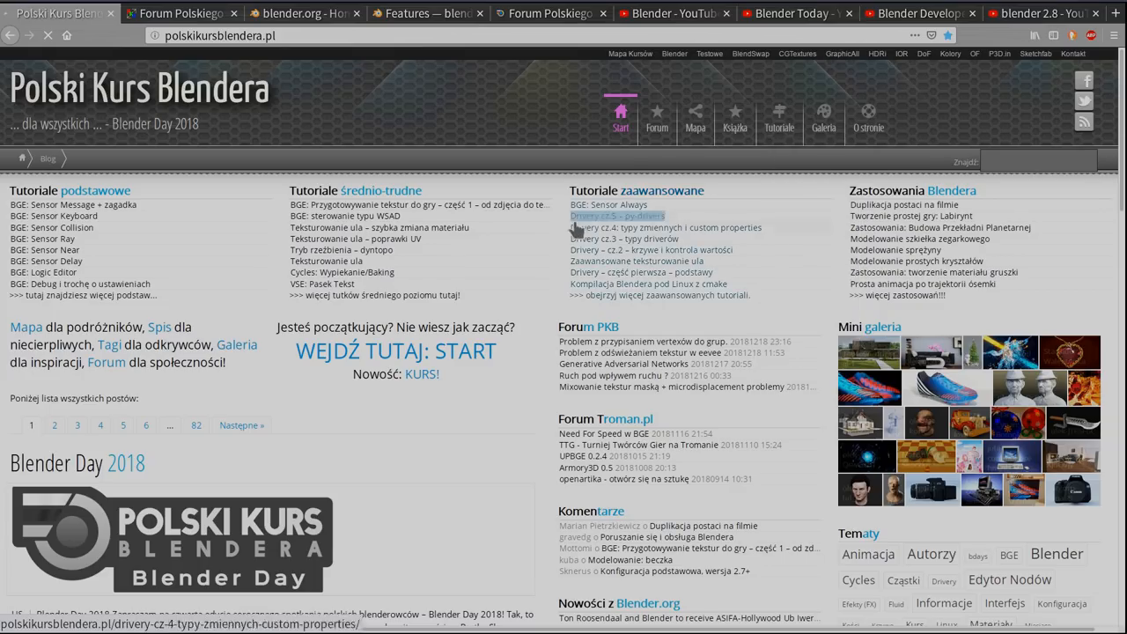
{"action": "left_click", "coordinate": [616, 215]}
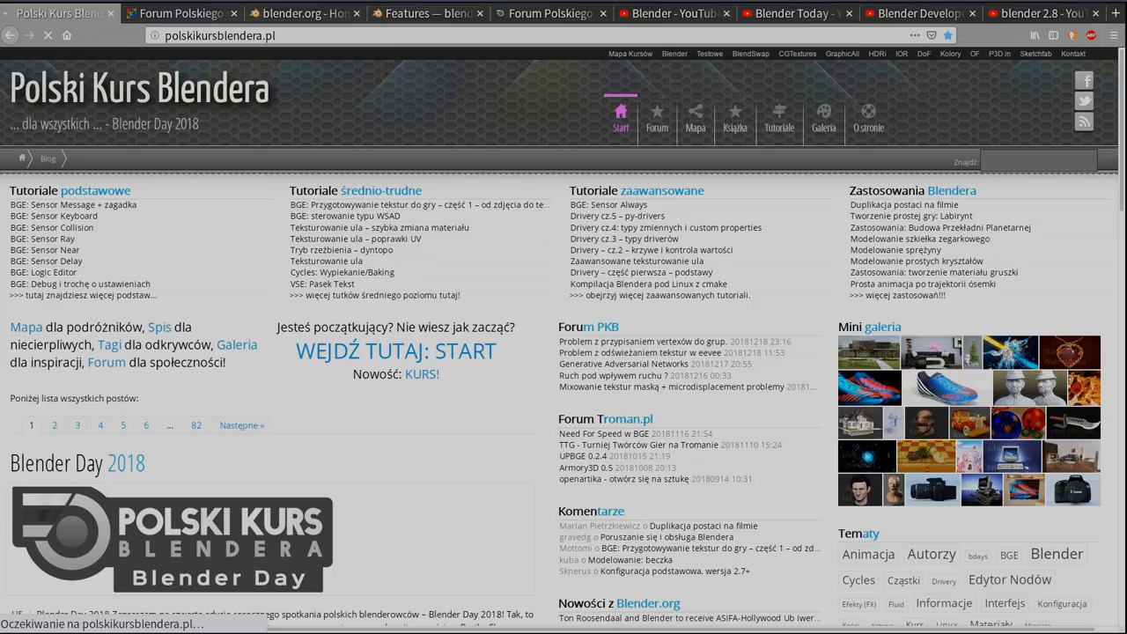
{"action": "left_click", "coordinate": [778, 119]}
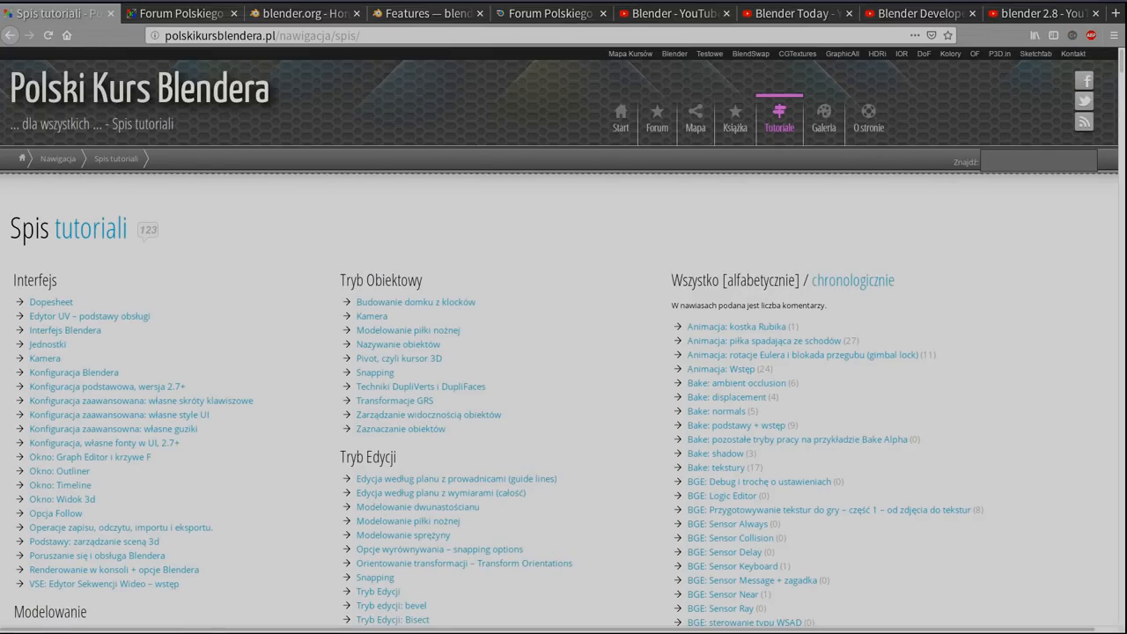
{"action": "scroll", "scroll_direction": "down", "scroll_amount": 3}
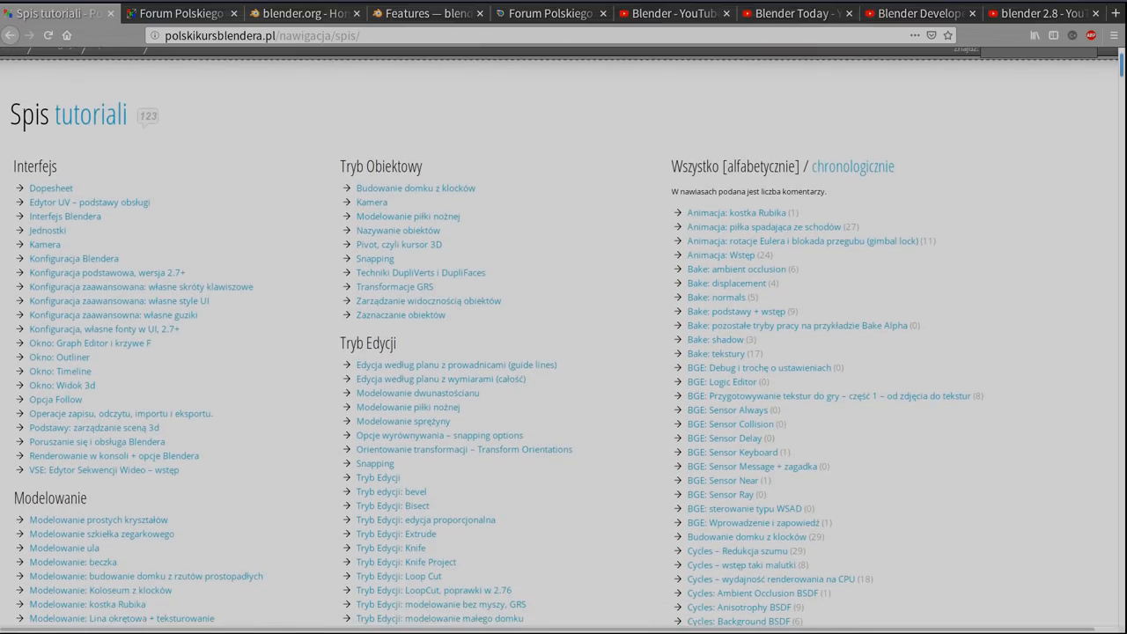
{"action": "scroll", "scroll_direction": "down", "scroll_amount": 3}
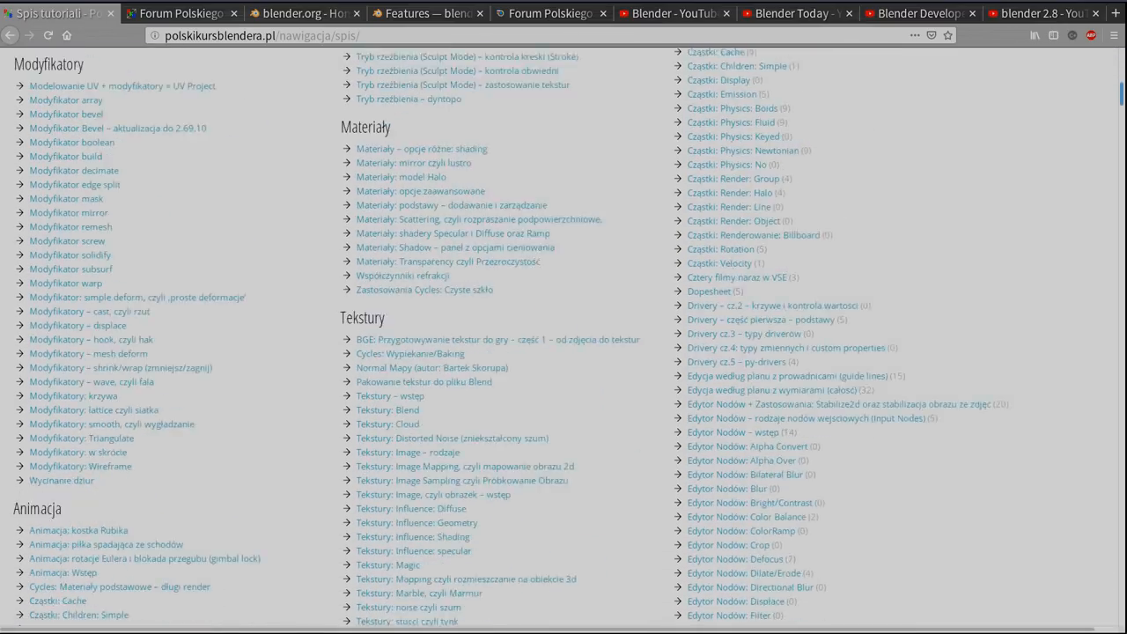
{"action": "scroll", "scroll_direction": "down", "scroll_amount": 3}
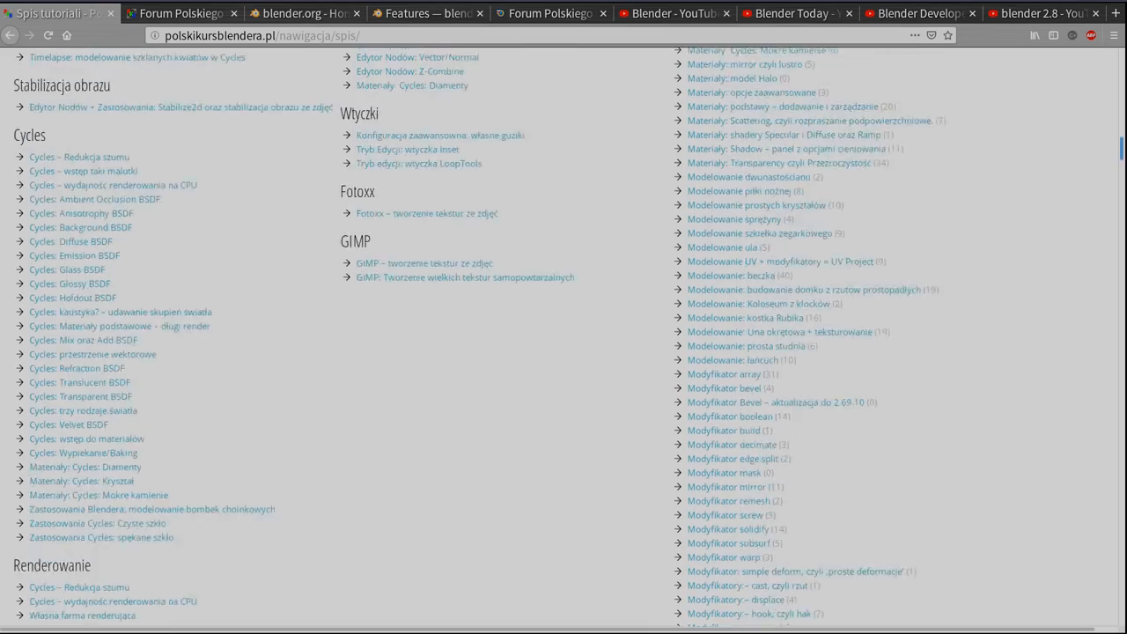
{"action": "scroll", "scroll_direction": "down", "scroll_amount": 3}
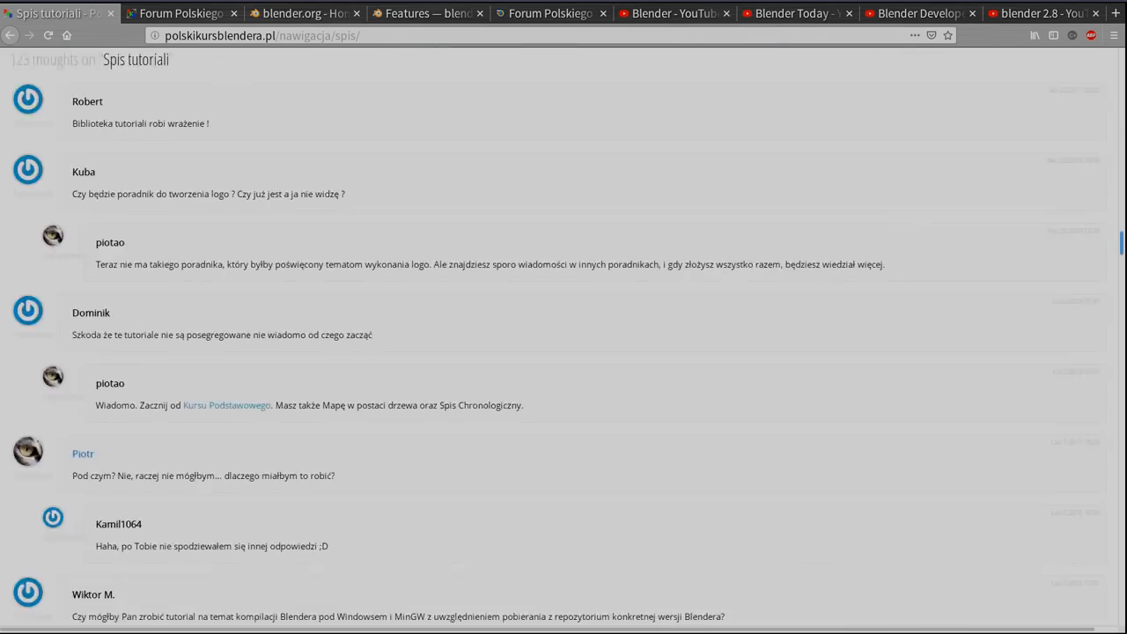
{"action": "scroll", "scroll_direction": "up", "scroll_amount": 3}
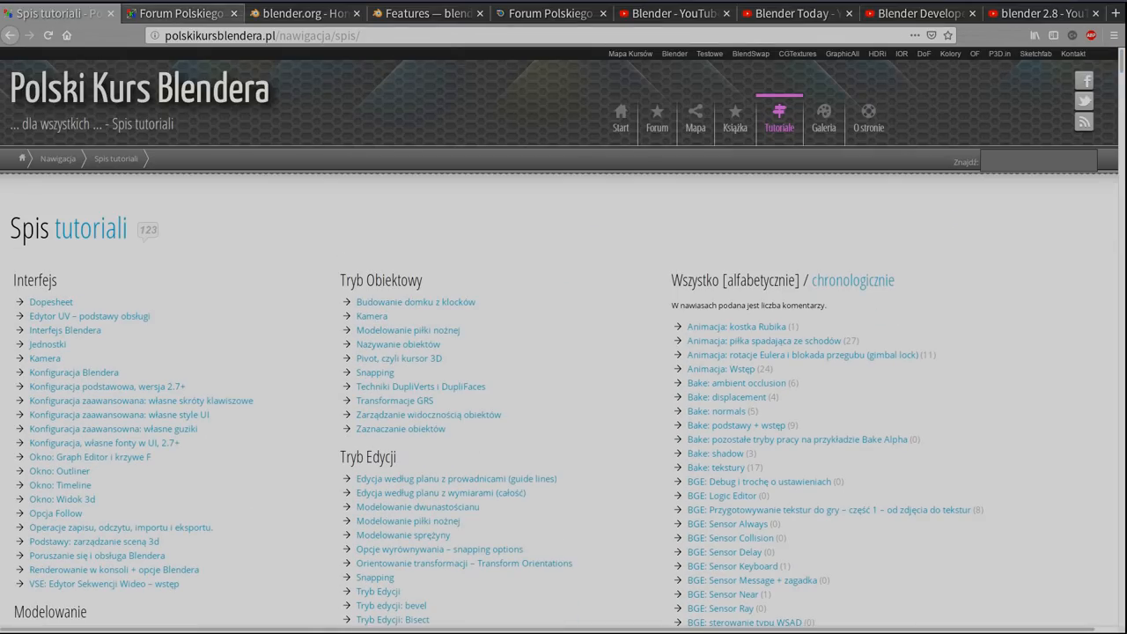
Switch to the Forum Polskiego Kursu Blendera tab showing the board index
{"action": "left_click", "coordinate": [179, 15]}
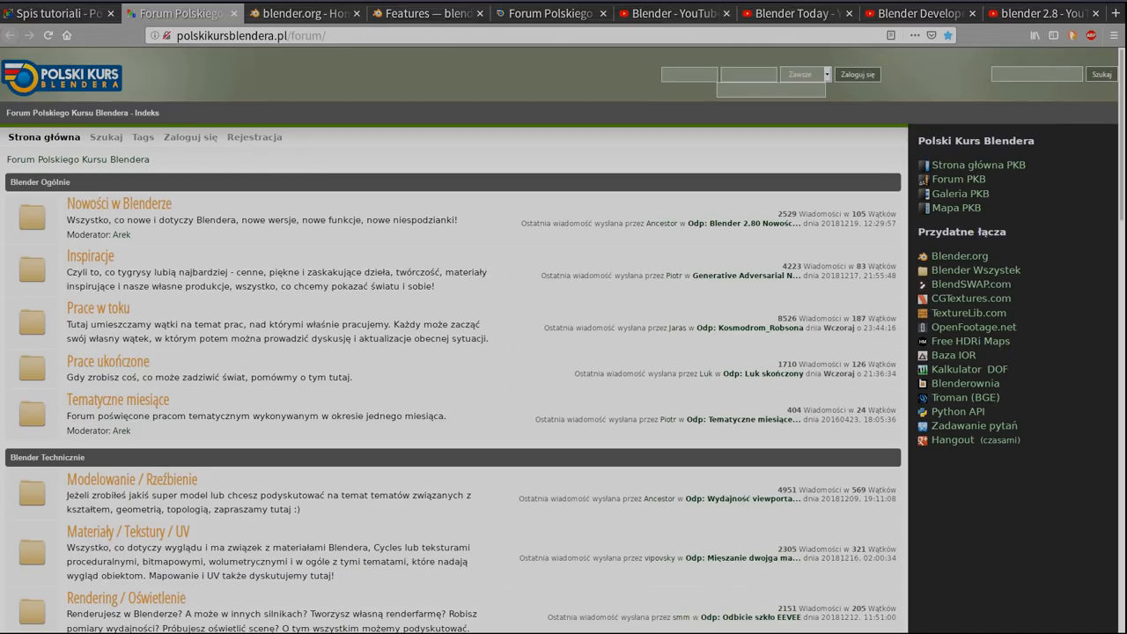
{"action": "mouse_move", "coordinate": [782, 549]}
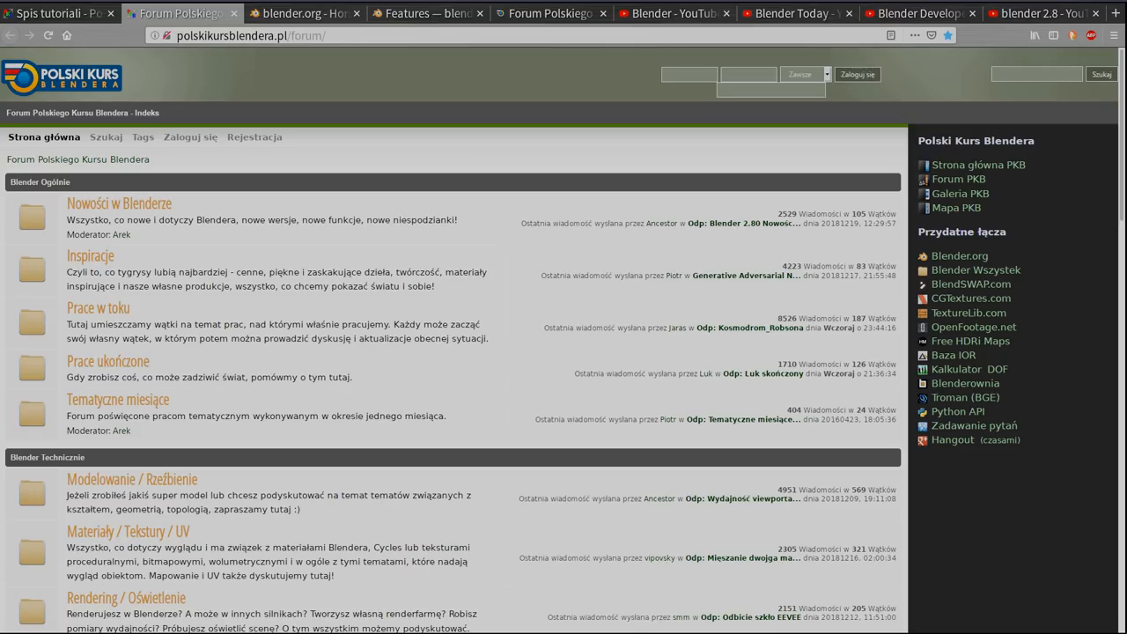
Return to the blender.org tab and go to its Download page
{"action": "left_click", "coordinate": [303, 14]}
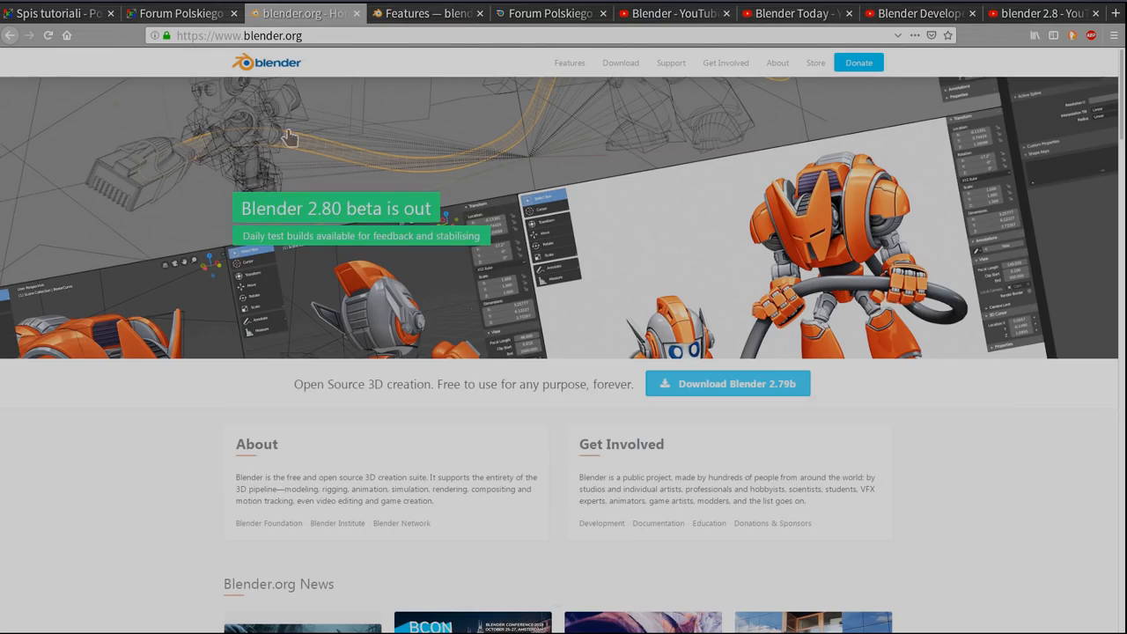
{"action": "mouse_move", "coordinate": [310, 148]}
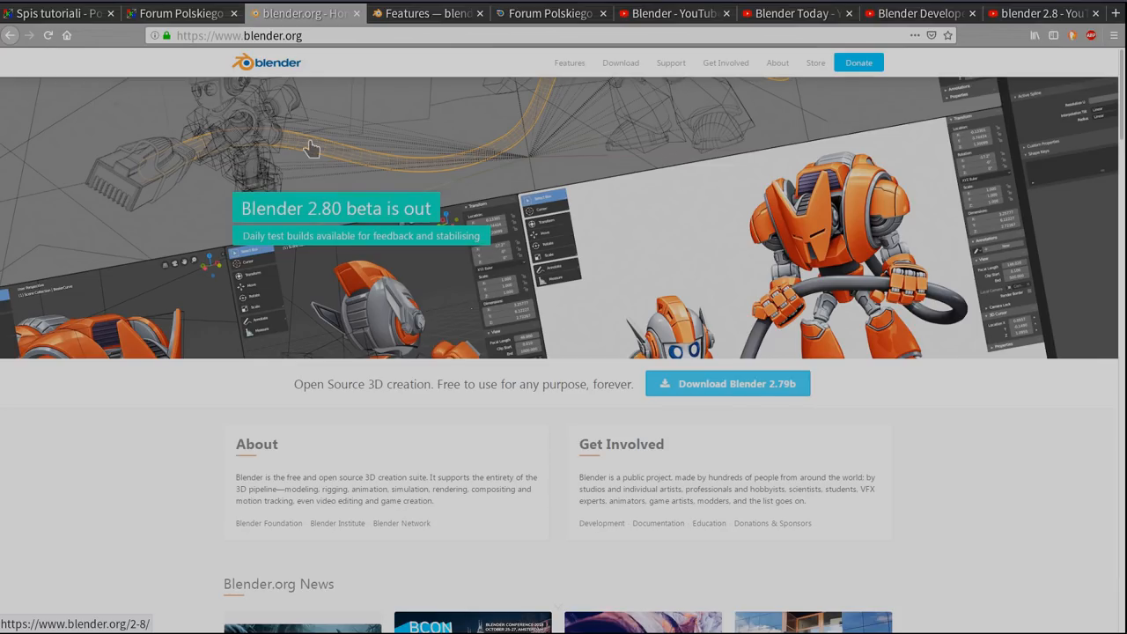
{"action": "mouse_move", "coordinate": [570, 64]}
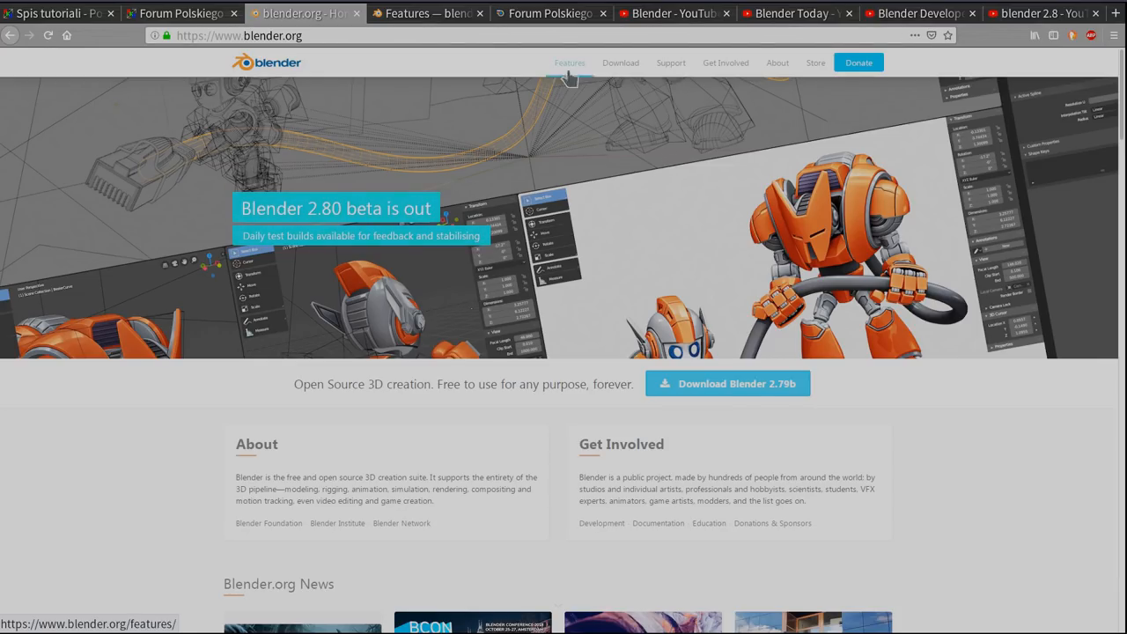
{"action": "left_click", "coordinate": [620, 63]}
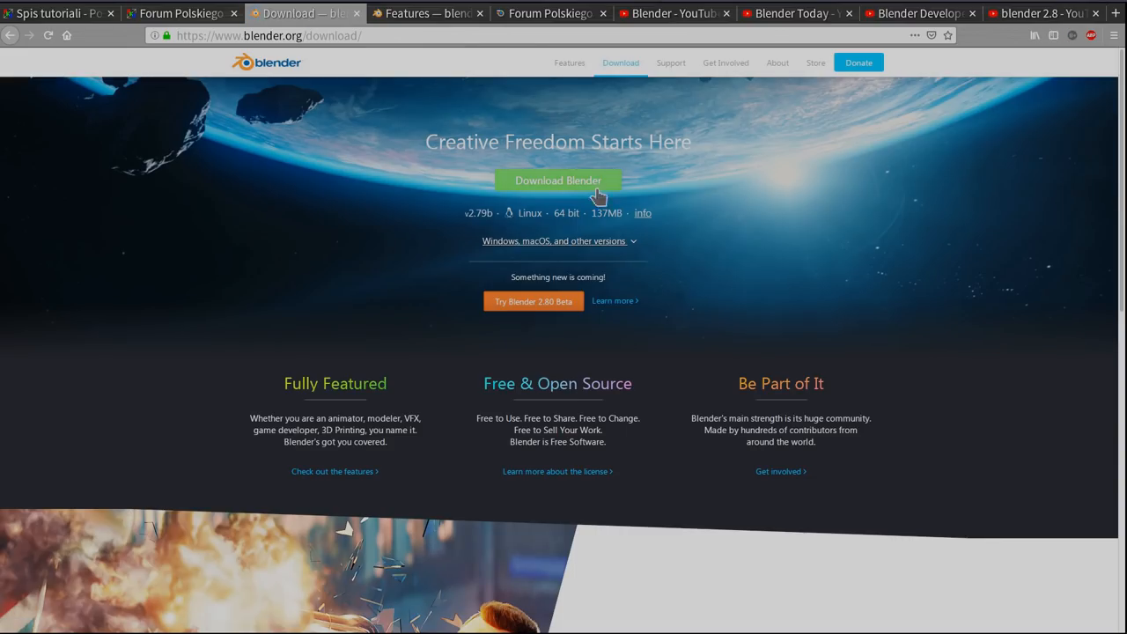
{"action": "mouse_move", "coordinate": [598, 197]}
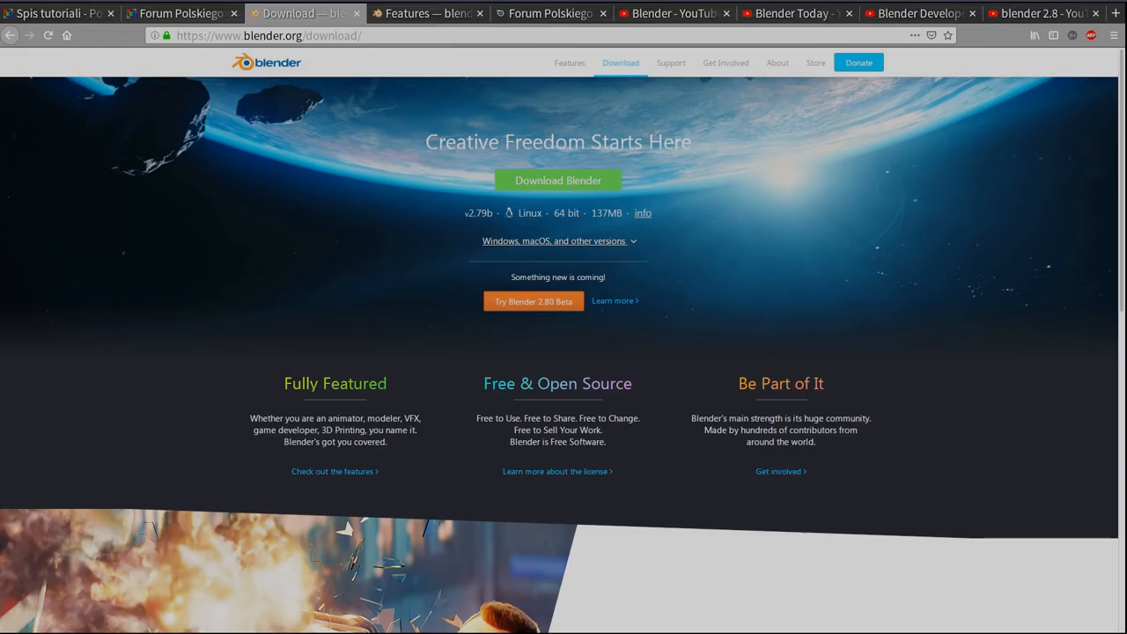
{"action": "mouse_move", "coordinate": [539, 315]}
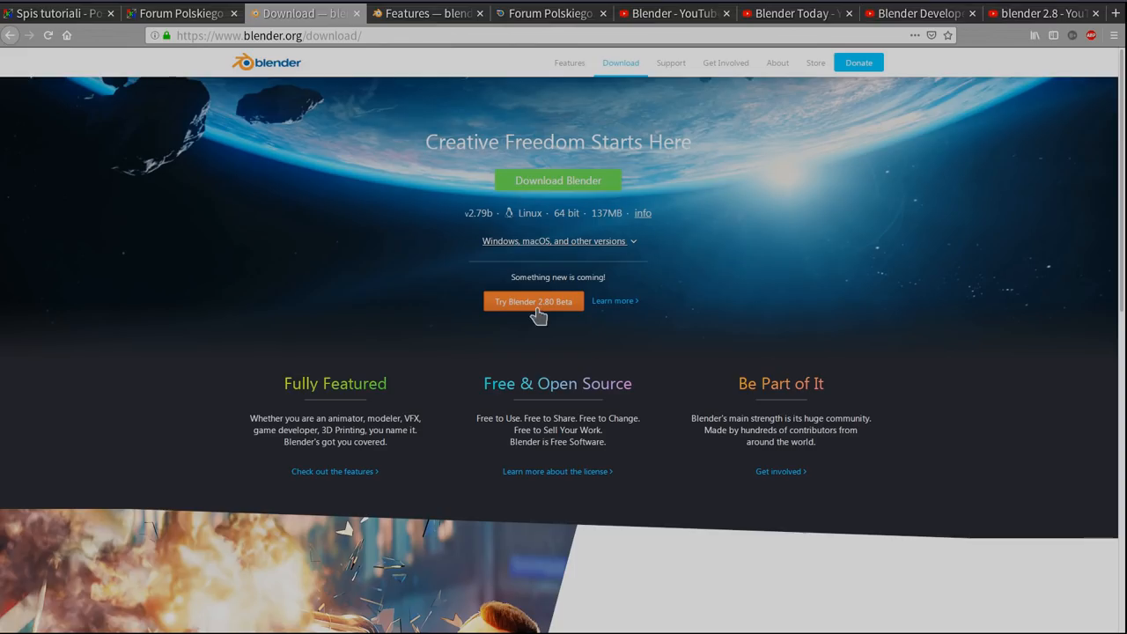
Go to the Blender 2.80 Beta builds page and compare Windows, macOS and Linux builds, ending on Linux
{"action": "left_click", "coordinate": [532, 301]}
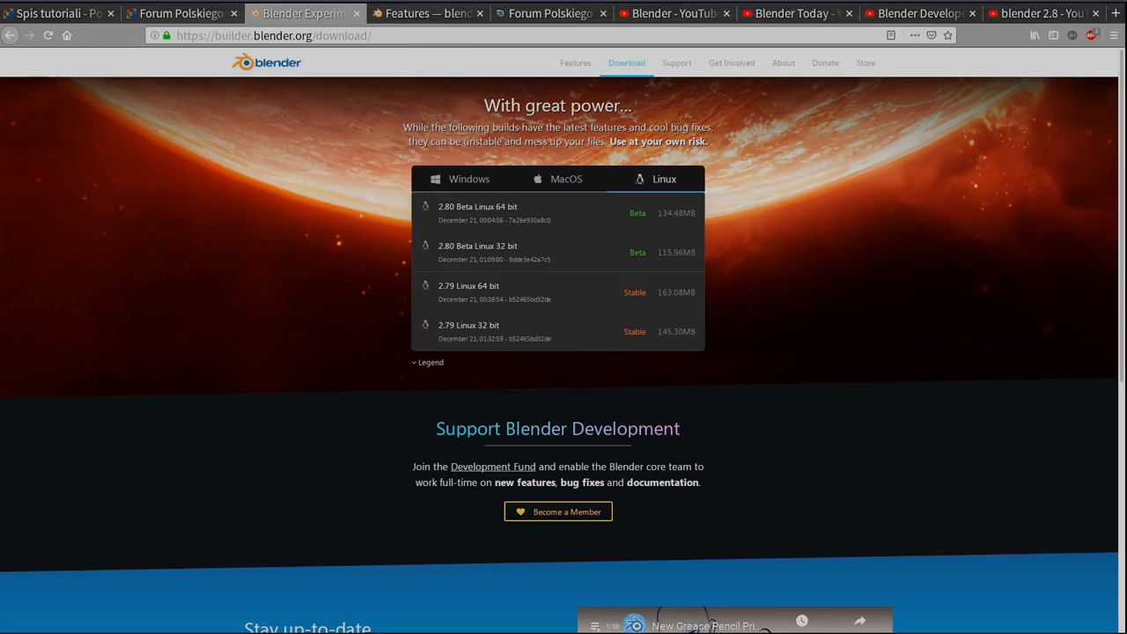
{"action": "mouse_move", "coordinate": [523, 314]}
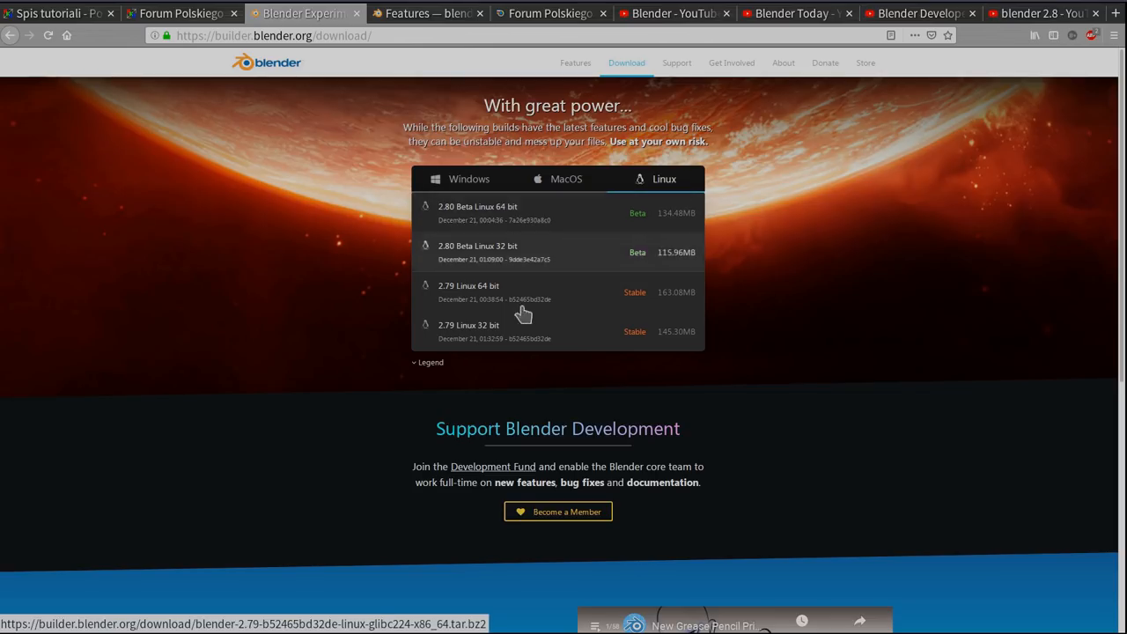
{"action": "mouse_move", "coordinate": [465, 273]}
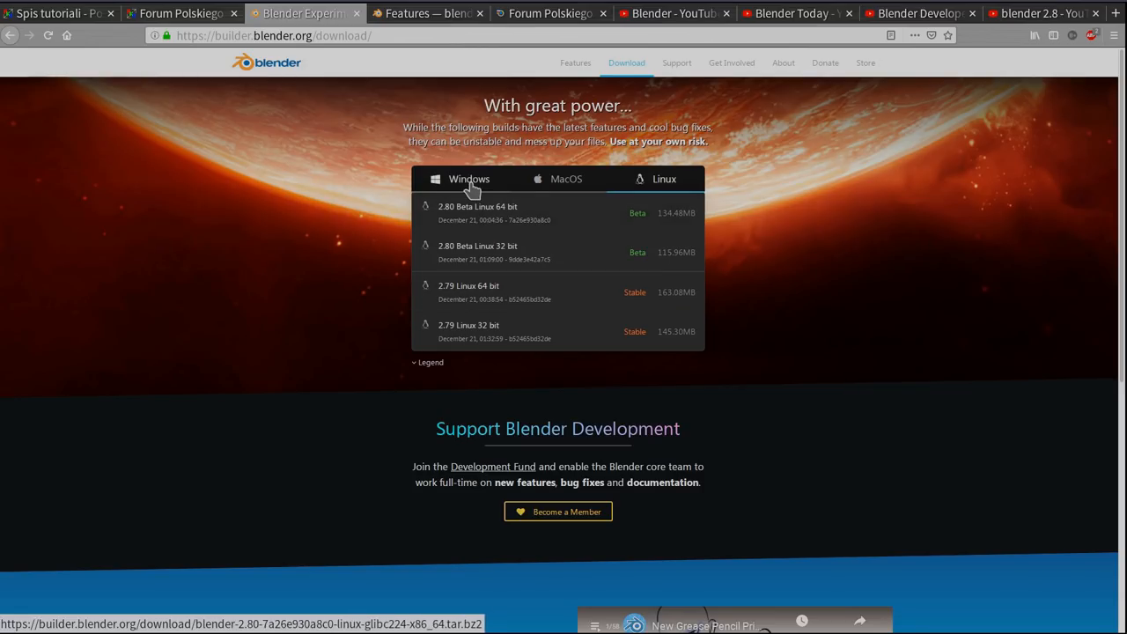
{"action": "left_click", "coordinate": [469, 179]}
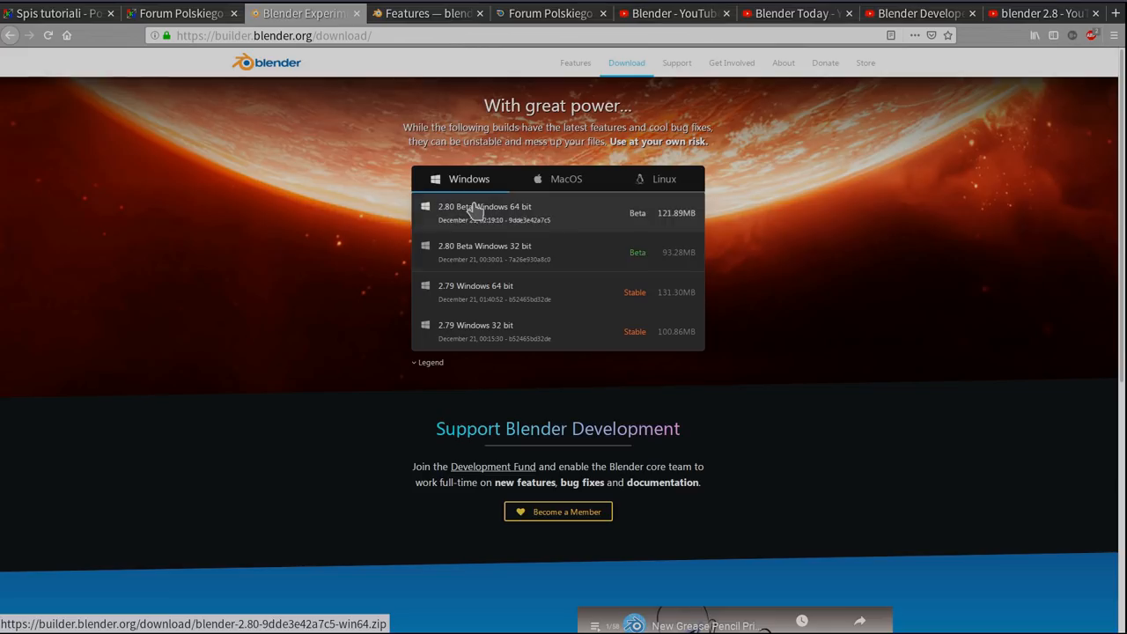
{"action": "left_click", "coordinate": [567, 179]}
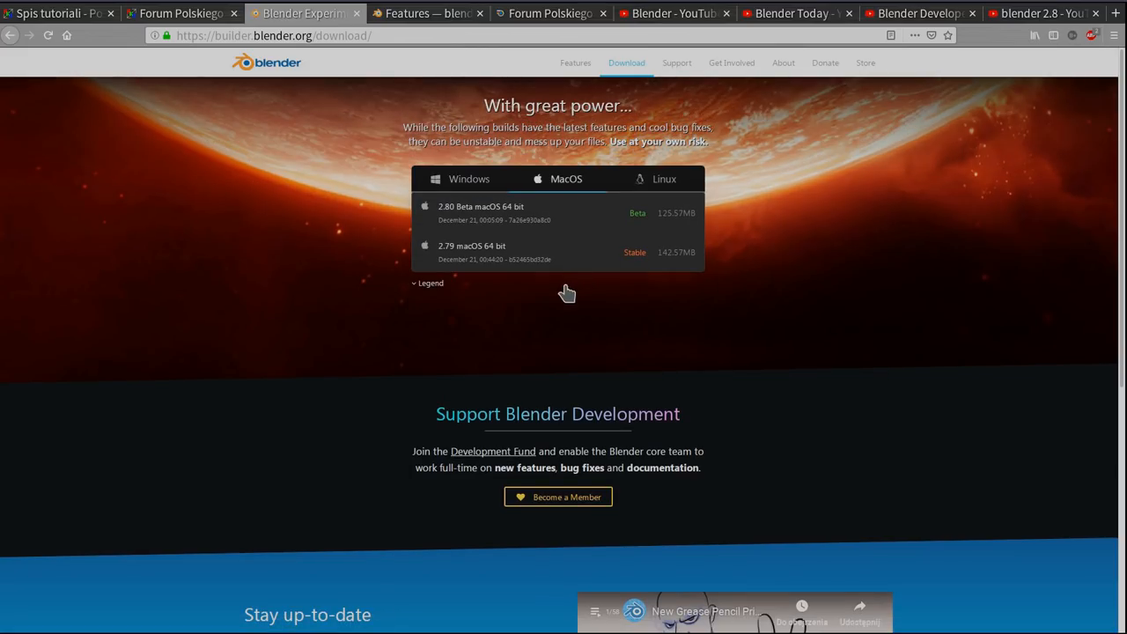
{"action": "left_click", "coordinate": [664, 179]}
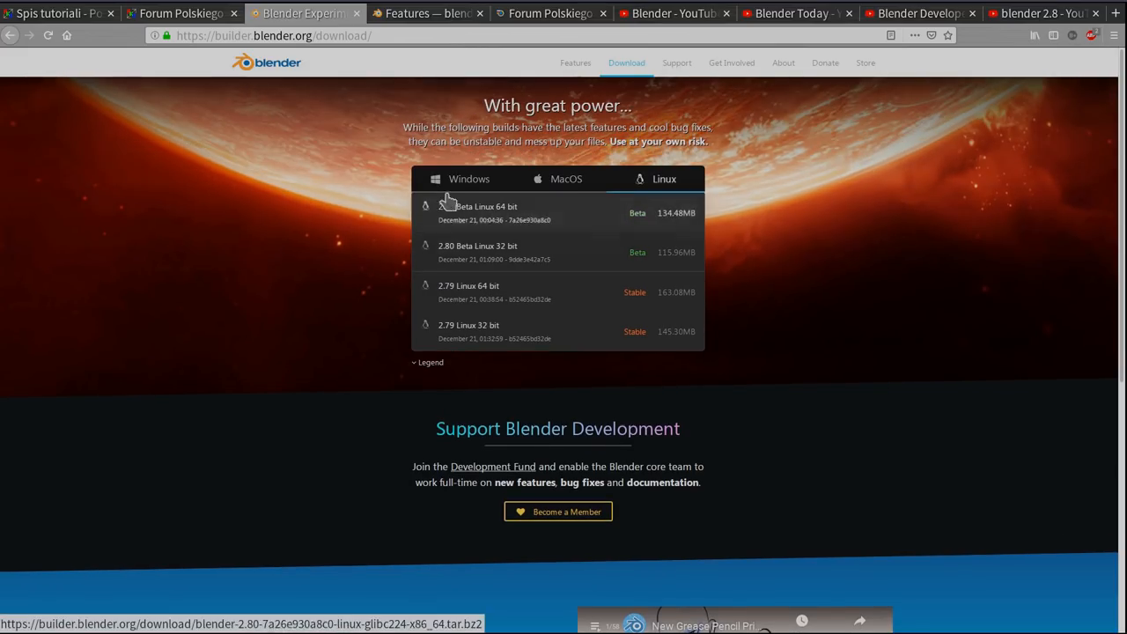
{"action": "mouse_move", "coordinate": [599, 338]}
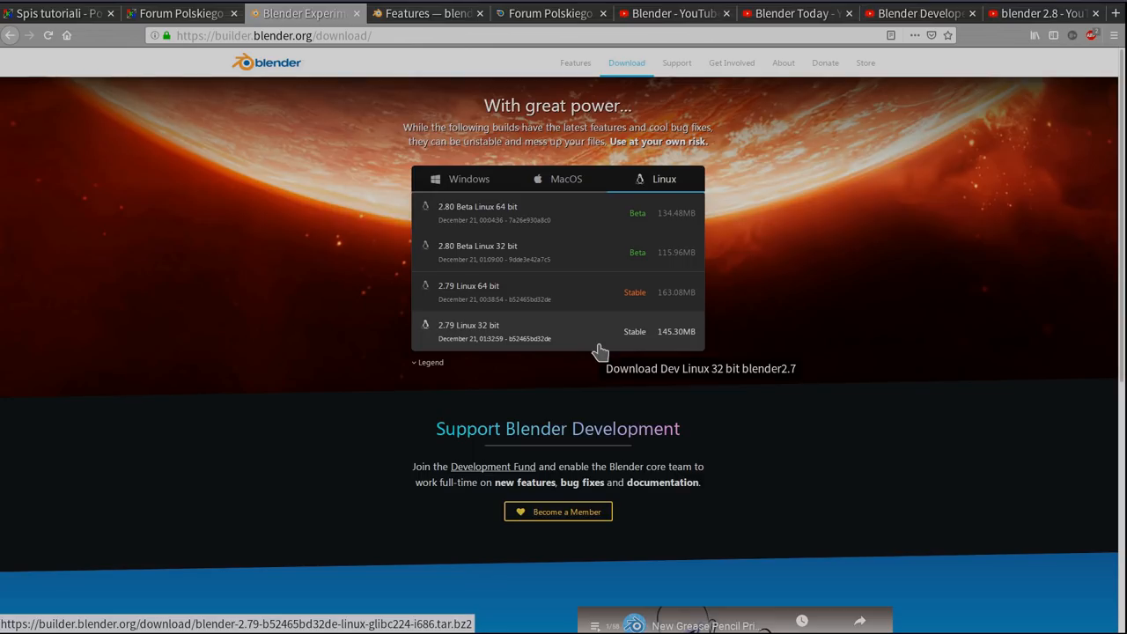
{"action": "mouse_move", "coordinate": [542, 290]}
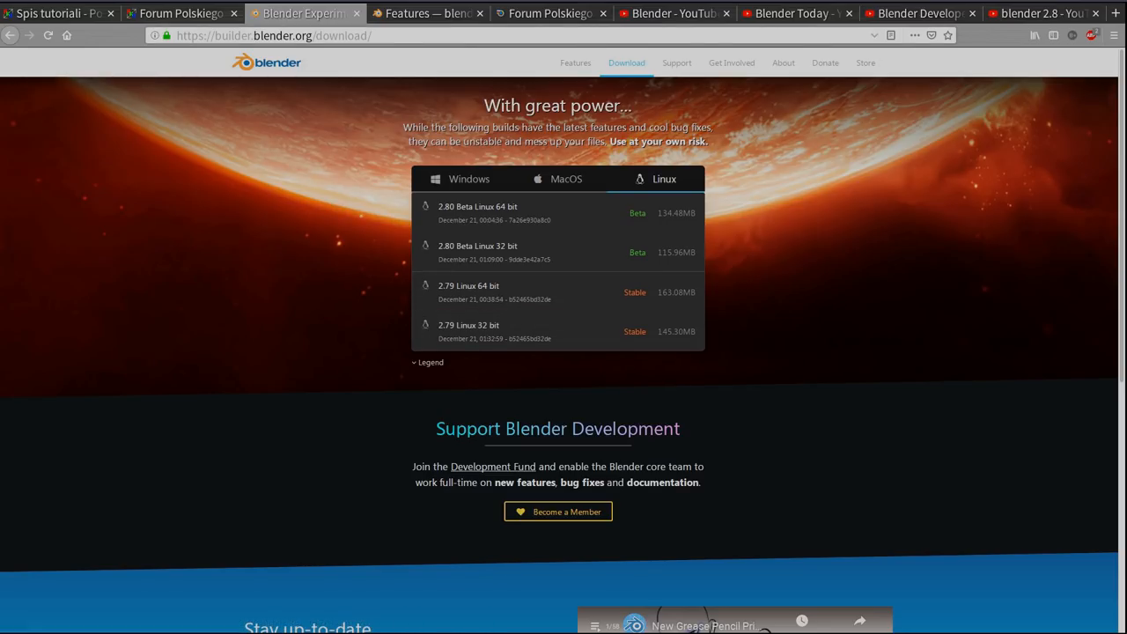
{"action": "left_click", "coordinate": [426, 14]}
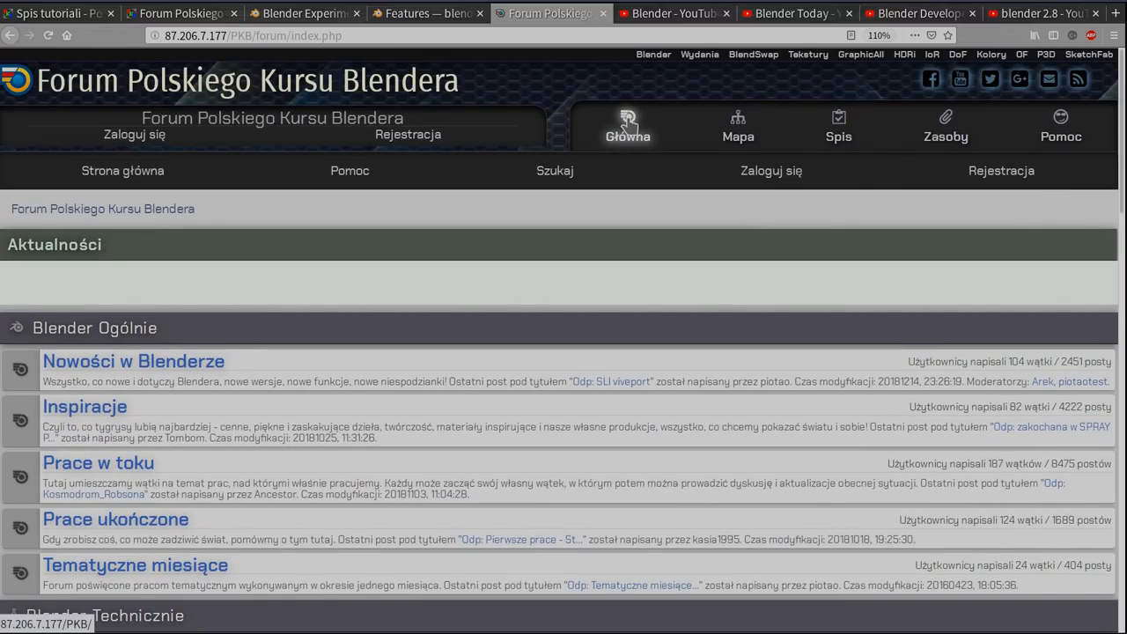
Go to the Polski Kurs Blendera home page, then switch to the Blender YouTube channel tab
{"action": "left_click", "coordinate": [627, 126]}
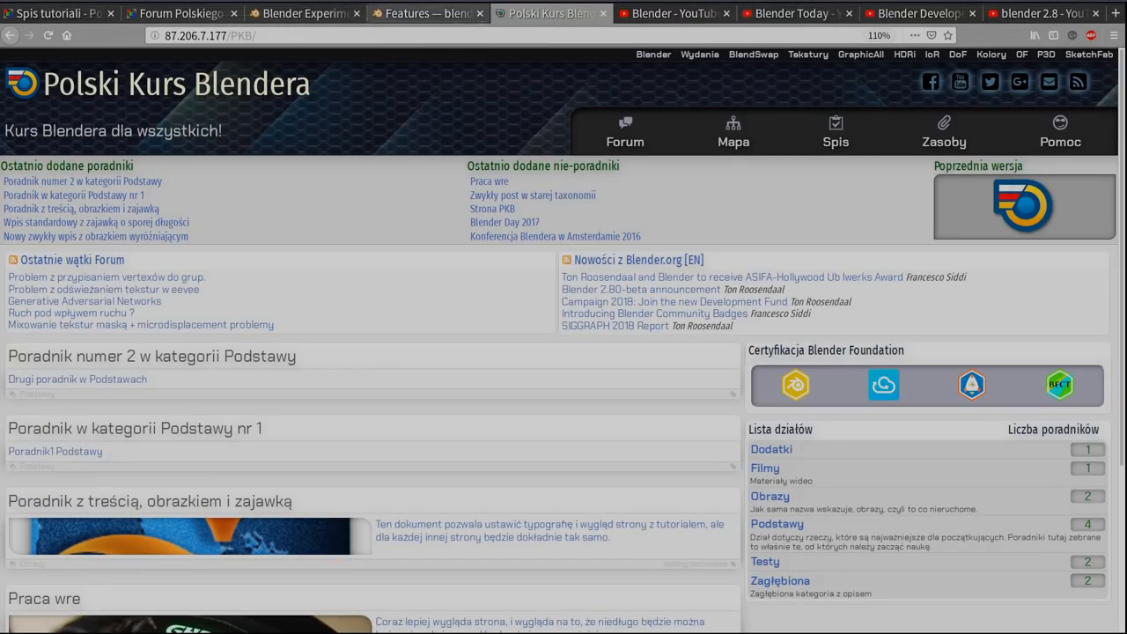
{"action": "left_click", "coordinate": [673, 14]}
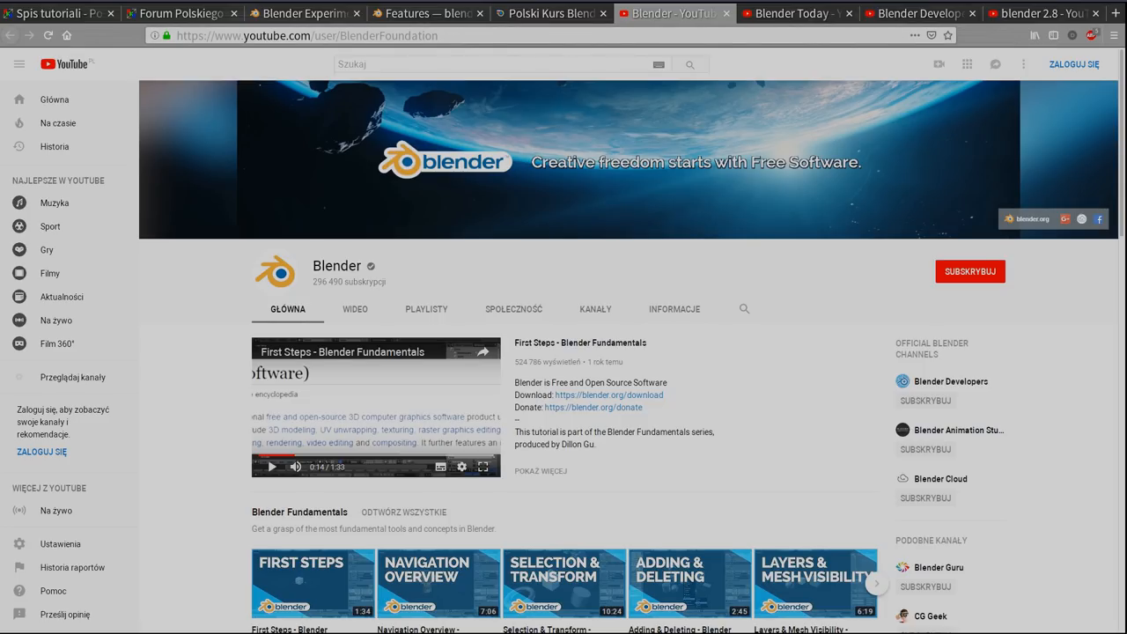
Switch to the Blender Today channel and scroll down through its page
{"action": "scroll", "scroll_direction": "down", "scroll_amount": 3}
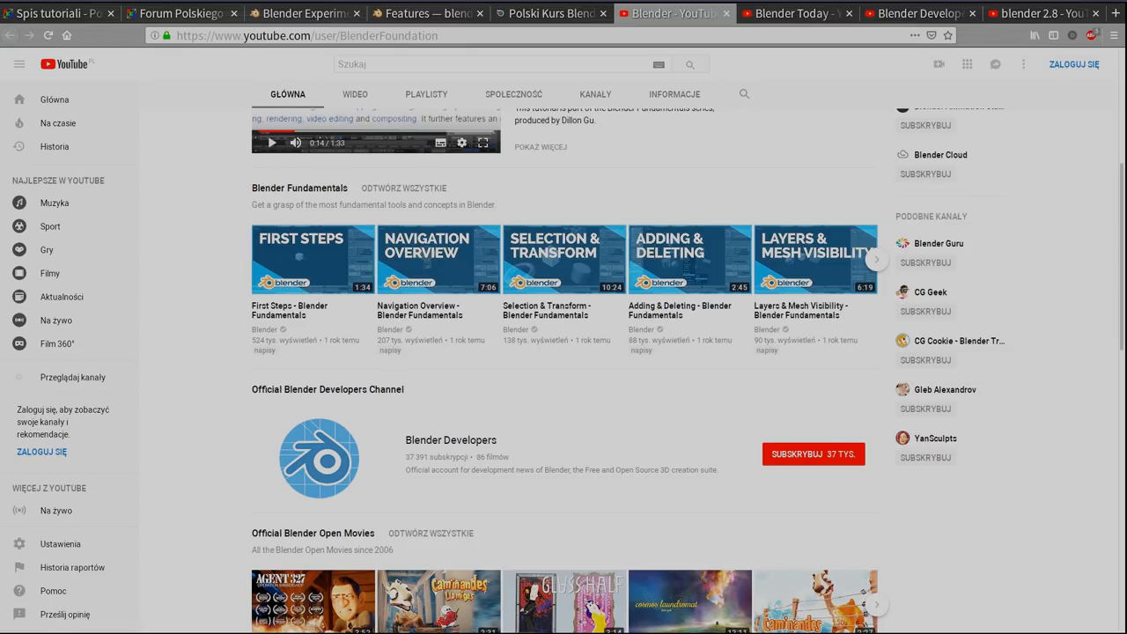
{"action": "left_click", "coordinate": [788, 14]}
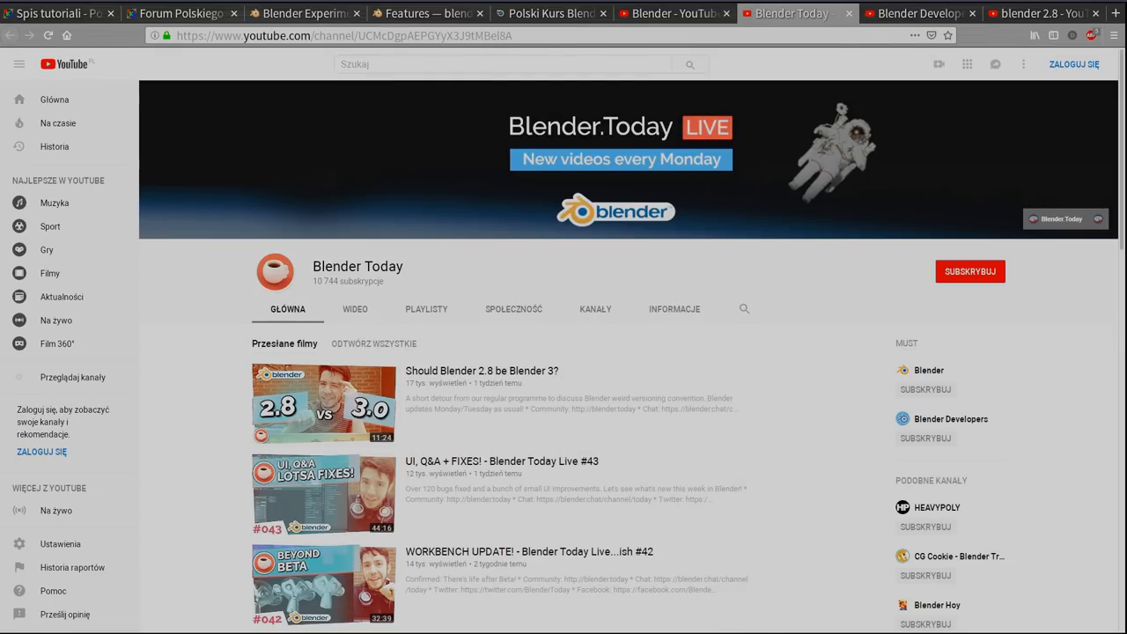
{"action": "scroll", "scroll_direction": "down", "scroll_amount": 3}
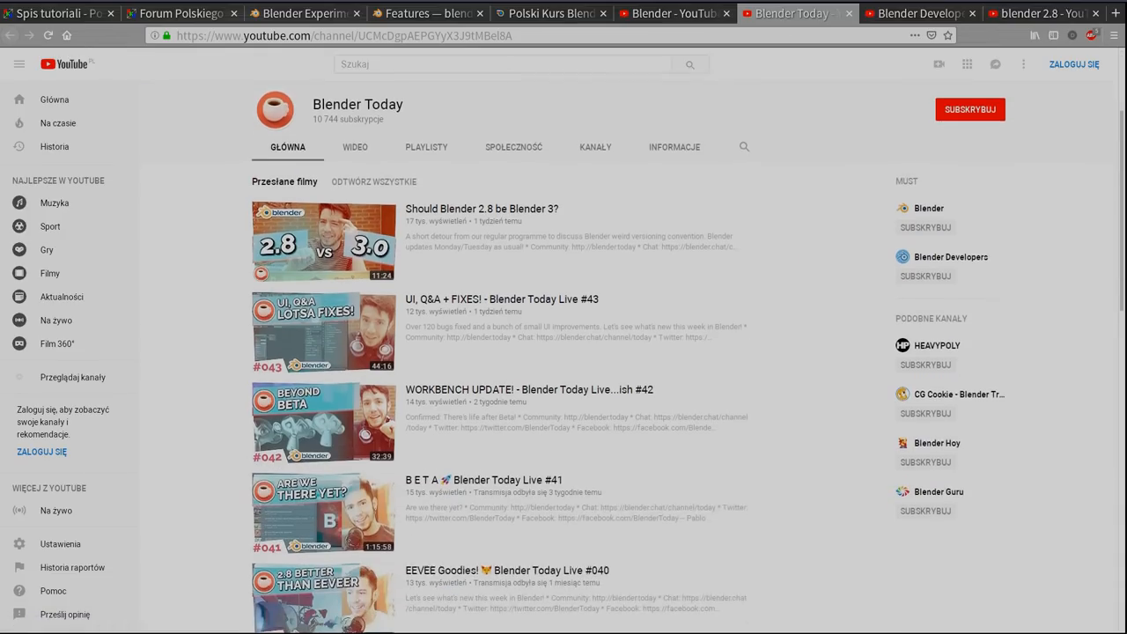
{"action": "scroll", "scroll_direction": "down", "scroll_amount": 3}
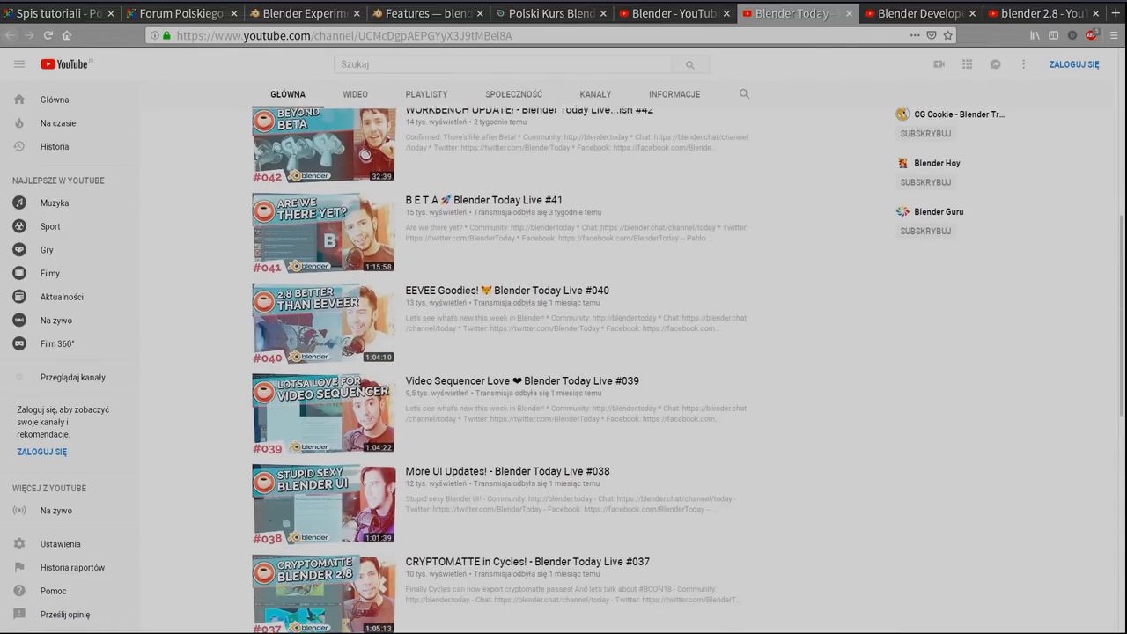
{"action": "scroll", "scroll_direction": "down", "scroll_amount": 3}
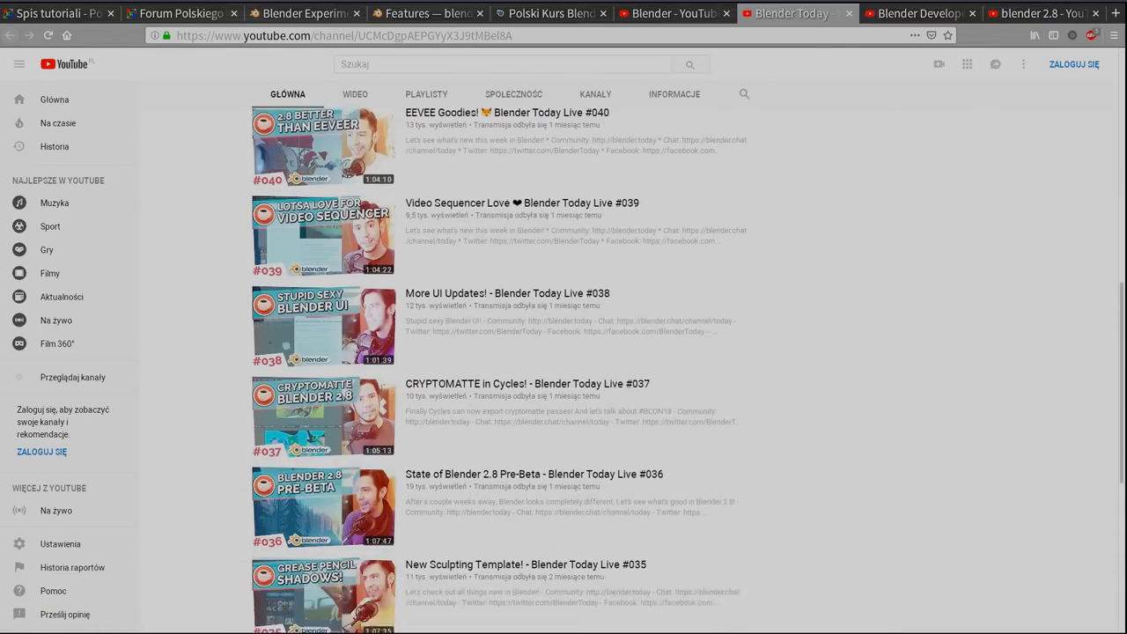
{"action": "scroll", "scroll_direction": "down", "scroll_amount": 3}
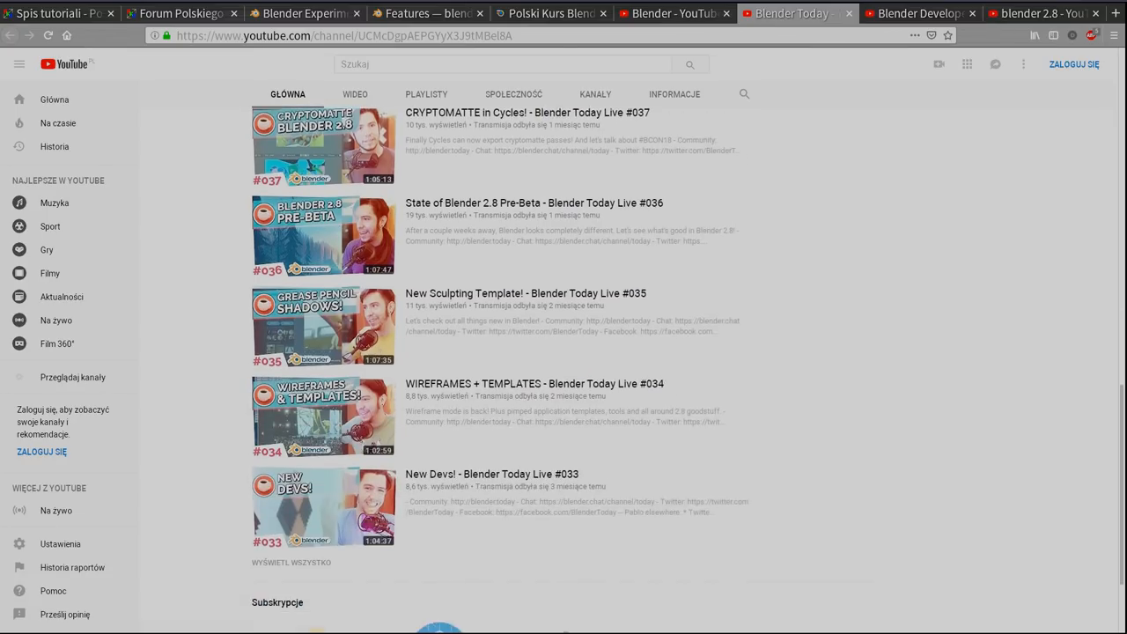
{"action": "scroll", "scroll_direction": "down", "scroll_amount": 3}
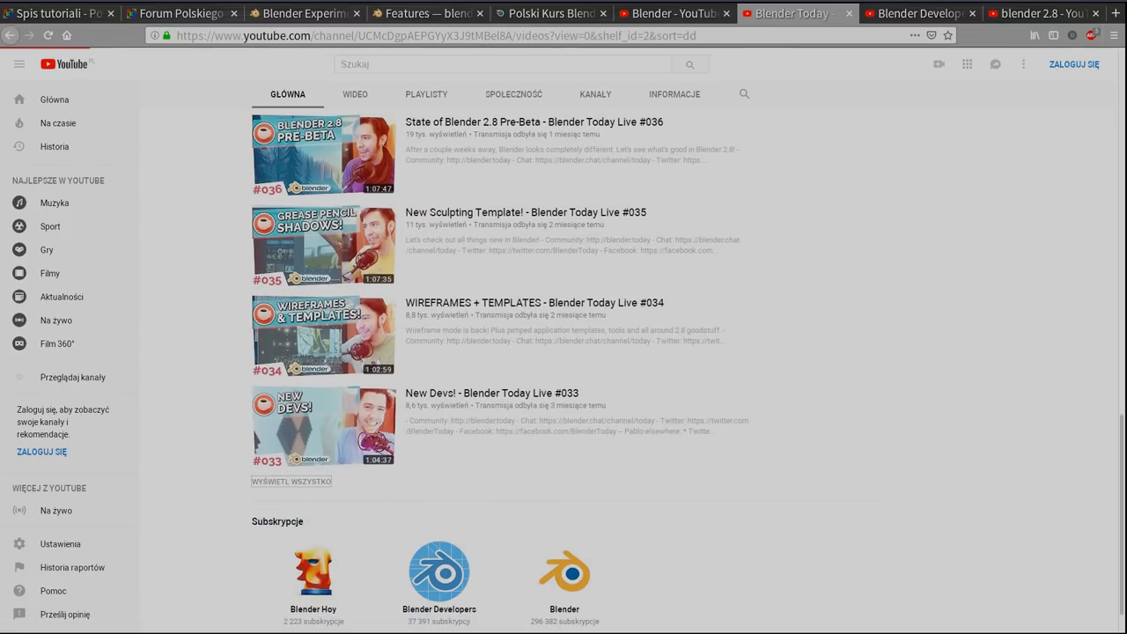
Show all Blender Today uploads, browse them, then switch to the Blender Developers channel tab
{"action": "left_click", "coordinate": [354, 95]}
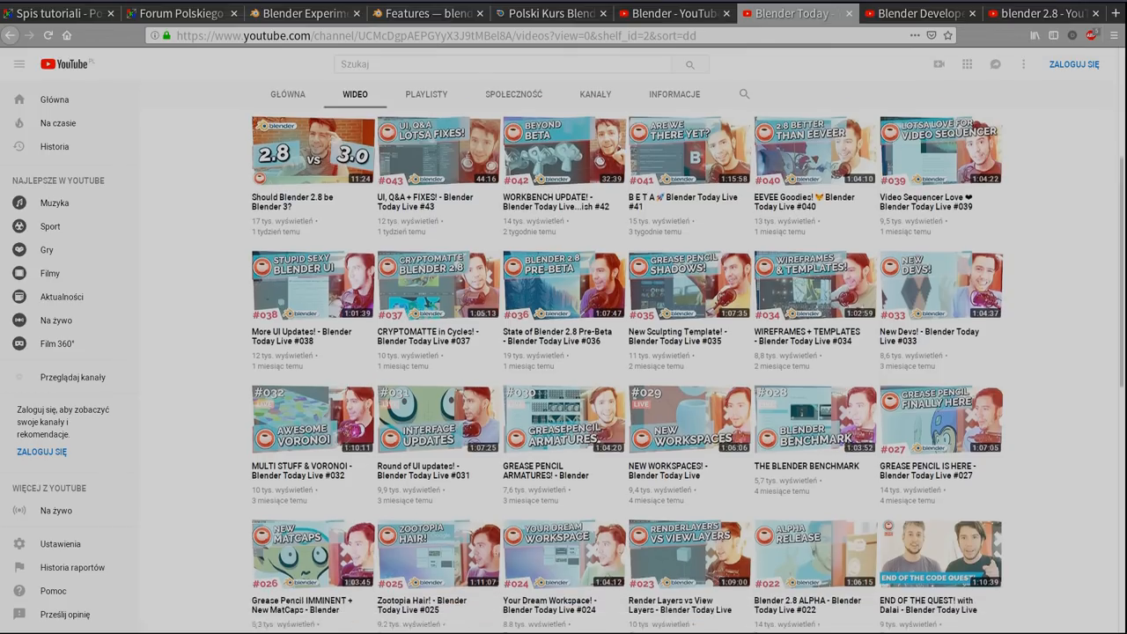
{"action": "scroll", "scroll_direction": "down", "scroll_amount": 3}
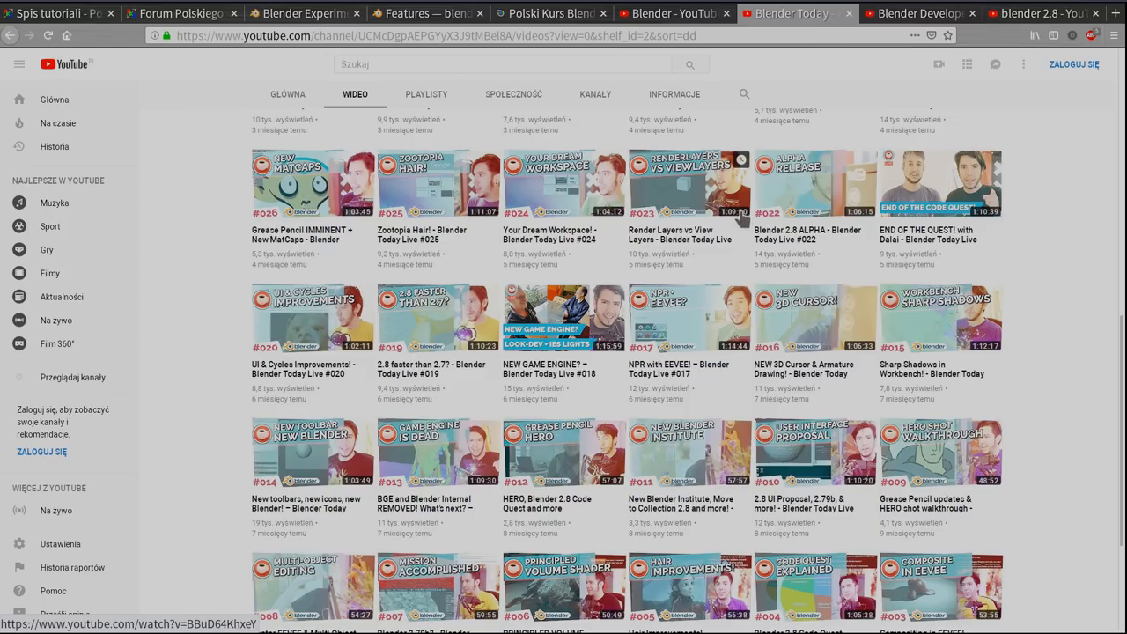
{"action": "mouse_move", "coordinate": [423, 483]}
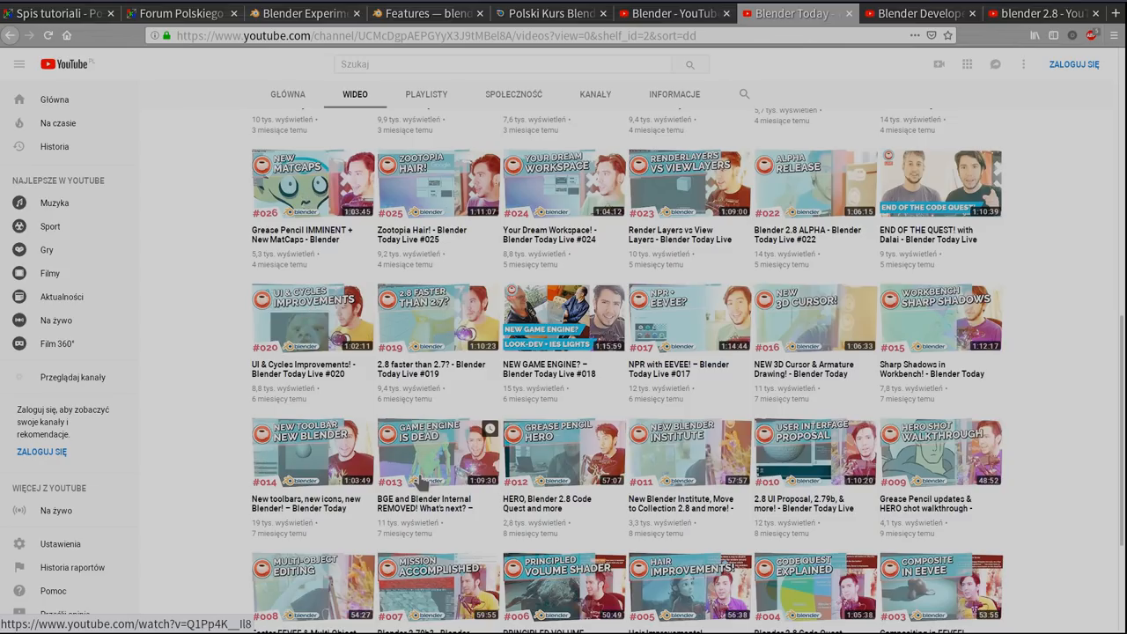
{"action": "scroll", "scroll_direction": "up", "scroll_amount": 3}
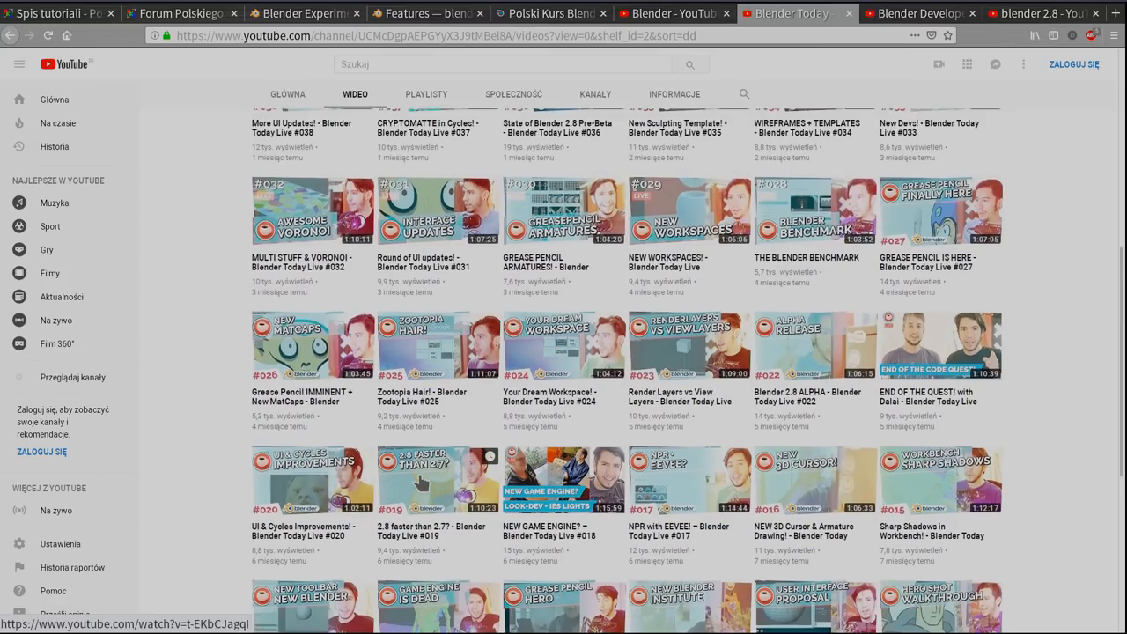
{"action": "scroll", "scroll_direction": "down", "scroll_amount": 3}
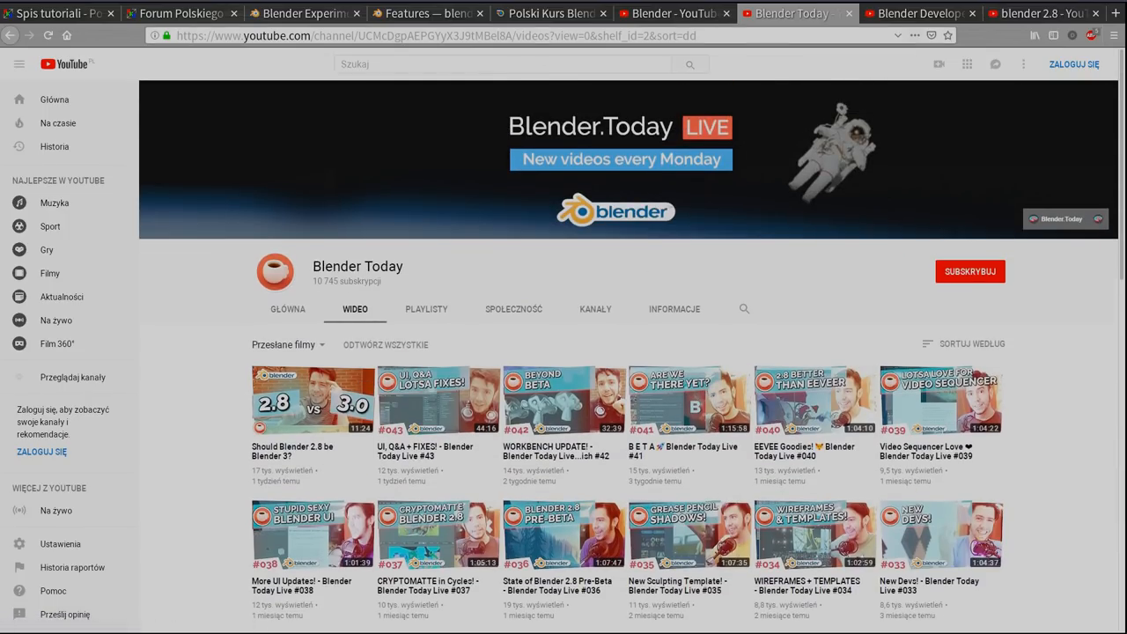
{"action": "left_click", "coordinate": [919, 14]}
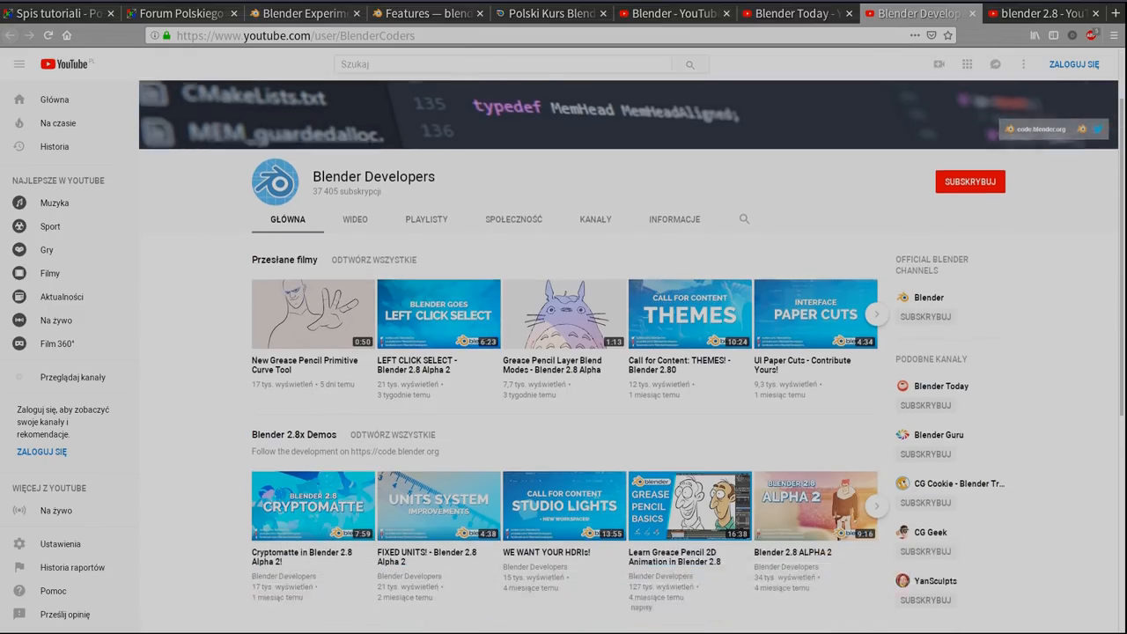
Scroll down through the Blender Developers channel's Blender 2.8 videos
{"action": "scroll", "scroll_direction": "down", "scroll_amount": 3}
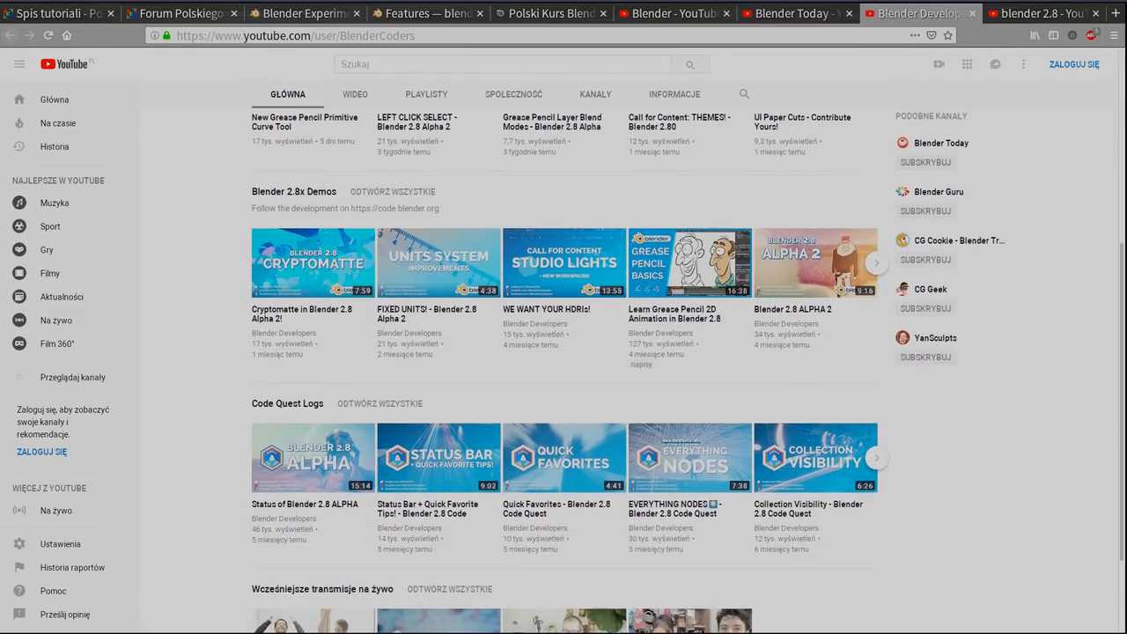
{"action": "scroll", "scroll_direction": "down", "scroll_amount": 3}
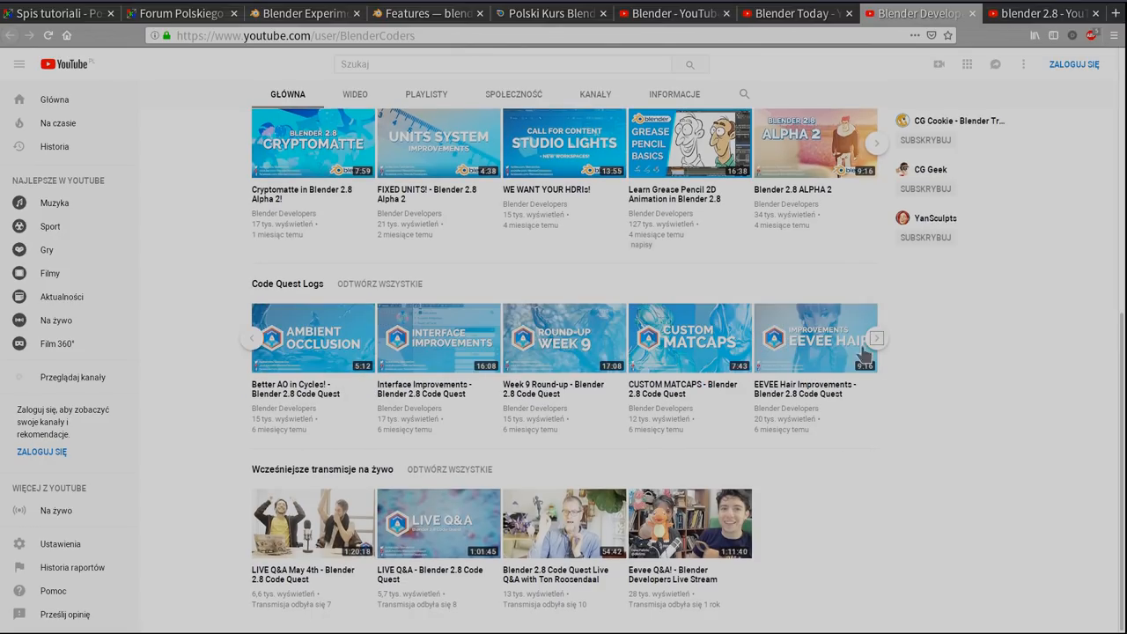
{"action": "mouse_move", "coordinate": [595, 338]}
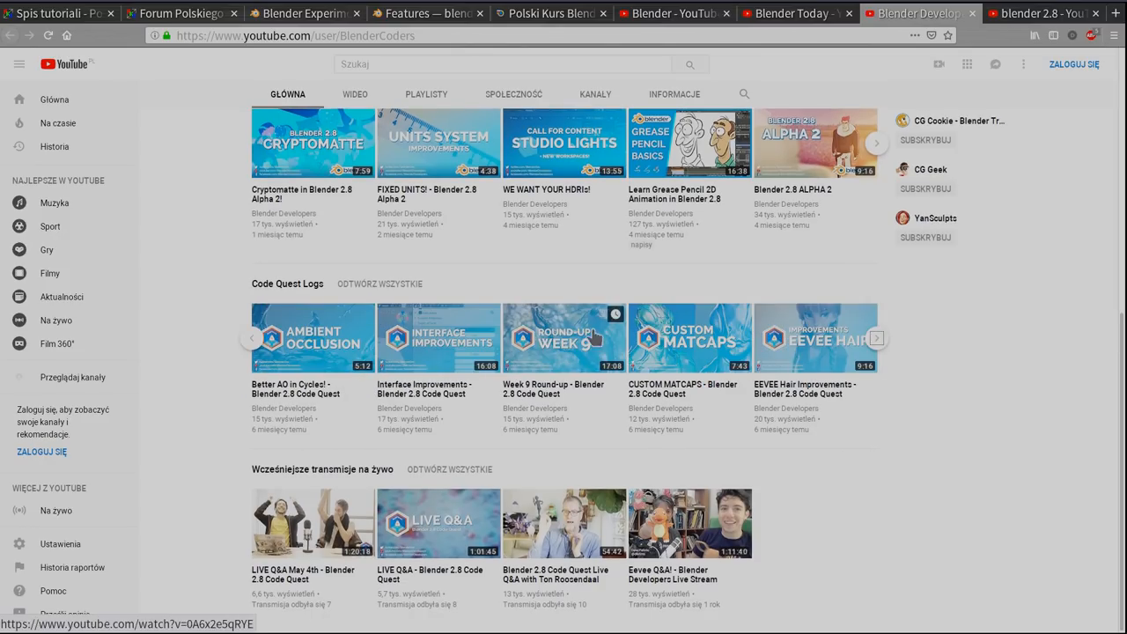
{"action": "scroll", "scroll_direction": "down", "scroll_amount": 3}
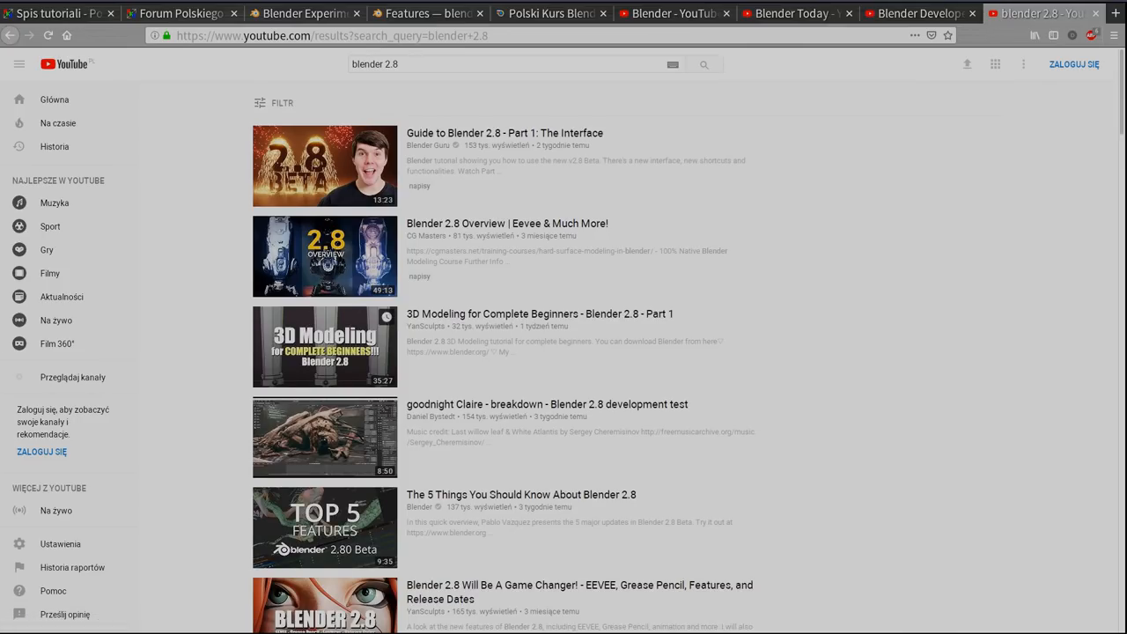
{"action": "scroll", "scroll_direction": "down", "scroll_amount": 3}
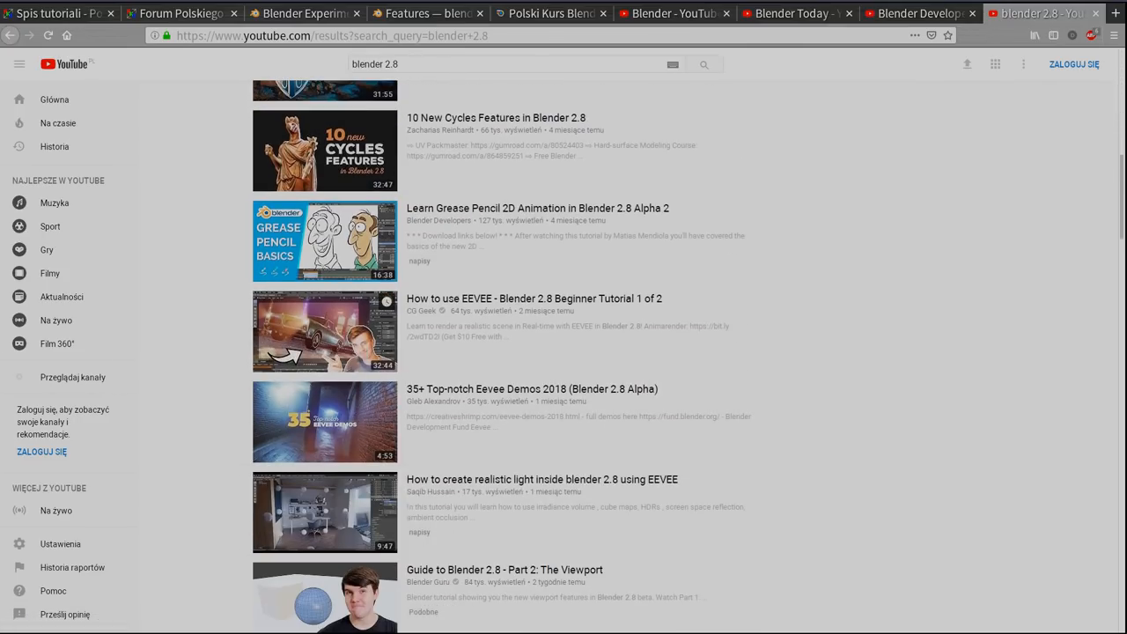
{"action": "scroll", "scroll_direction": "down", "scroll_amount": 3}
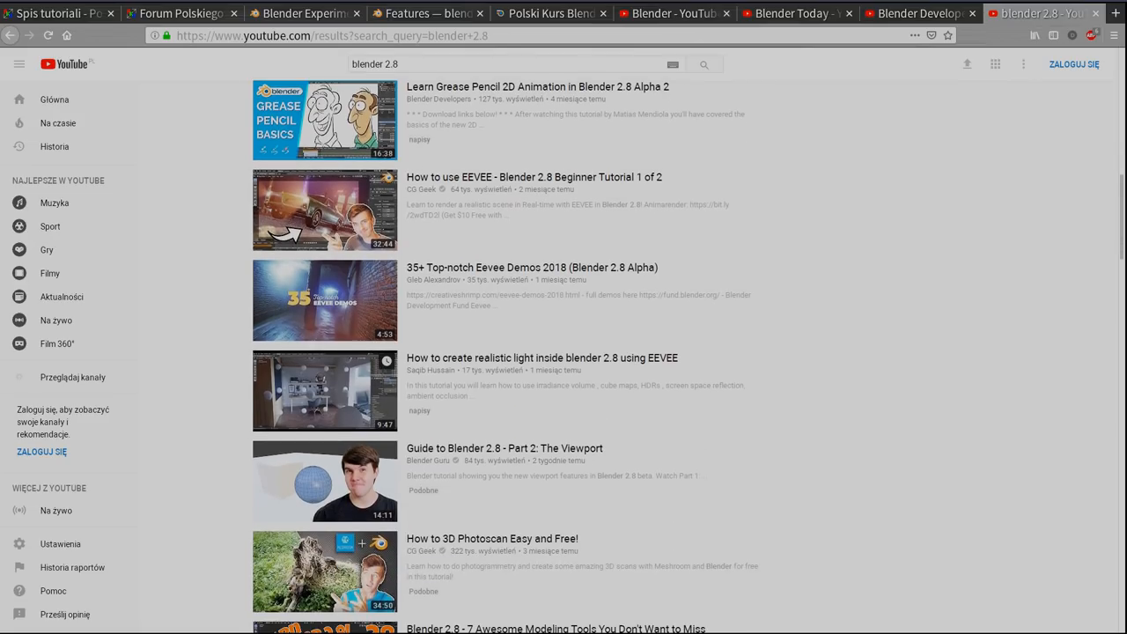
{"action": "mouse_move", "coordinate": [528, 419]}
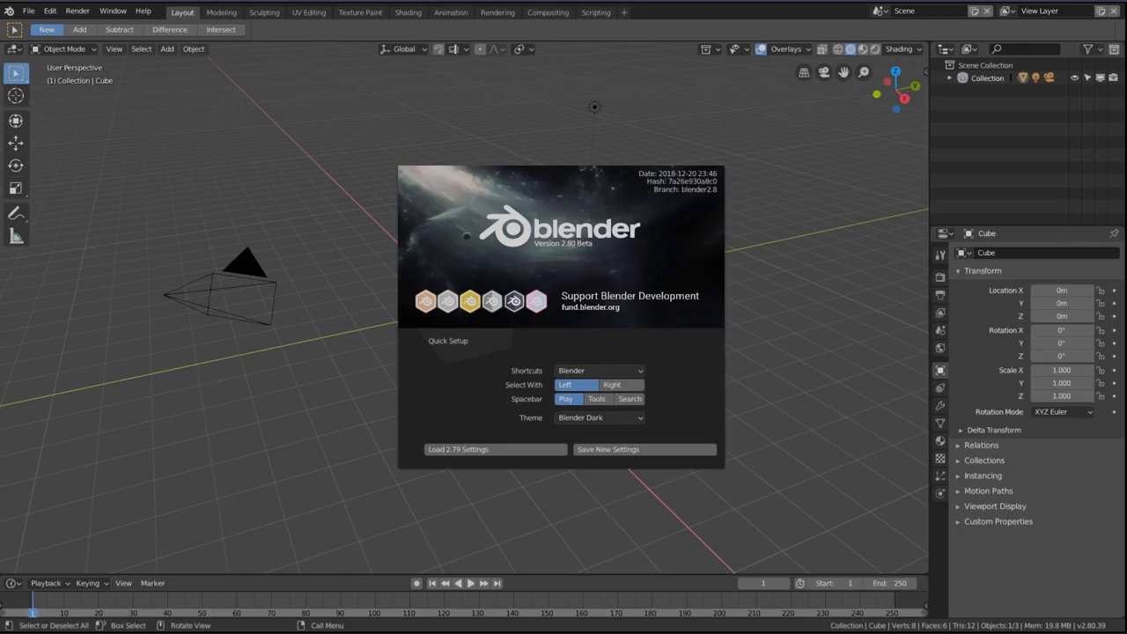
{"action": "left_click", "coordinate": [598, 369]}
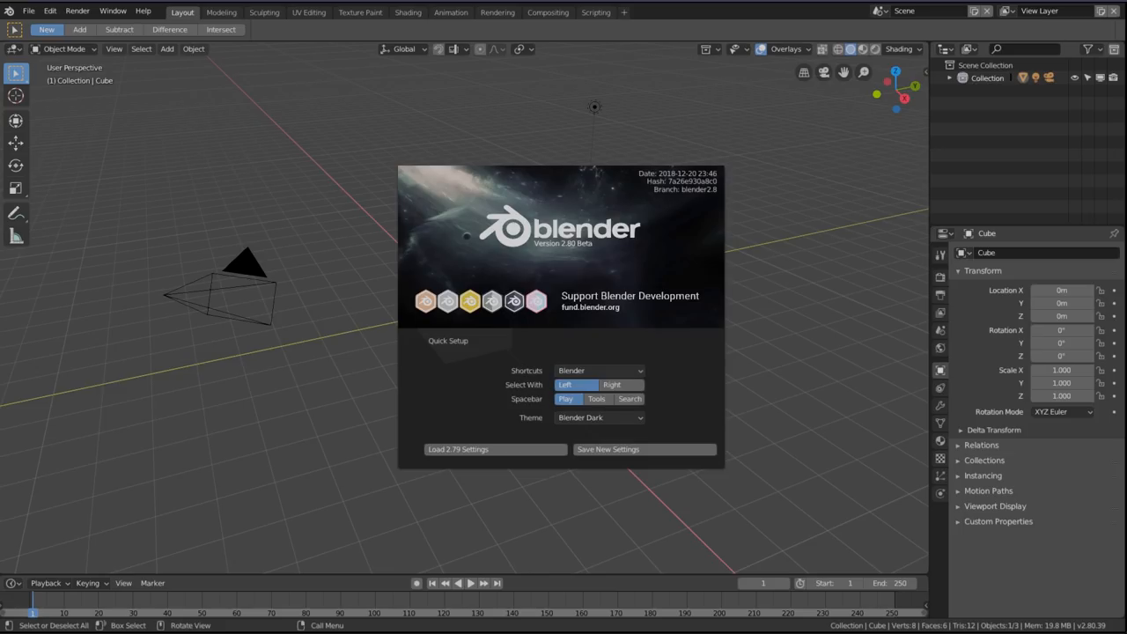
{"action": "left_click", "coordinate": [598, 370]}
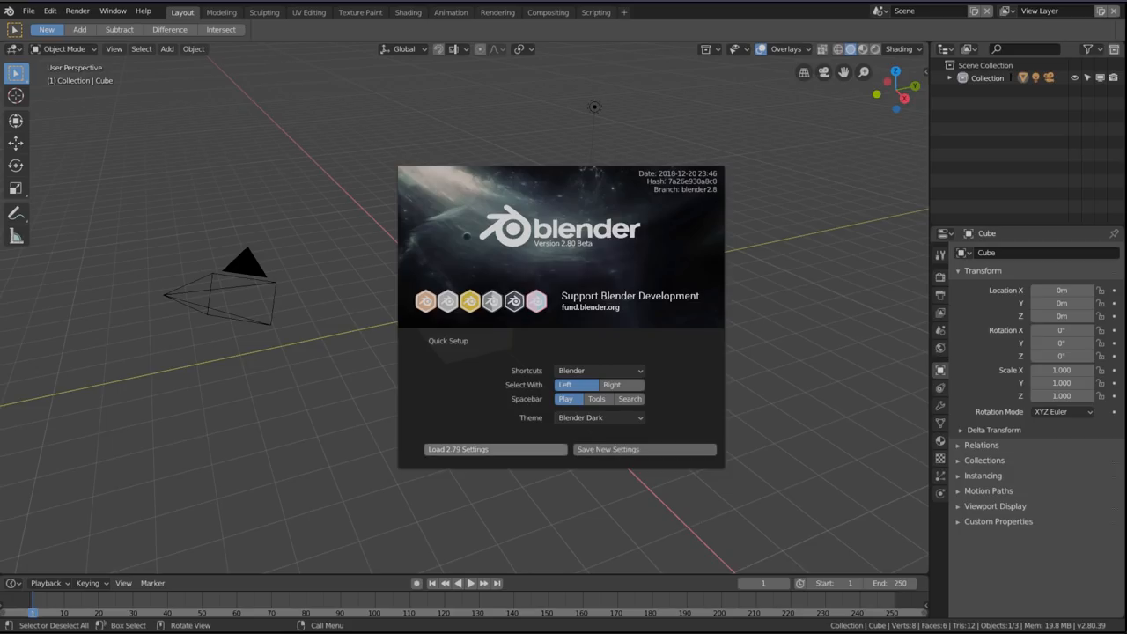
In Quick Setup try the Blender Light theme and the Search spacebar option, returning spacebar to Play
{"action": "left_click", "coordinate": [599, 417]}
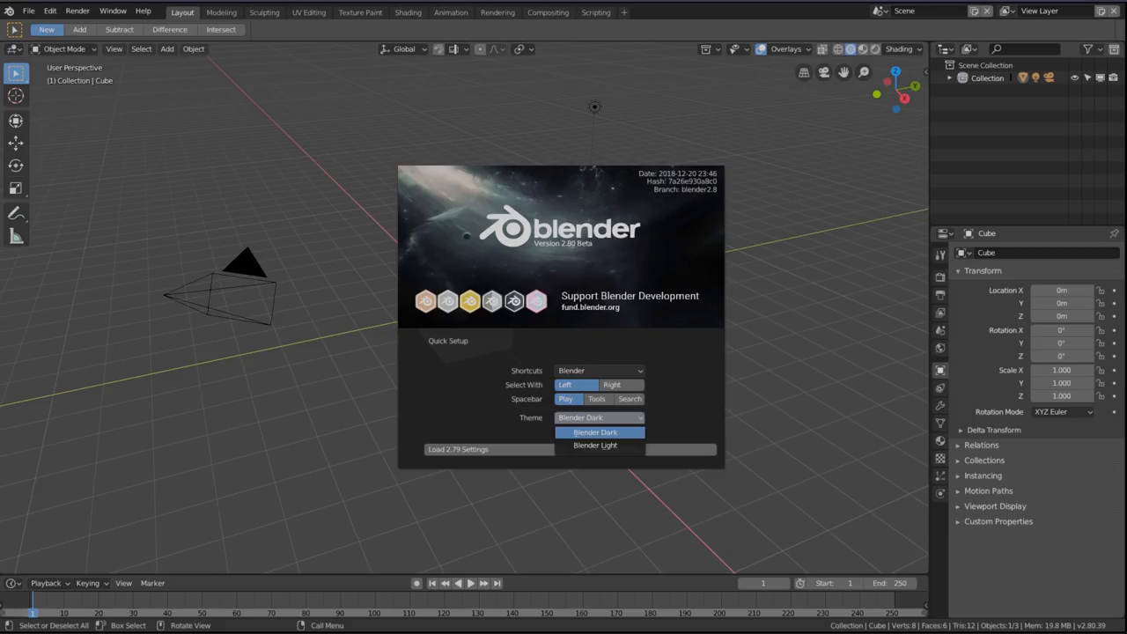
{"action": "left_click", "coordinate": [595, 443]}
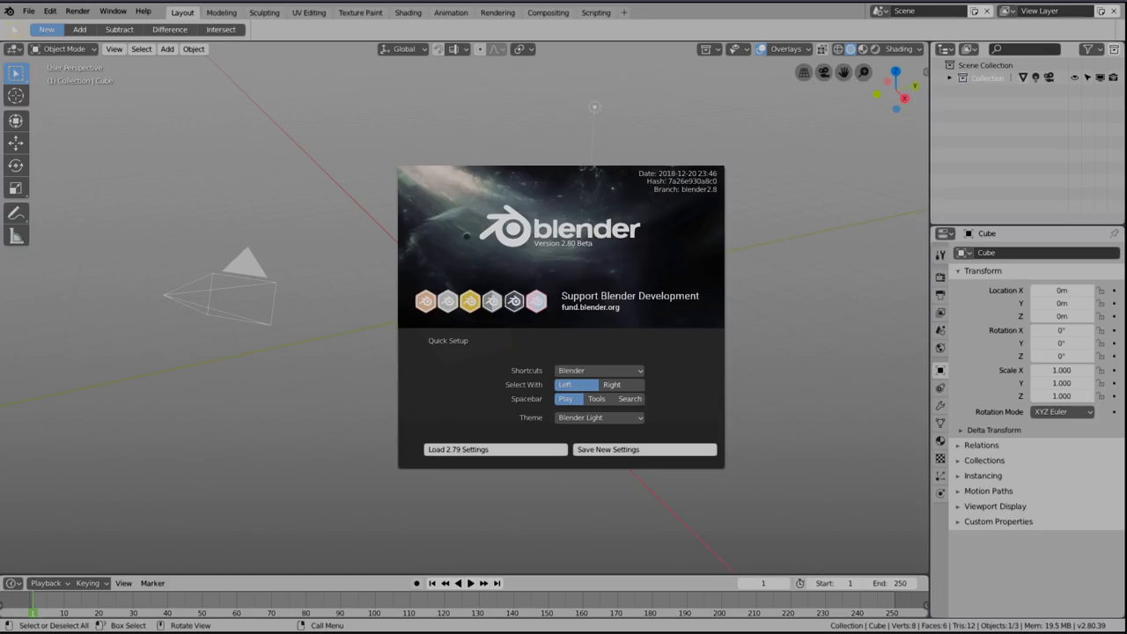
{"action": "mouse_move", "coordinate": [567, 397]}
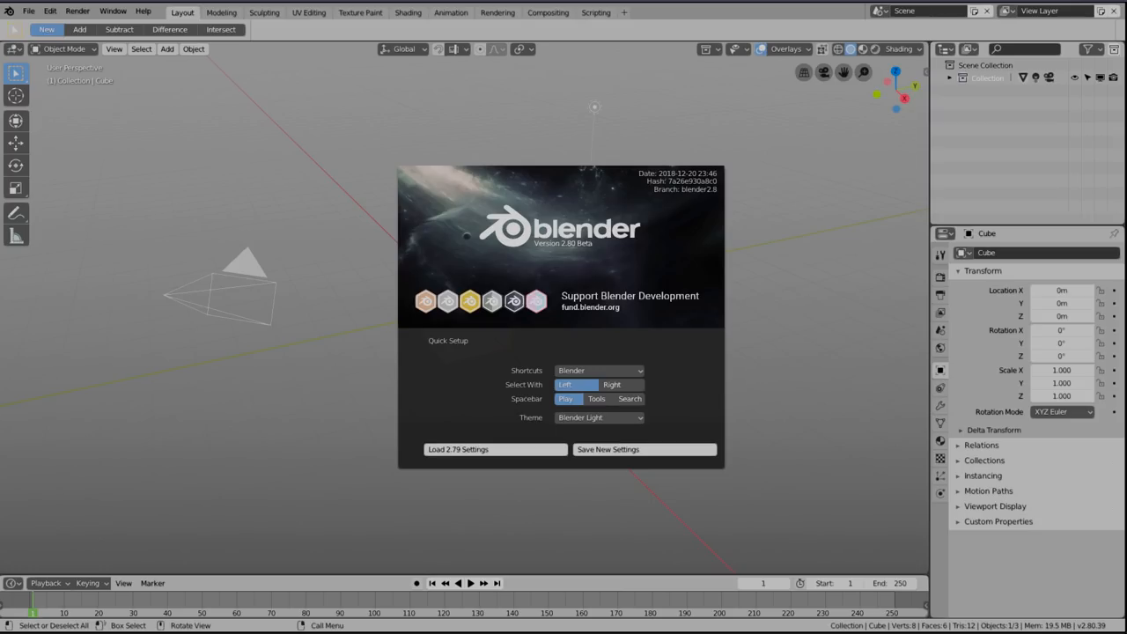
{"action": "left_click", "coordinate": [630, 398]}
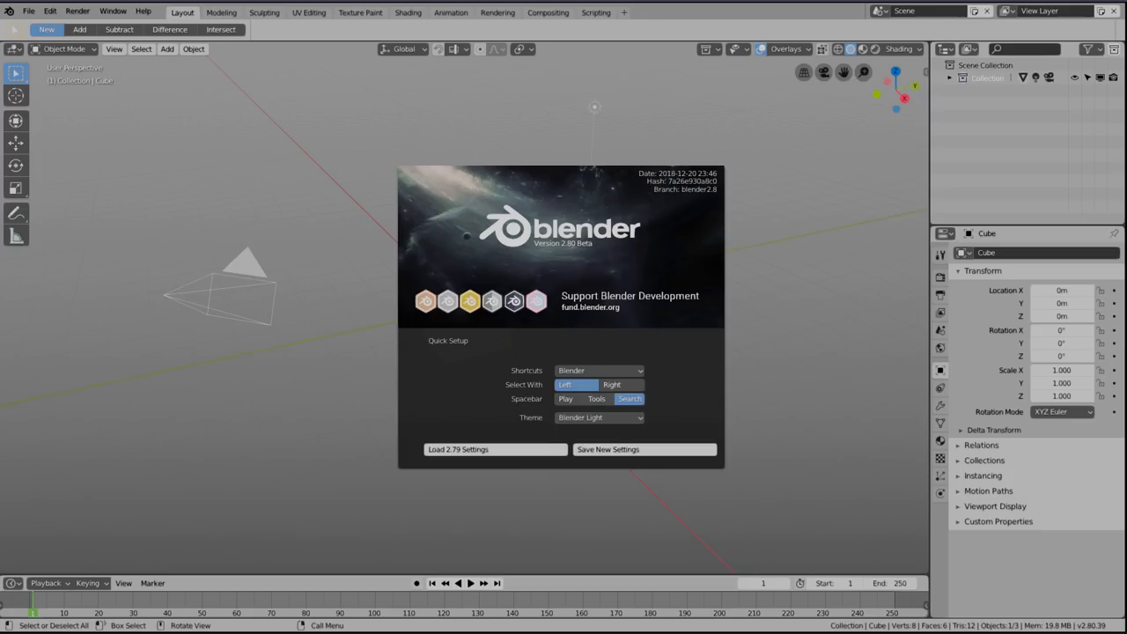
{"action": "left_click", "coordinate": [565, 398]}
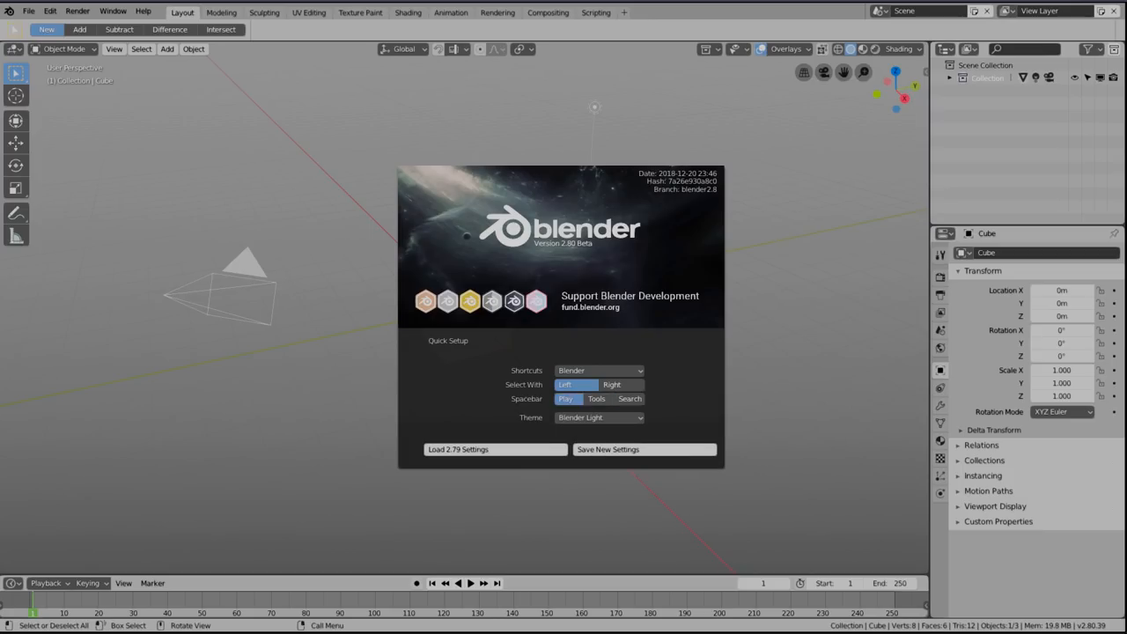
Set shortcuts to Blender 2.79, theme back to Blender Dark, and save the new settings
{"action": "left_click", "coordinate": [599, 370]}
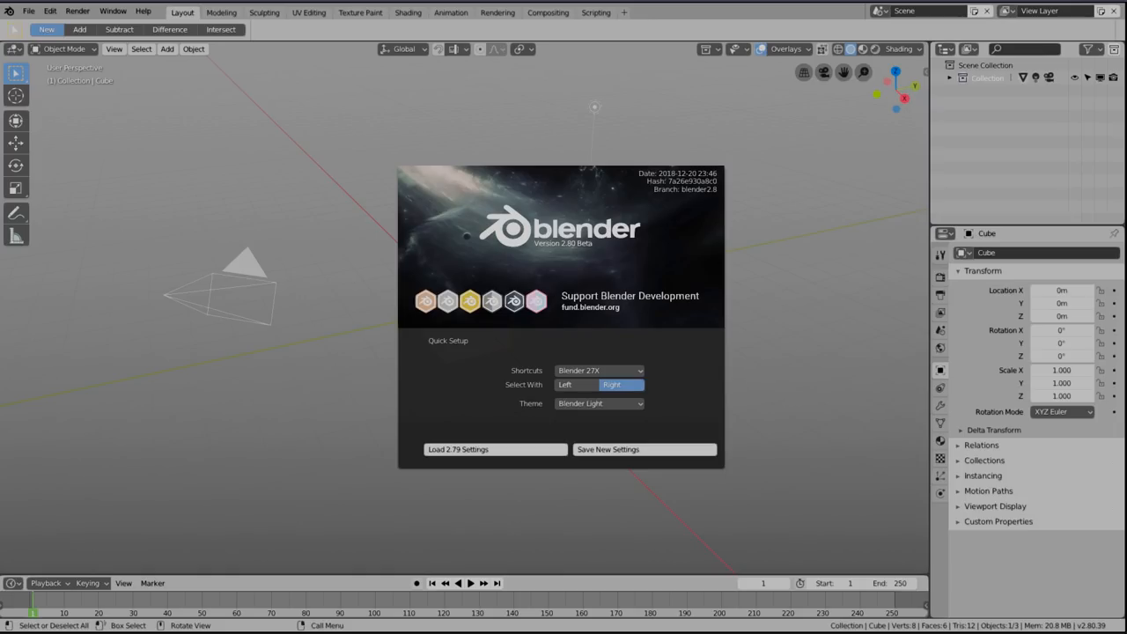
{"action": "left_click", "coordinate": [599, 403]}
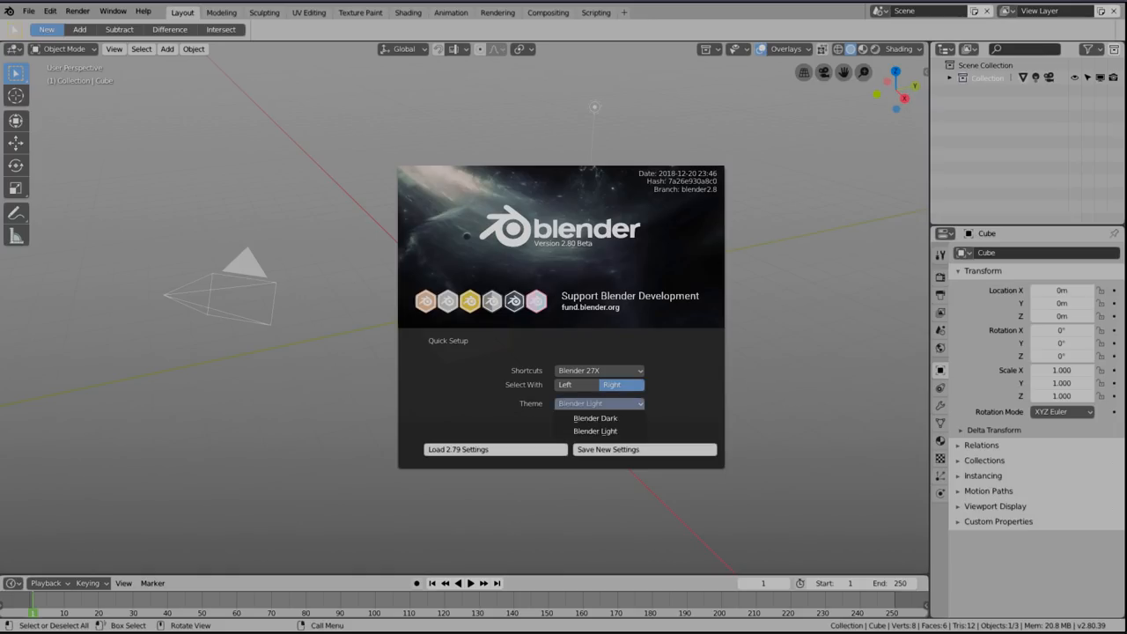
{"action": "left_click", "coordinate": [596, 417]}
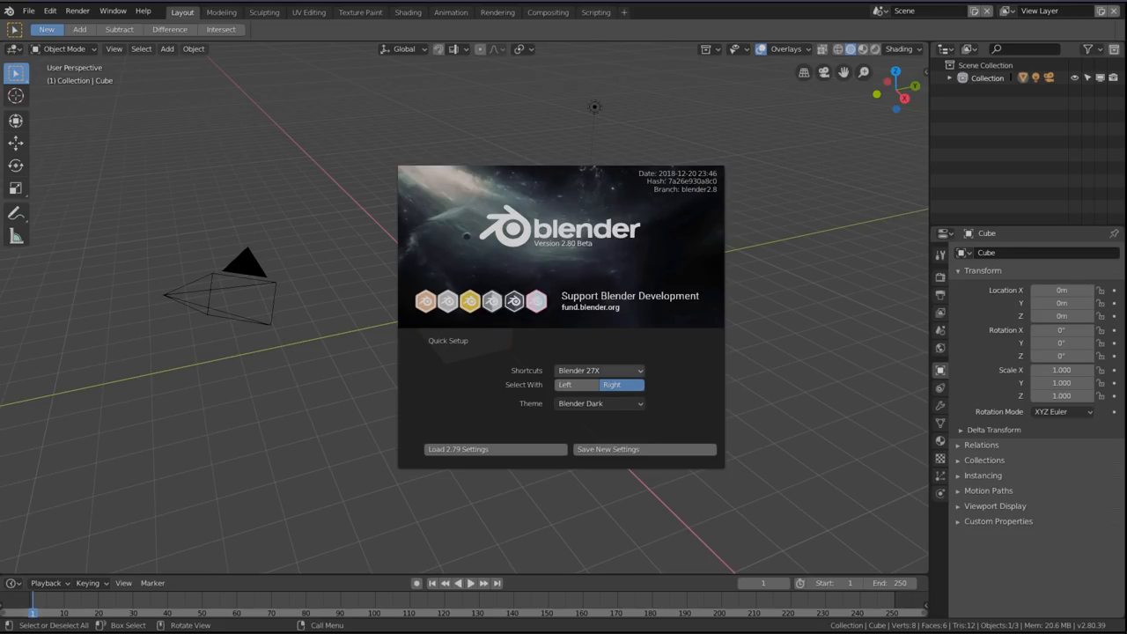
{"action": "left_click", "coordinate": [599, 370]}
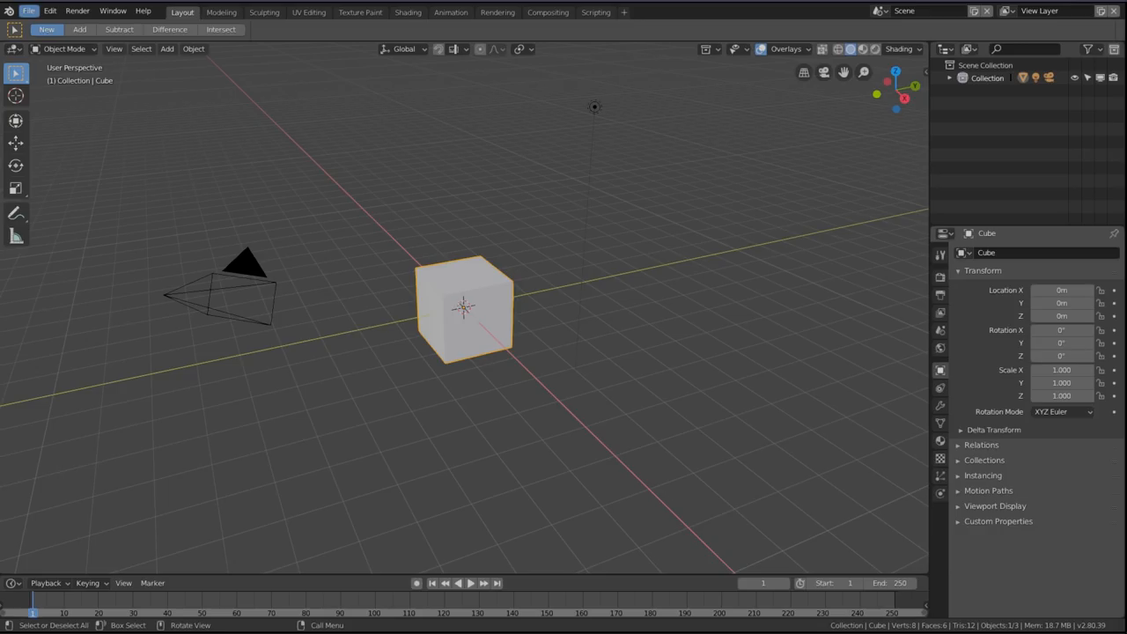
{"action": "left_click", "coordinate": [28, 11]}
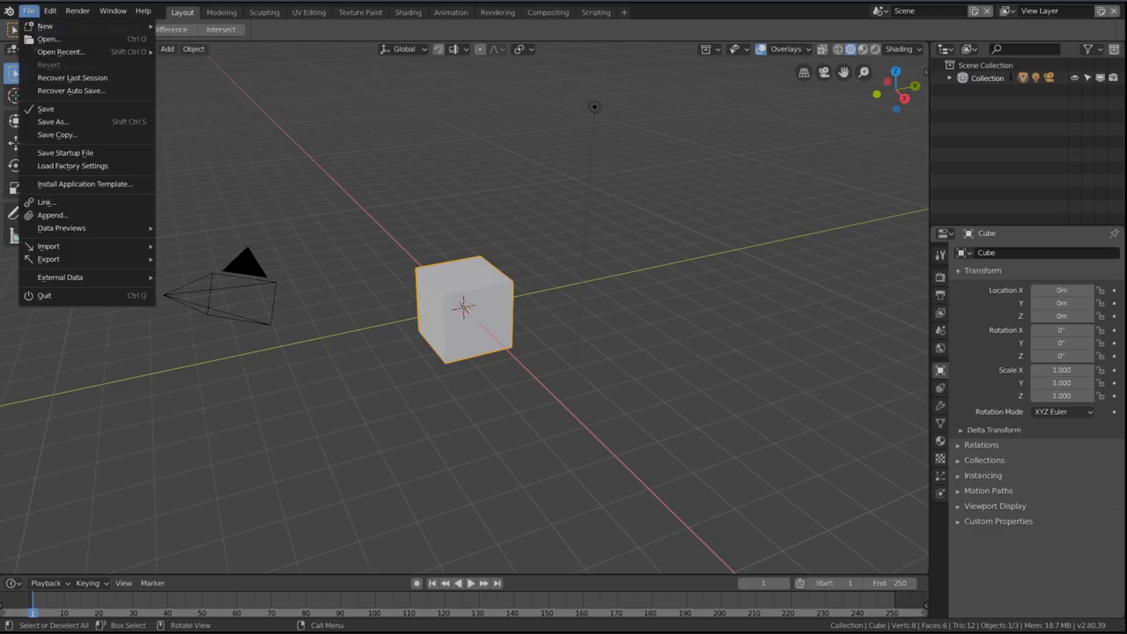
{"action": "mouse_move", "coordinate": [84, 185]}
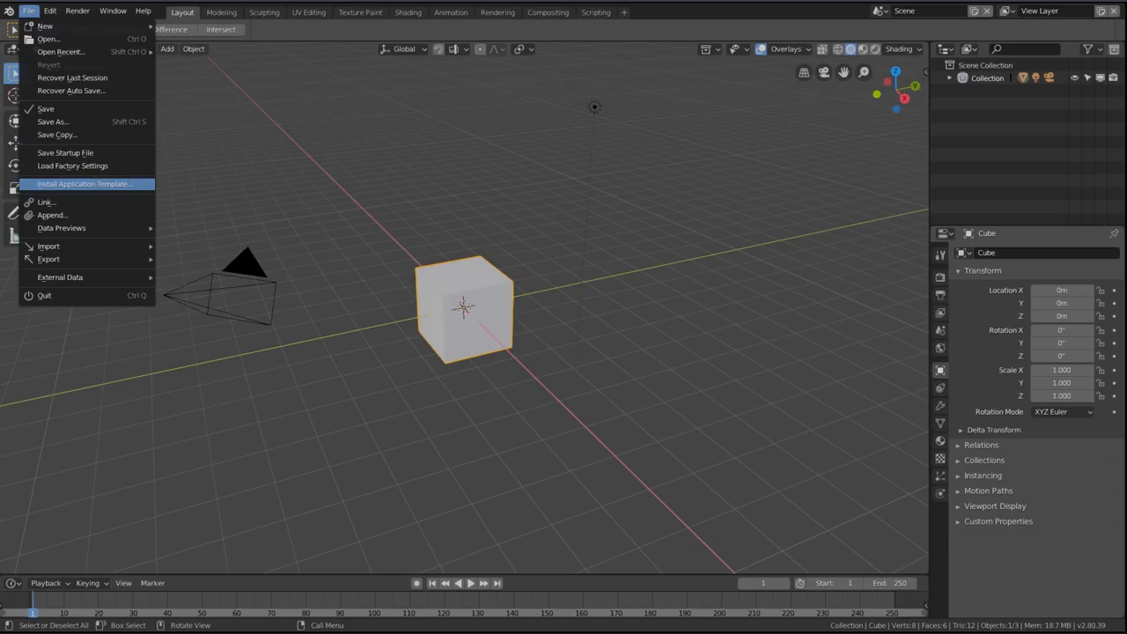
{"action": "mouse_move", "coordinate": [46, 201]}
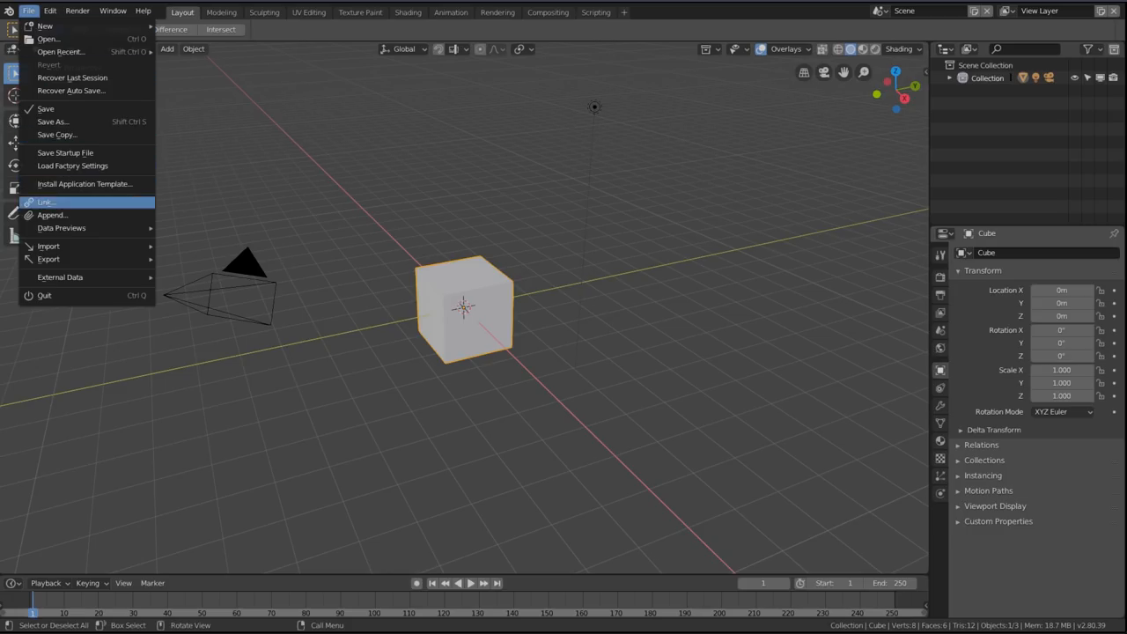
{"action": "mouse_move", "coordinate": [72, 166]}
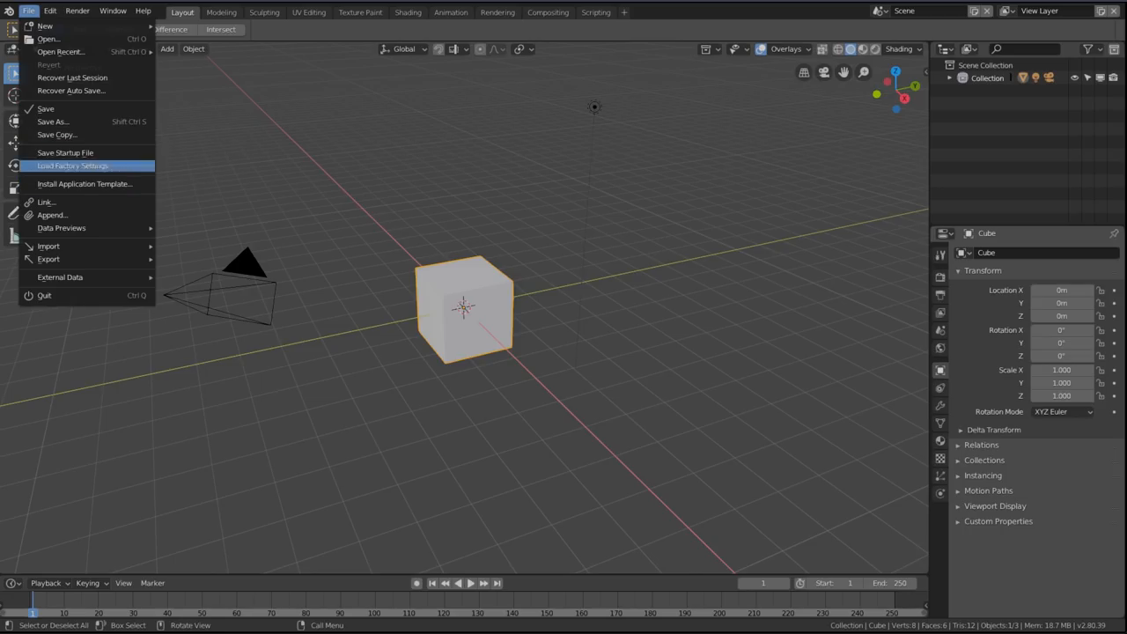
{"action": "mouse_move", "coordinate": [72, 165]}
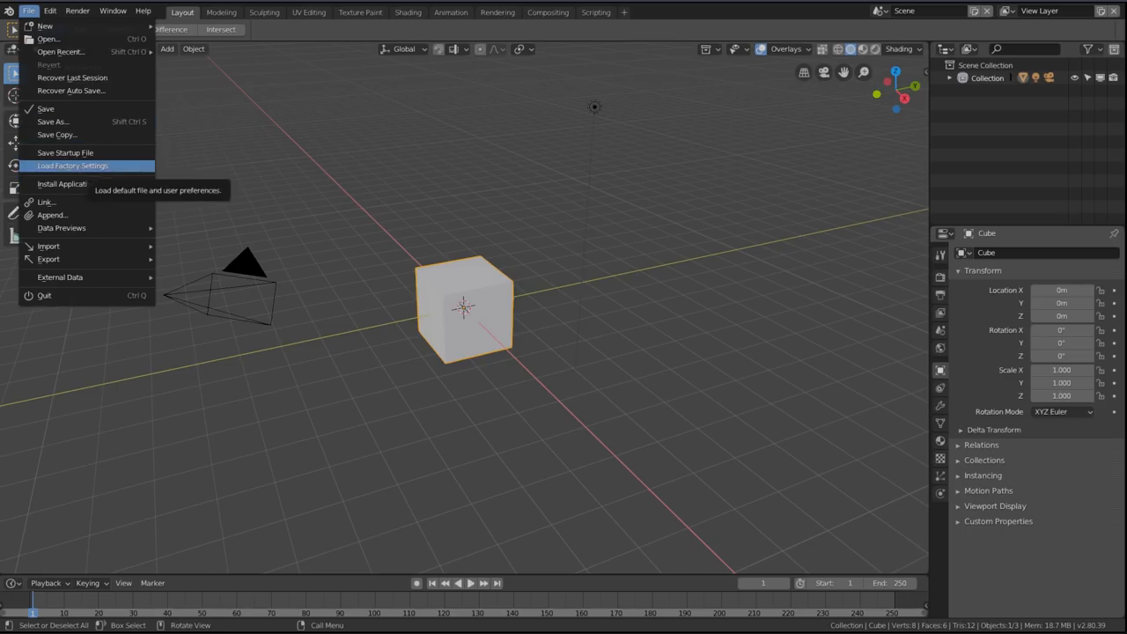
{"action": "left_click", "coordinate": [28, 10]}
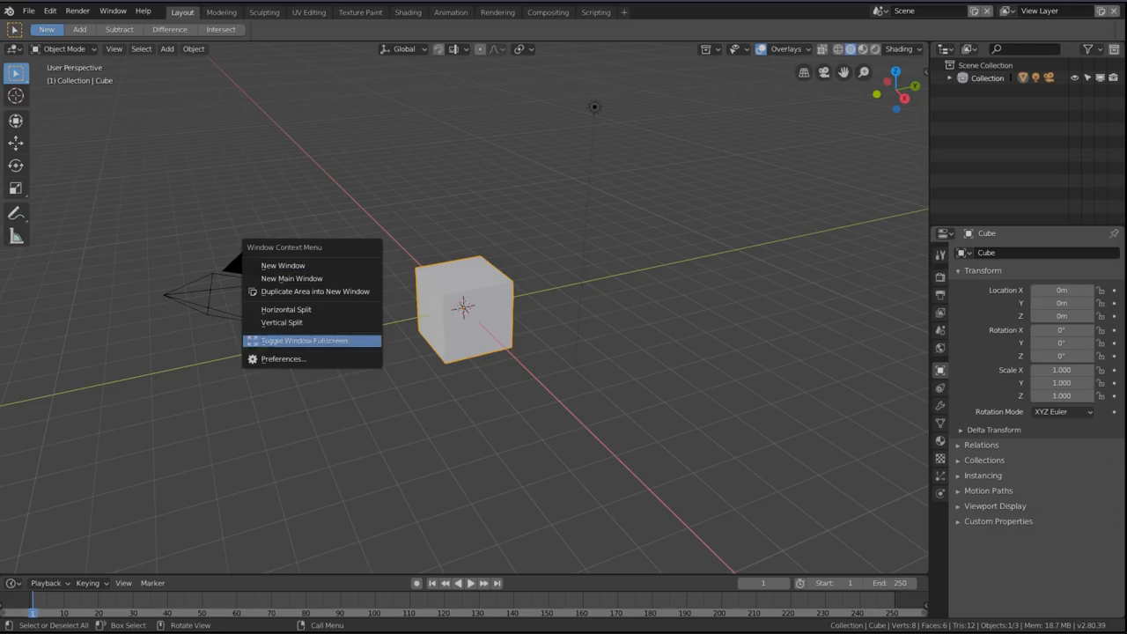
{"action": "mouse_move", "coordinate": [283, 360]}
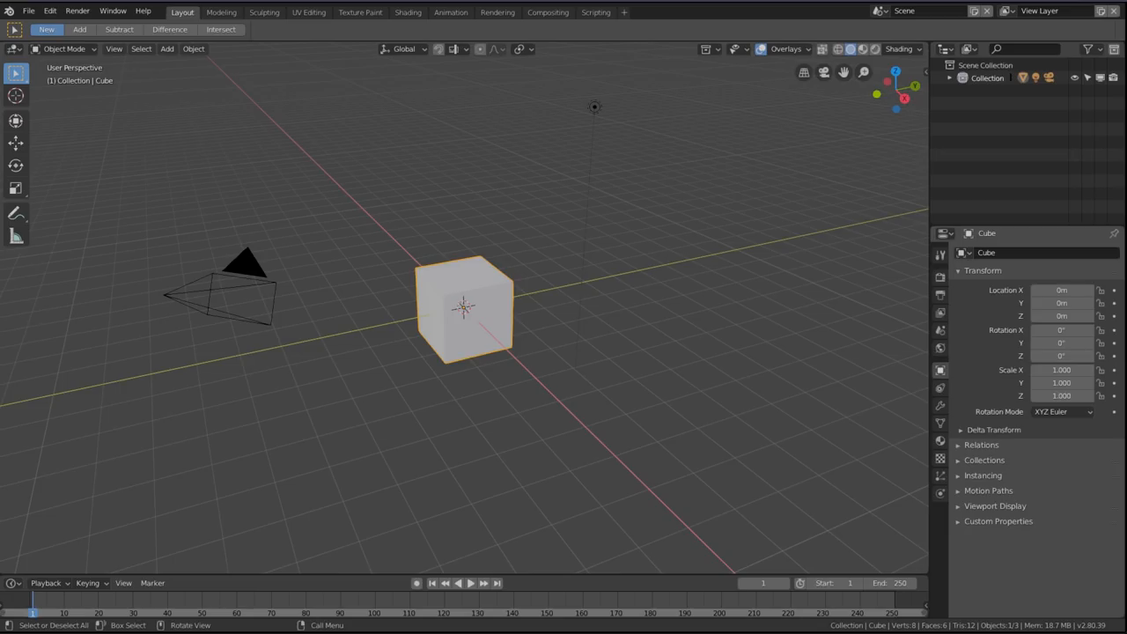
Bring up the Edit menu to reach the Preferences window
{"action": "left_click", "coordinate": [49, 10]}
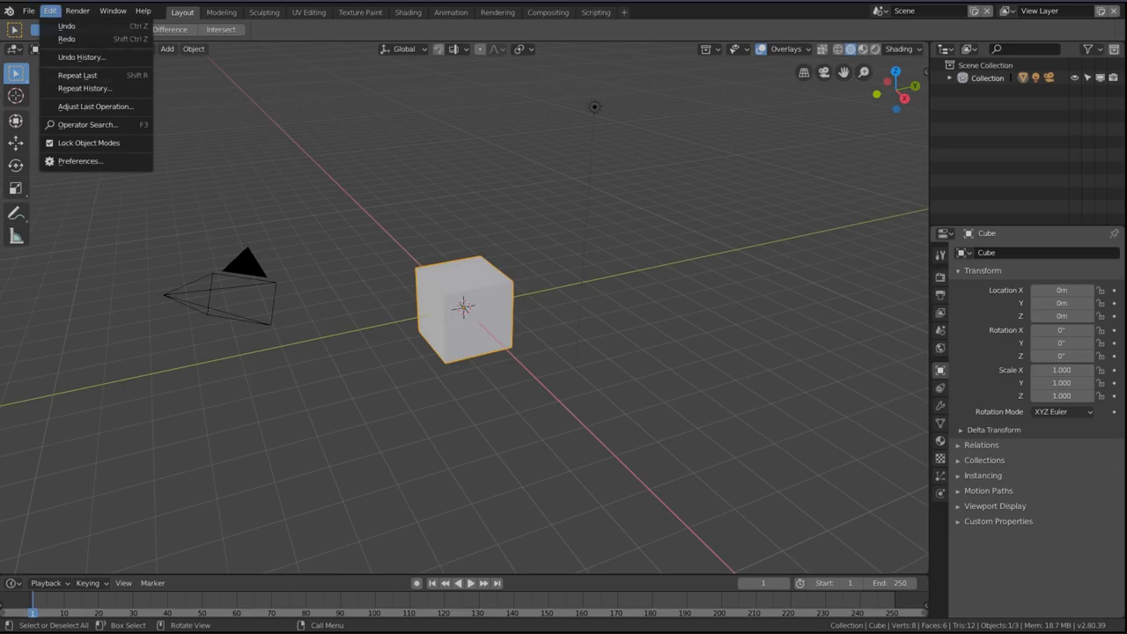
{"action": "mouse_move", "coordinate": [84, 88]}
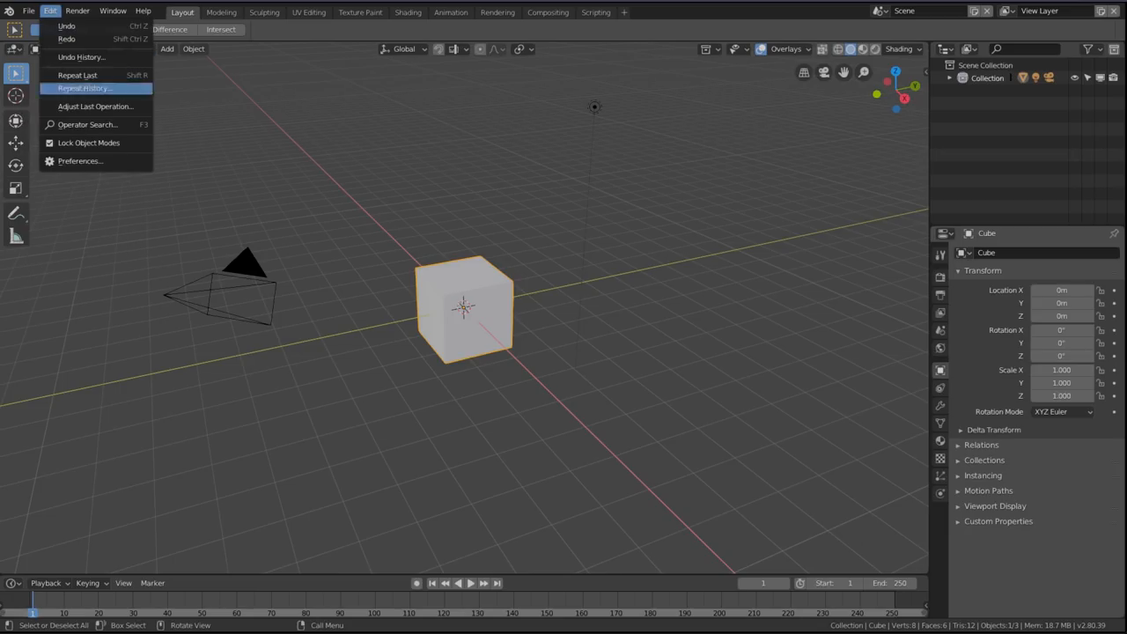
{"action": "mouse_move", "coordinate": [81, 160]}
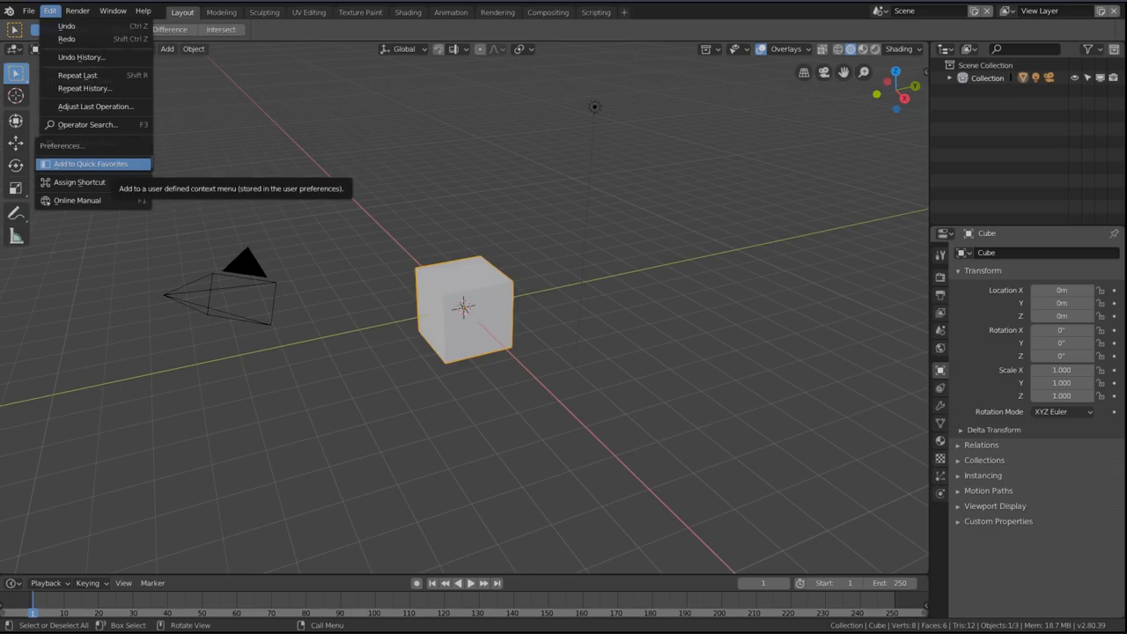
{"action": "mouse_move", "coordinate": [79, 181]}
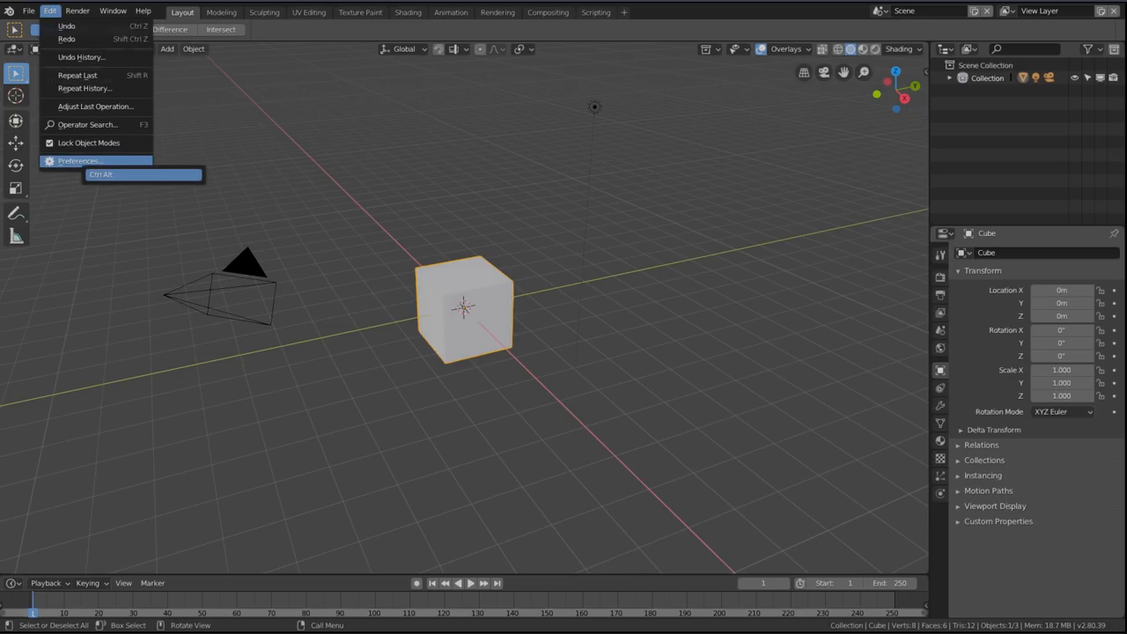
{"action": "mouse_move", "coordinate": [79, 161]}
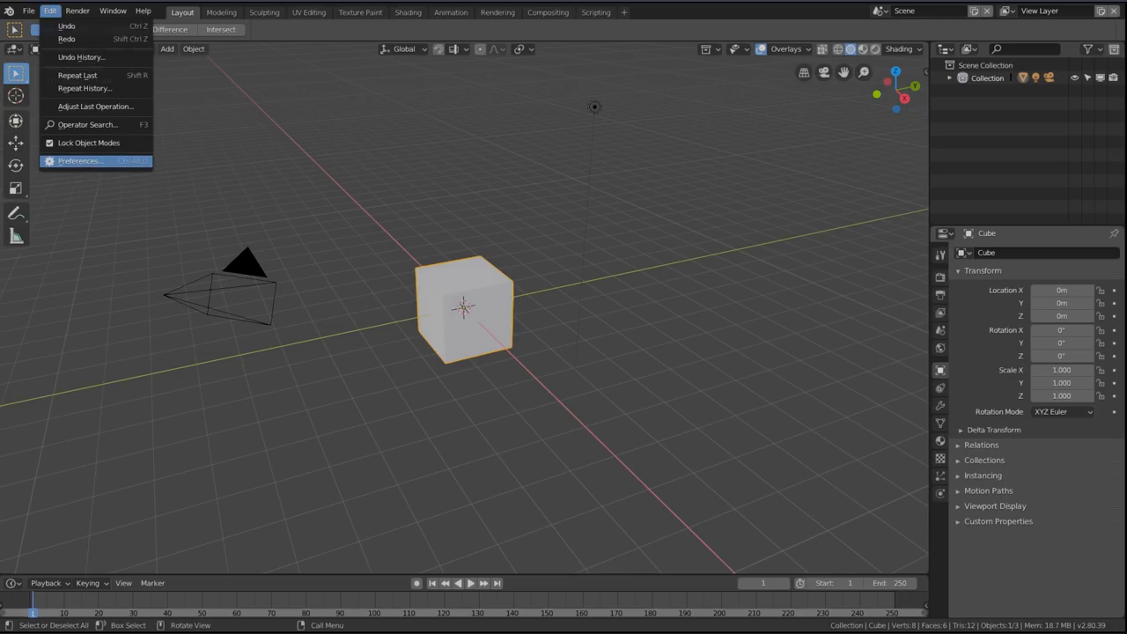
{"action": "mouse_move", "coordinate": [81, 160]}
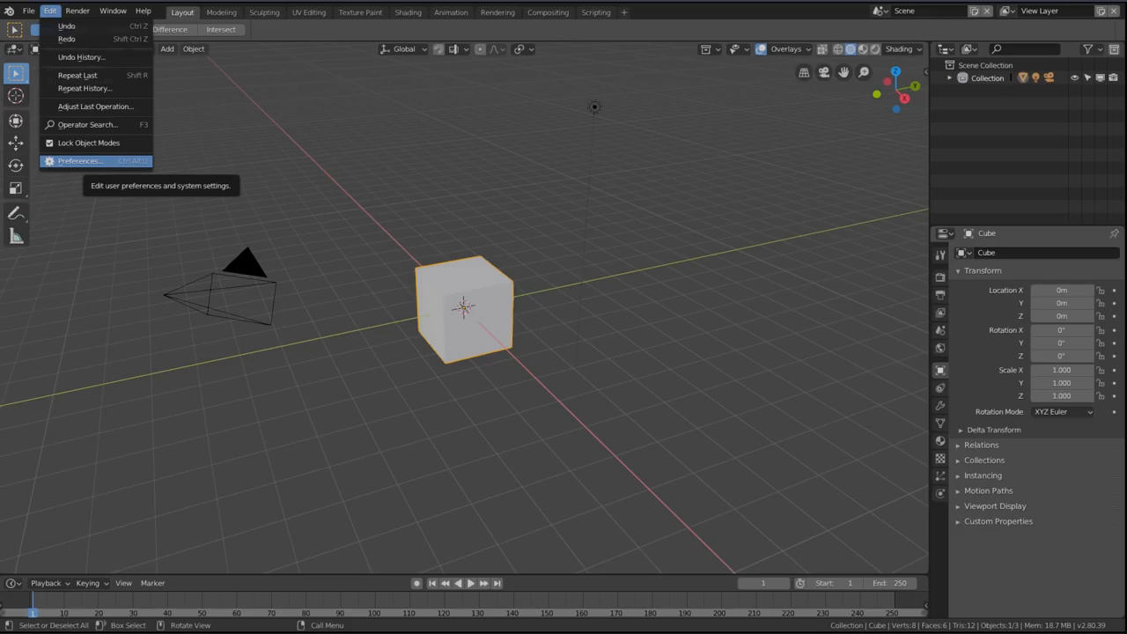
{"action": "mouse_move", "coordinate": [81, 160]}
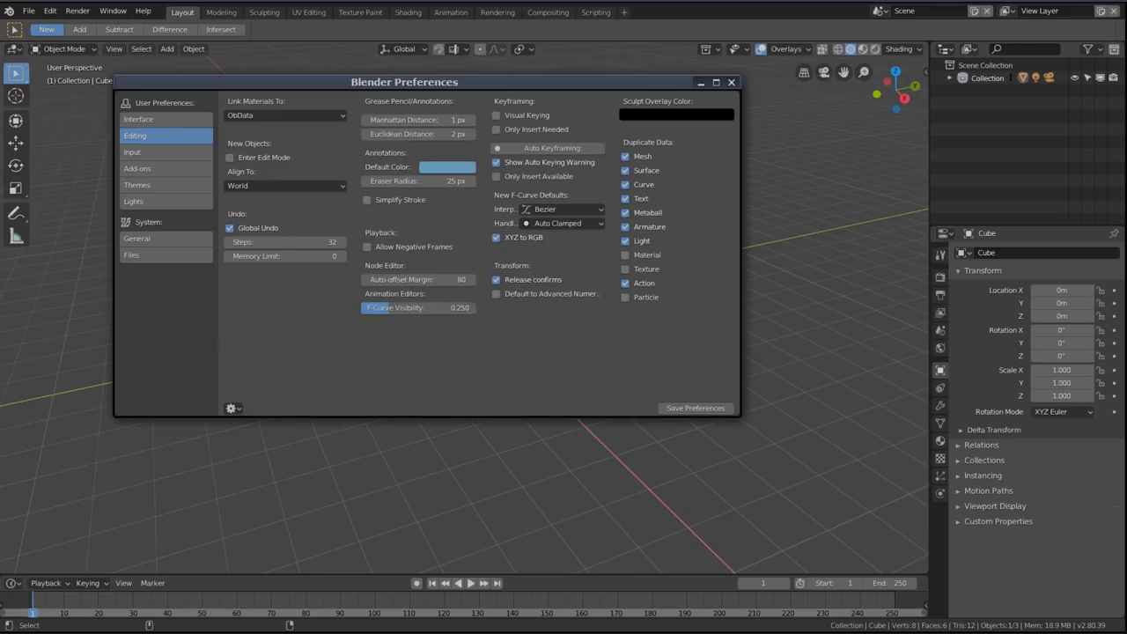
Set the Interface resolution scale to 1.50 in Preferences
{"action": "left_click", "coordinate": [138, 120]}
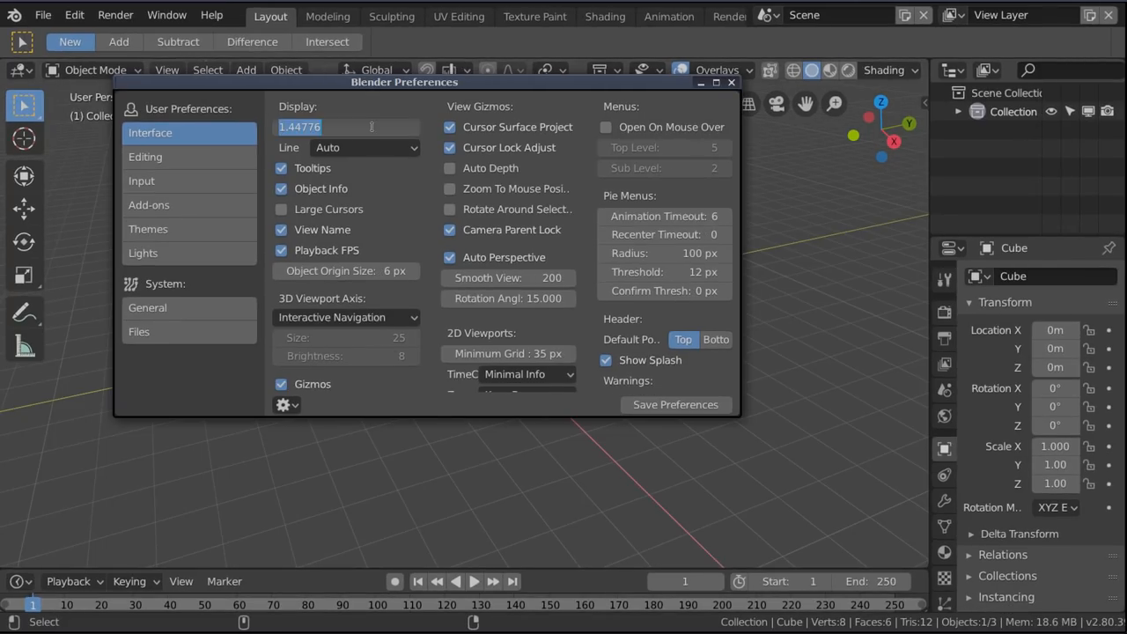
{"action": "type", "text": "1."}
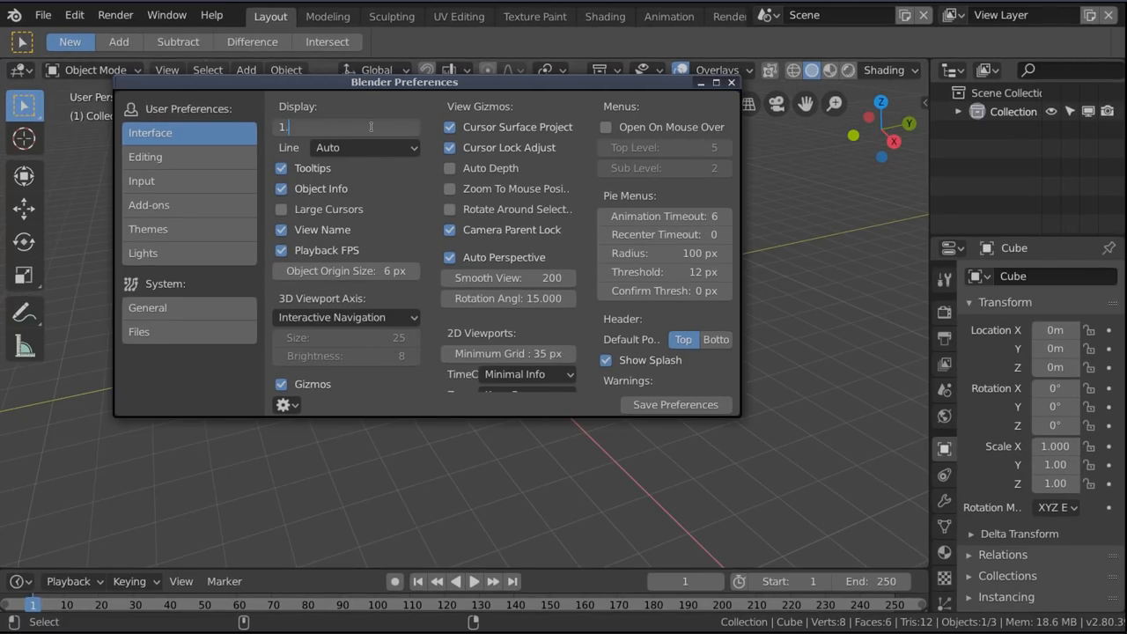
{"action": "type", "text": "1.50"}
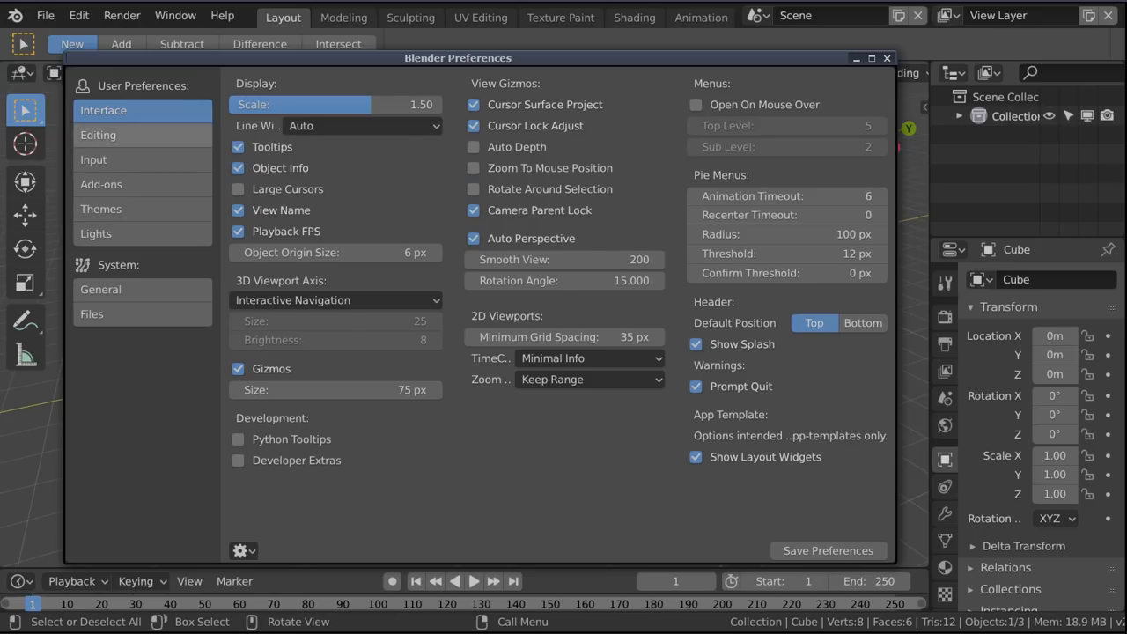
Browse Editing and Input, enable the Mesh: F2 add-on, then show the Themes section
{"action": "left_click", "coordinate": [98, 134]}
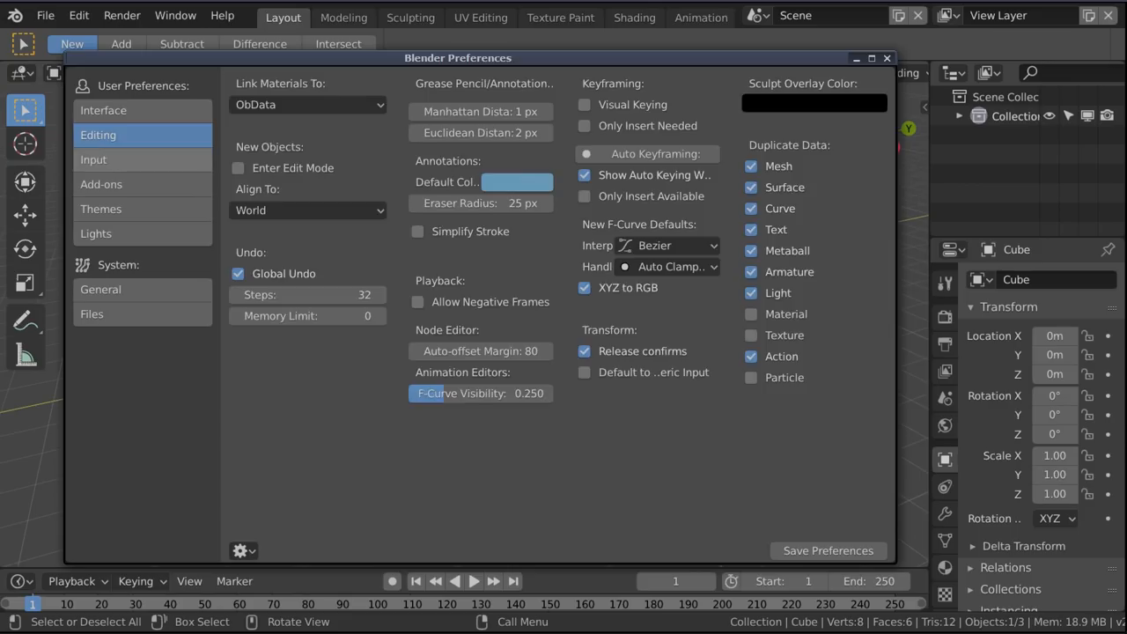
{"action": "left_click", "coordinate": [94, 158]}
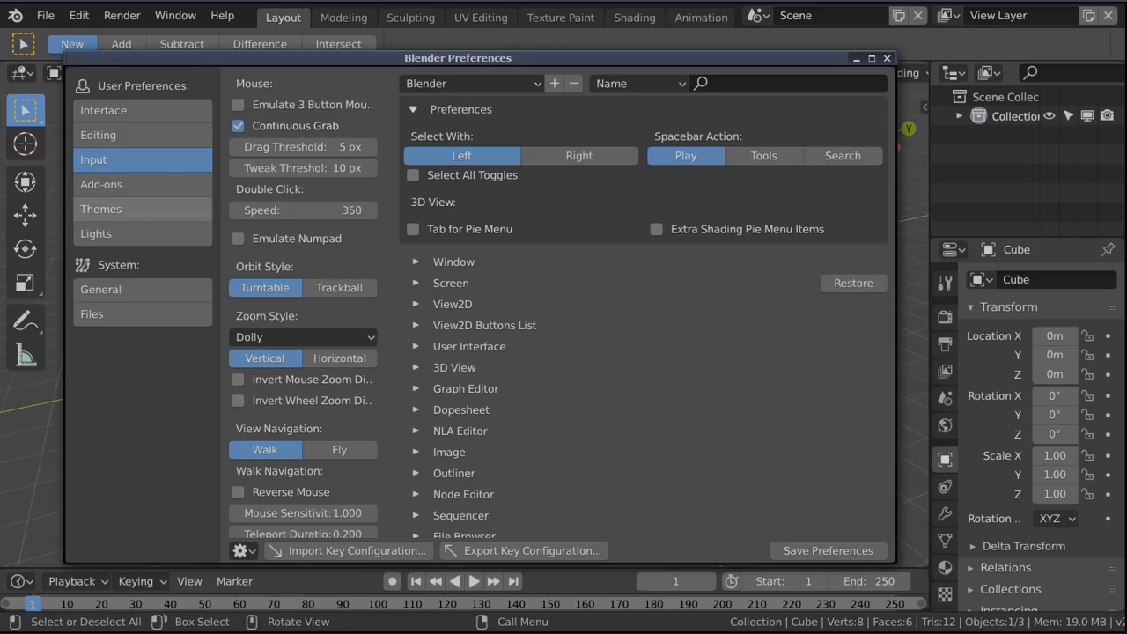
{"action": "left_click", "coordinate": [102, 185]}
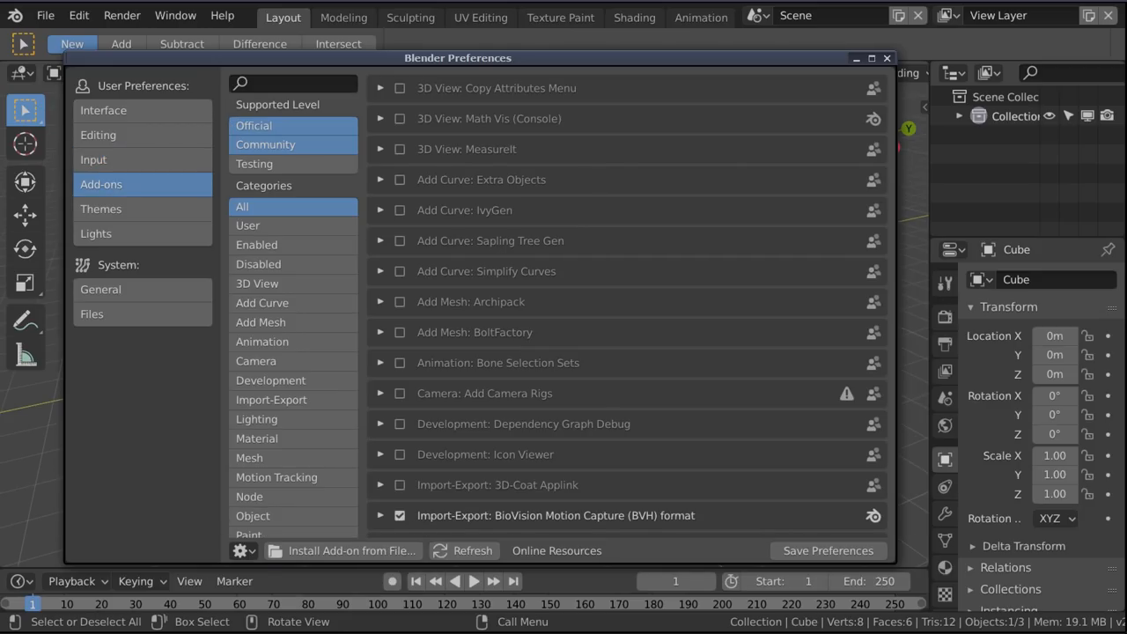
{"action": "type", "text": "f2"}
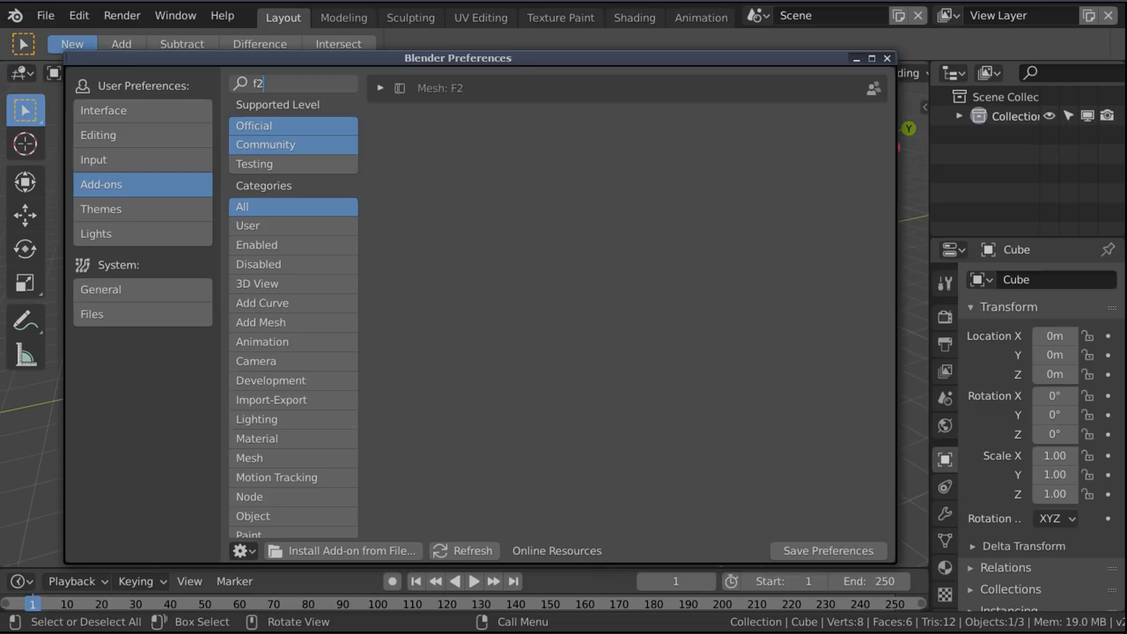
{"action": "left_click", "coordinate": [398, 88]}
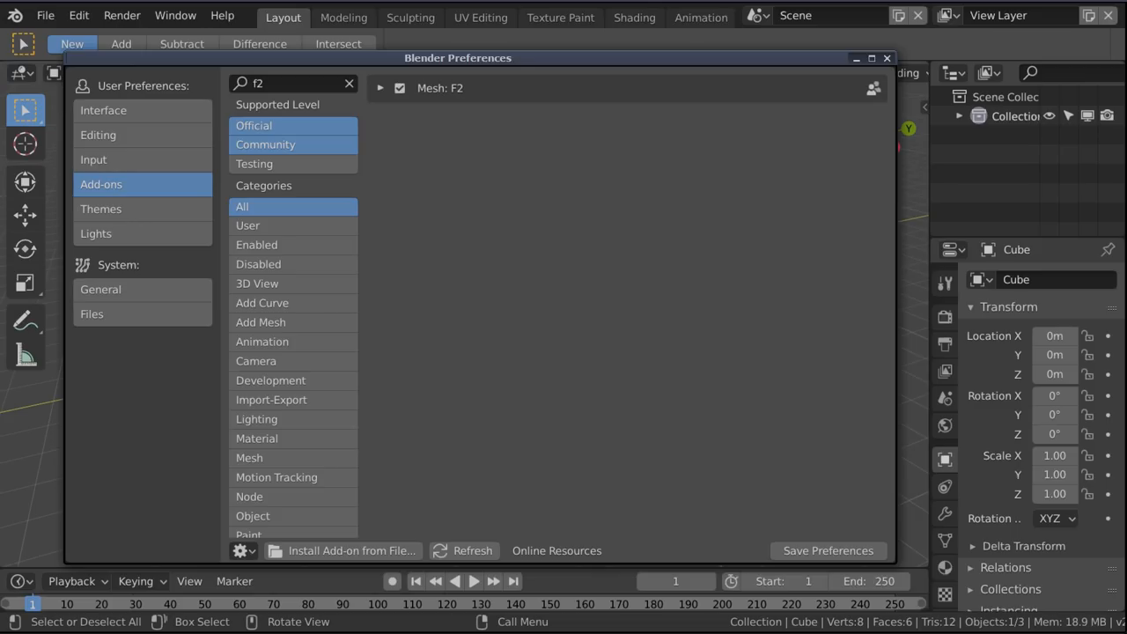
{"action": "left_click", "coordinate": [101, 208]}
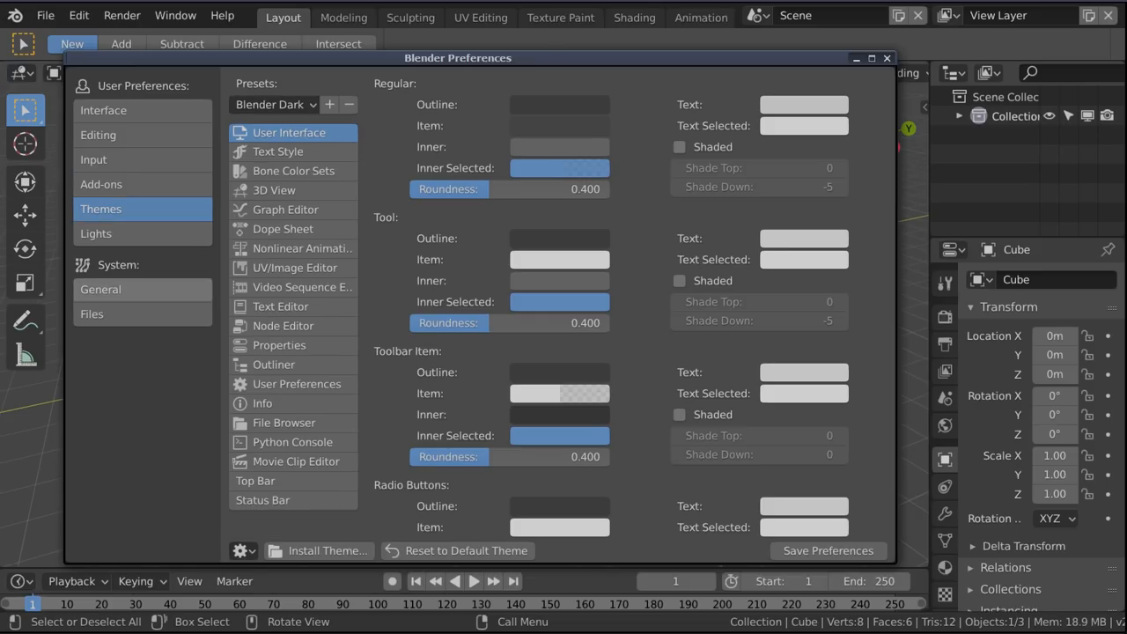
Review the Lights and Files preference sections, then close the Preferences window
{"action": "left_click", "coordinate": [95, 233]}
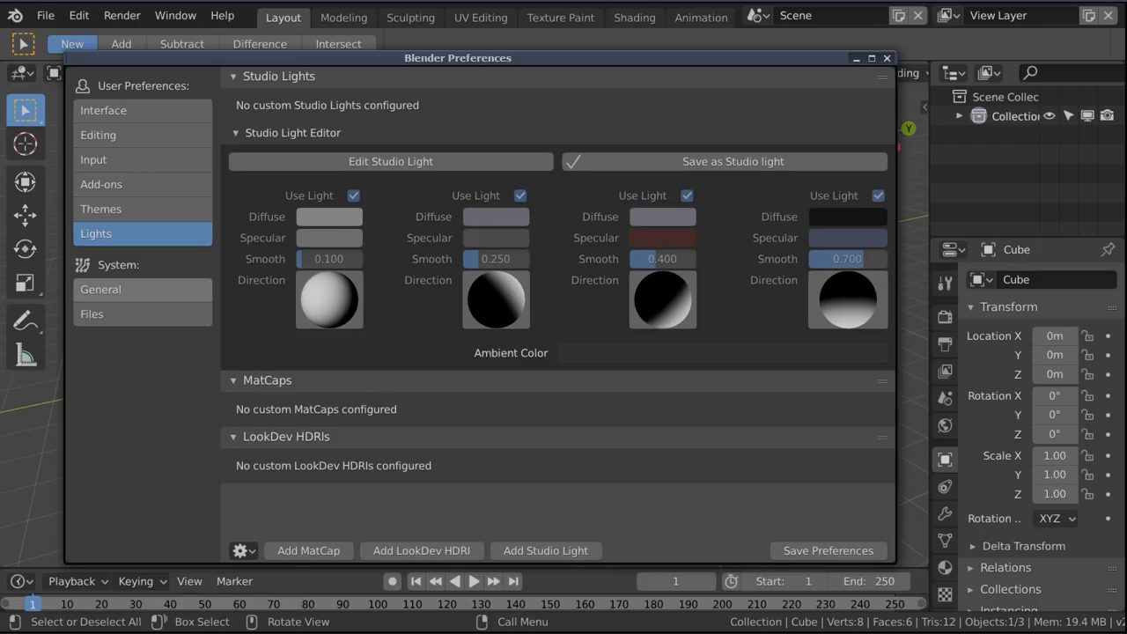
{"action": "left_click", "coordinate": [92, 313]}
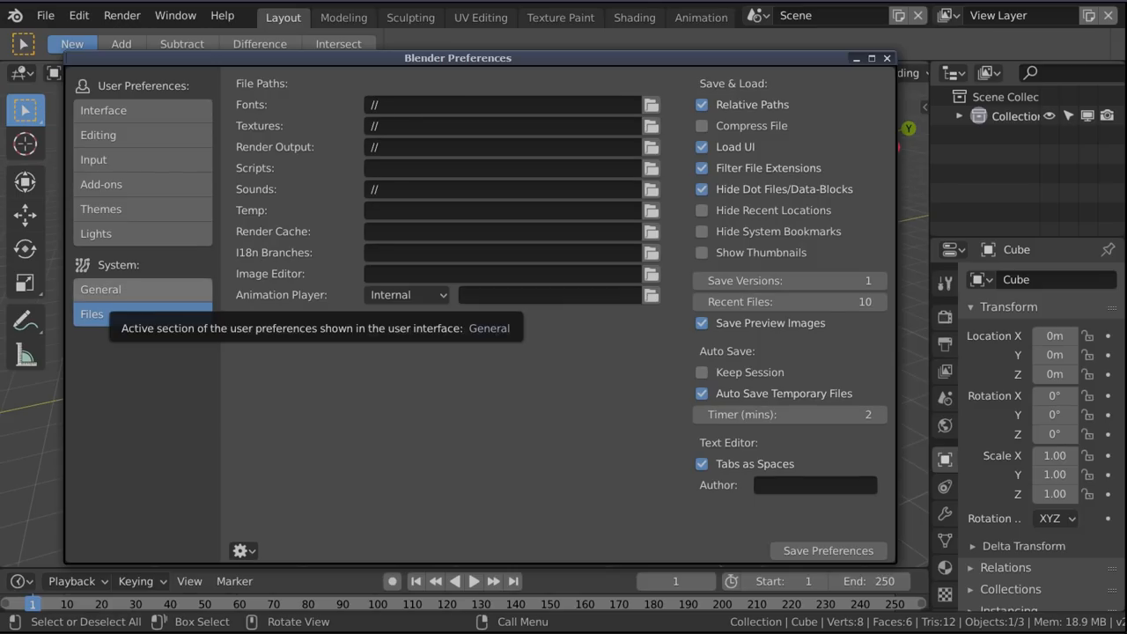
{"action": "left_click", "coordinate": [91, 314]}
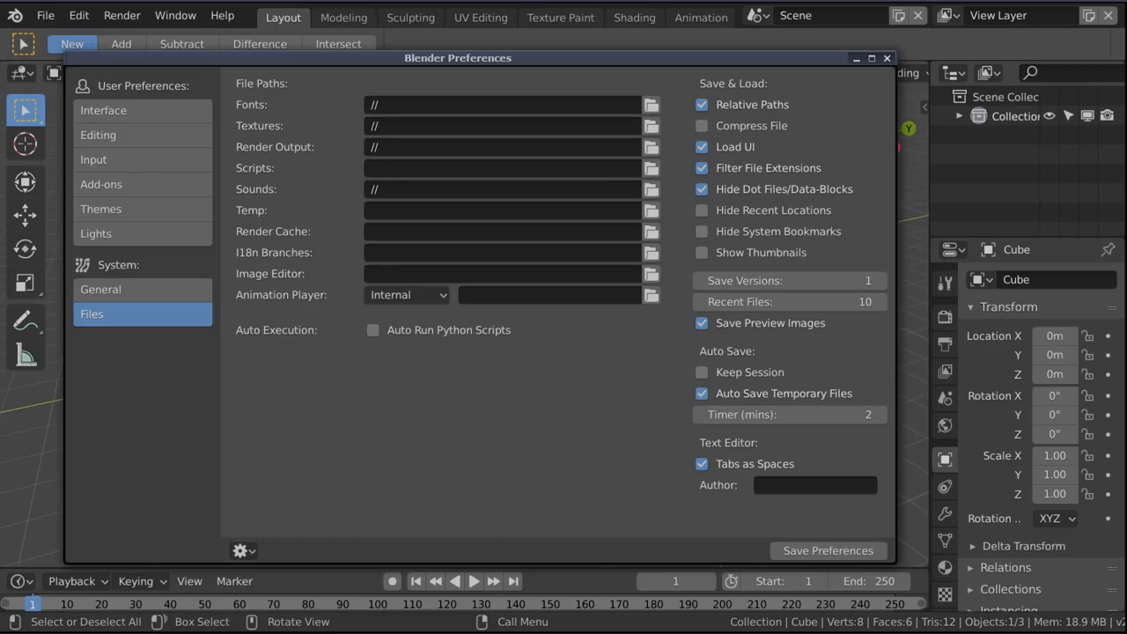
{"action": "left_click", "coordinate": [887, 56]}
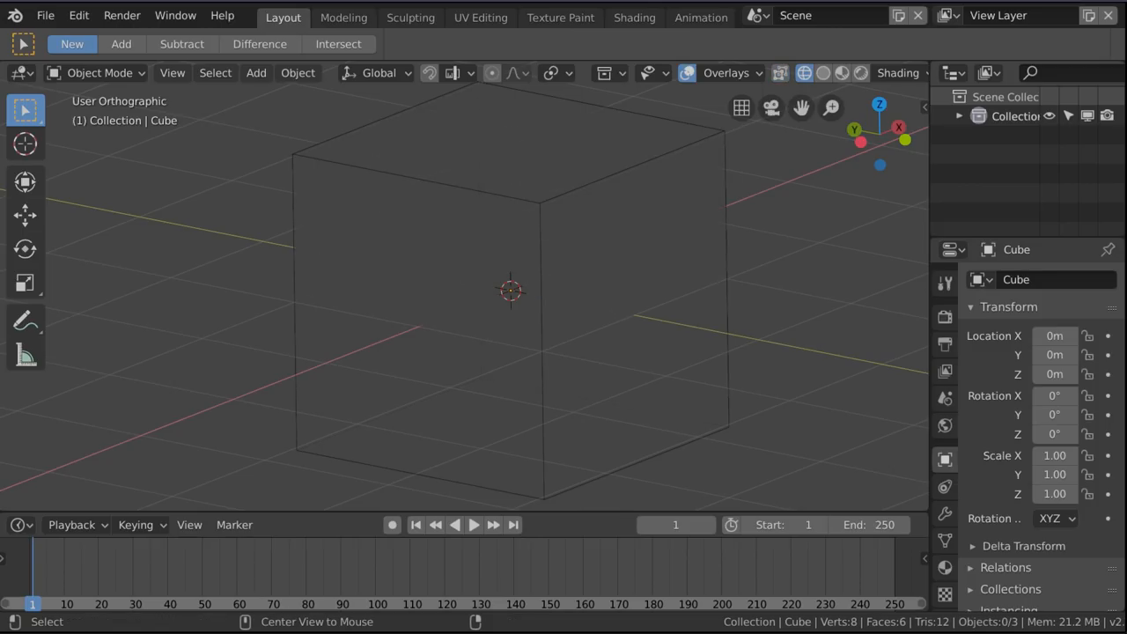
Switch the viewport to Solid shading, showing the Eevee render settings
{"action": "left_click", "coordinate": [823, 72]}
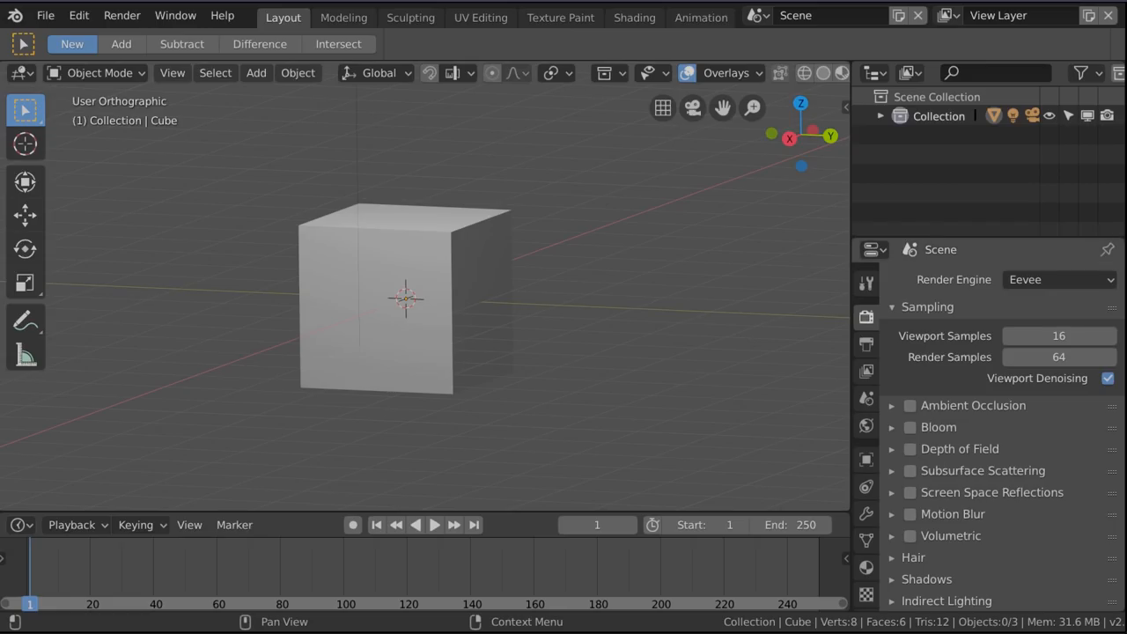
{"action": "mouse_move", "coordinate": [1060, 278]}
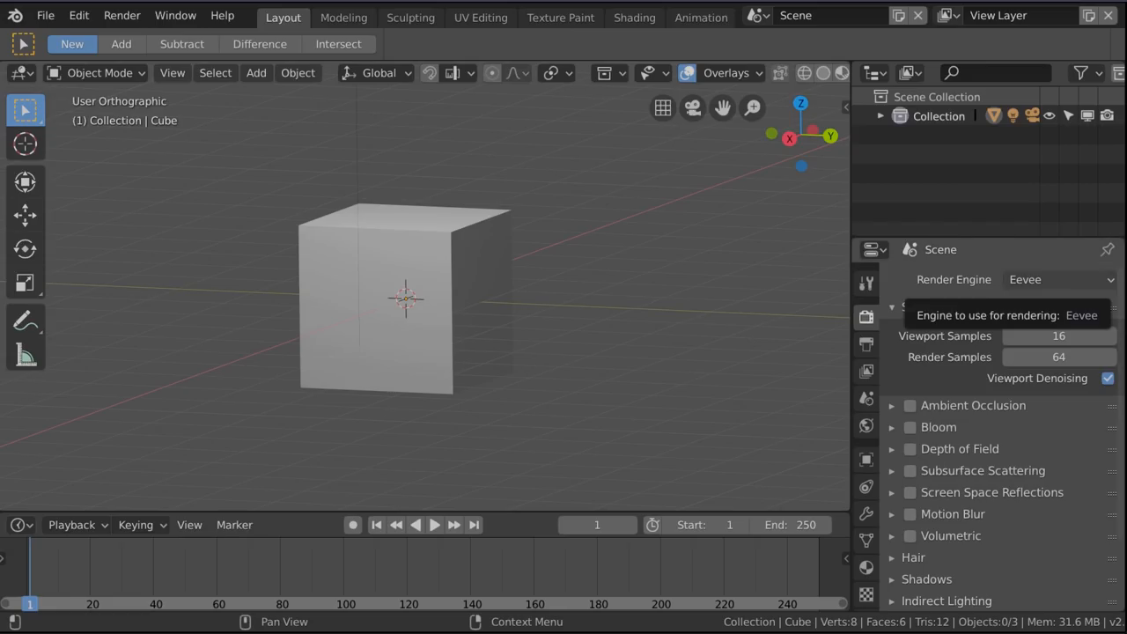
Make Workbench the render engine with Studio lighting, then select the cube
{"action": "left_click", "coordinate": [1056, 278]}
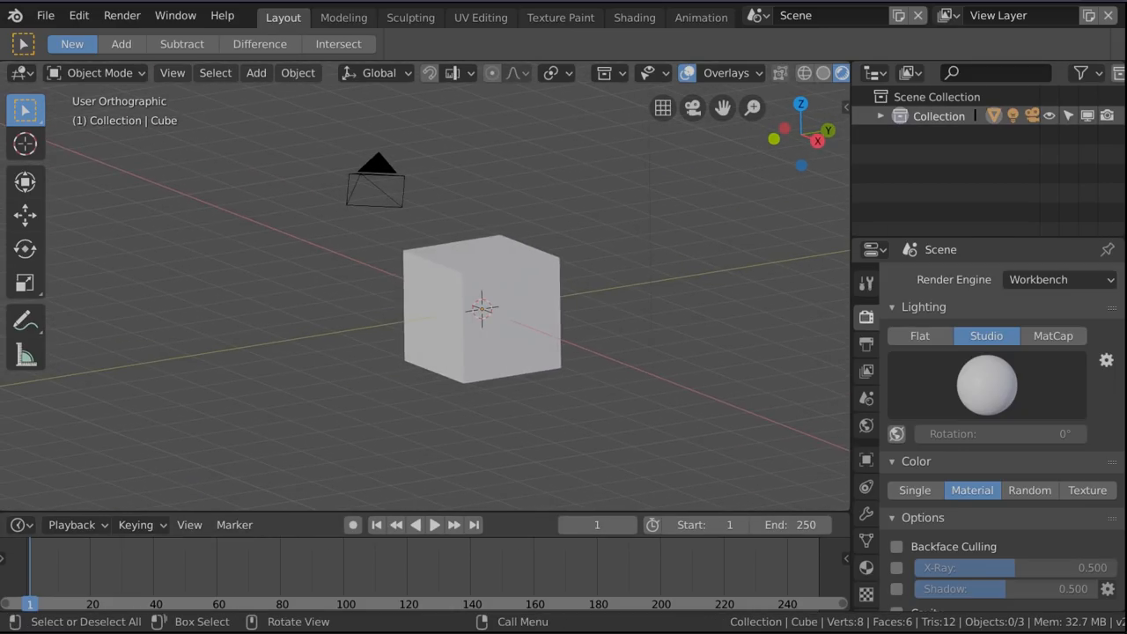
{"action": "left_click", "coordinate": [483, 308]}
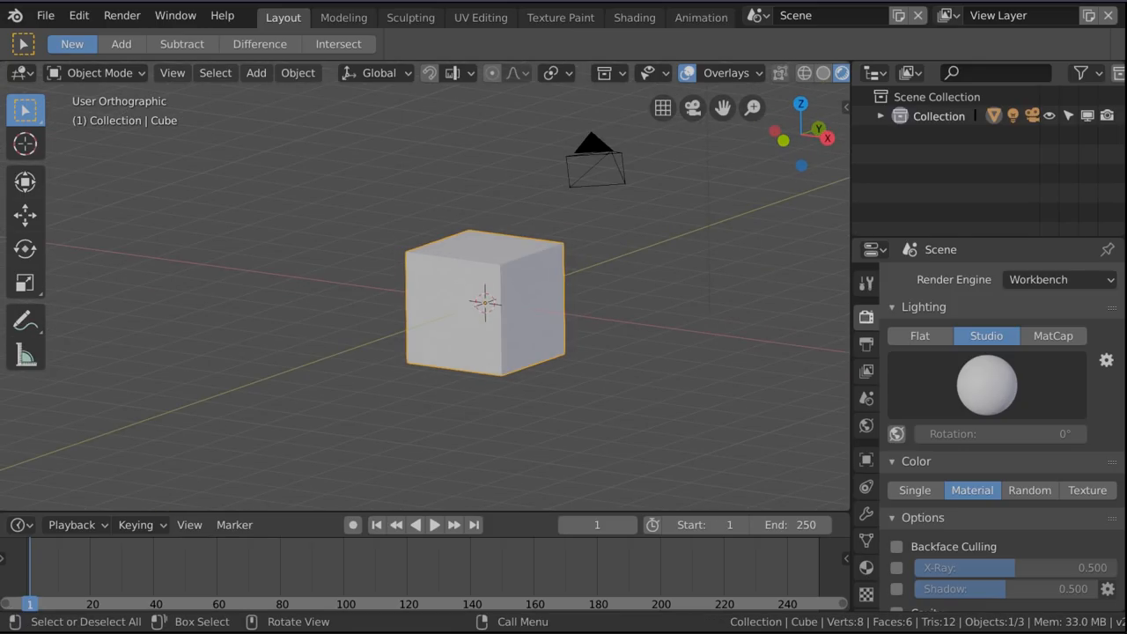
Browse the studio light presets, then play the goodnight Claire Blender 2.8 breakdown video on YouTube
{"action": "left_click", "coordinate": [986, 384]}
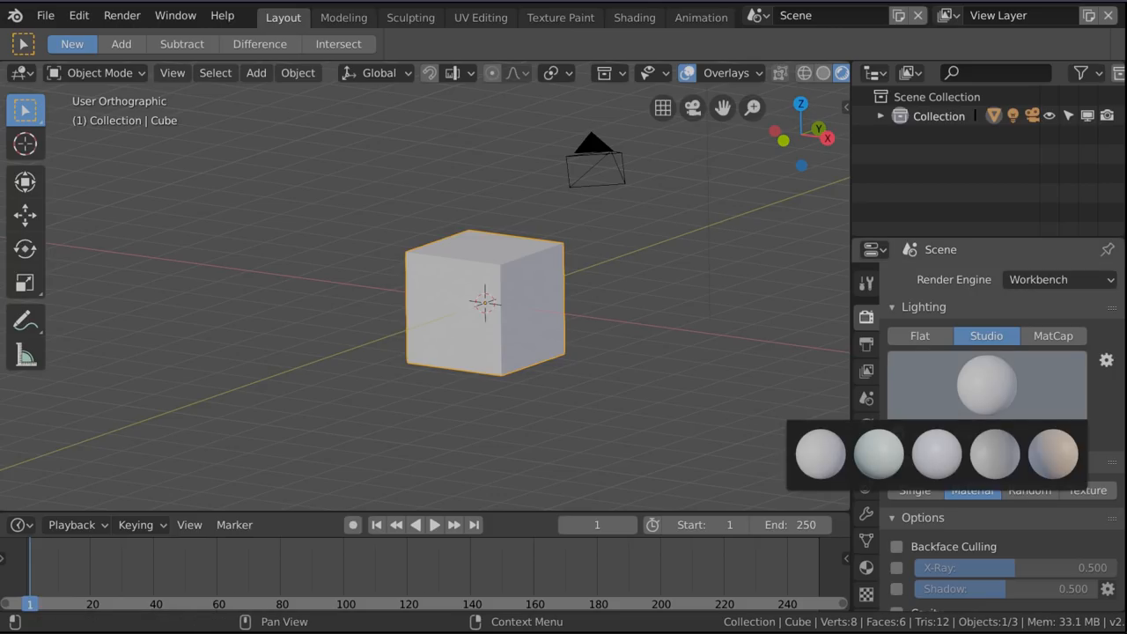
{"action": "left_click", "coordinate": [937, 454]}
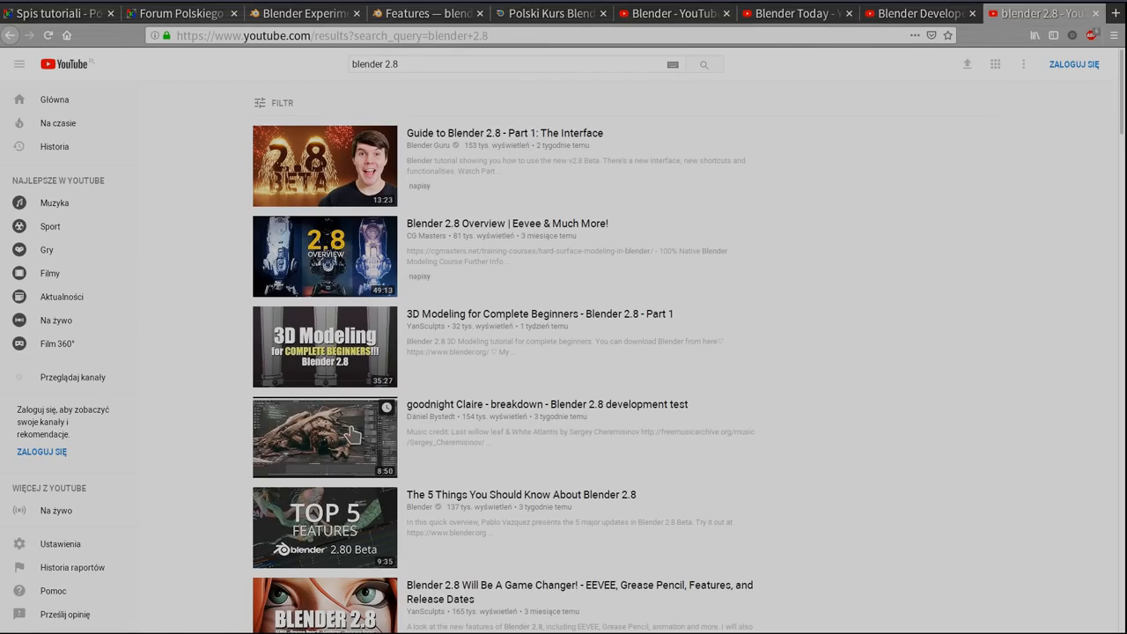
{"action": "left_click", "coordinate": [324, 437]}
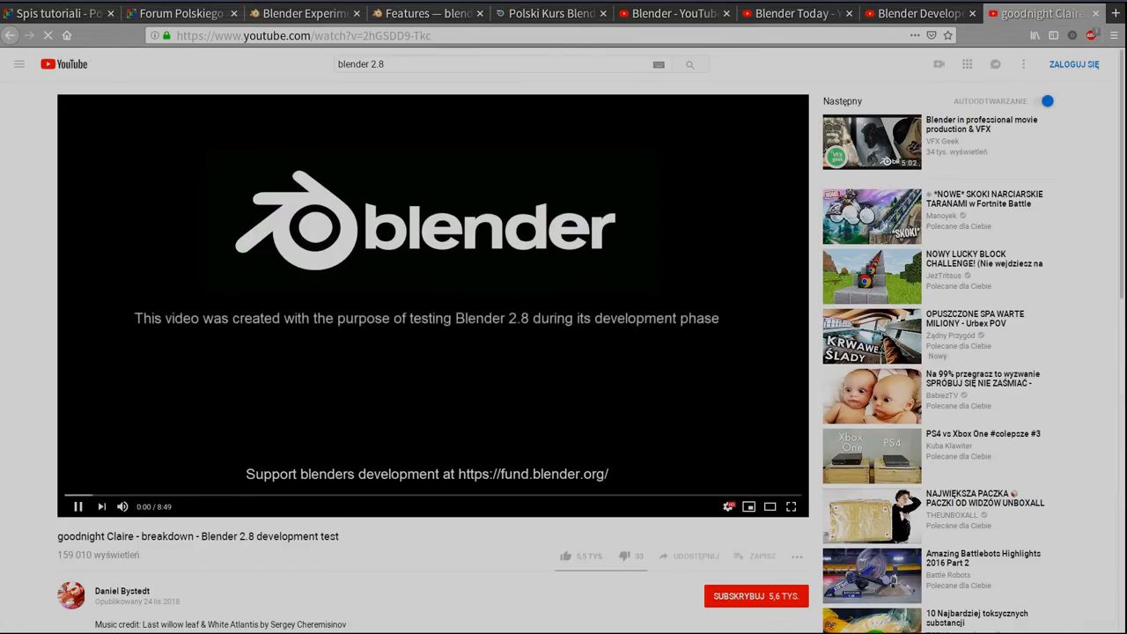